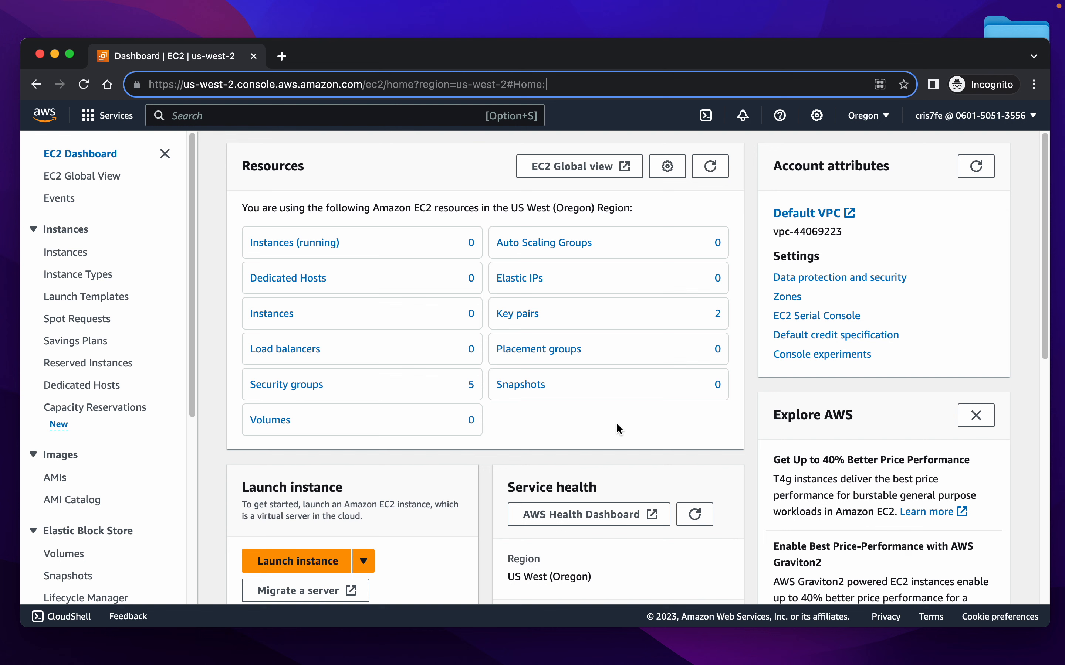
pyautogui.moveTo(151, 107)
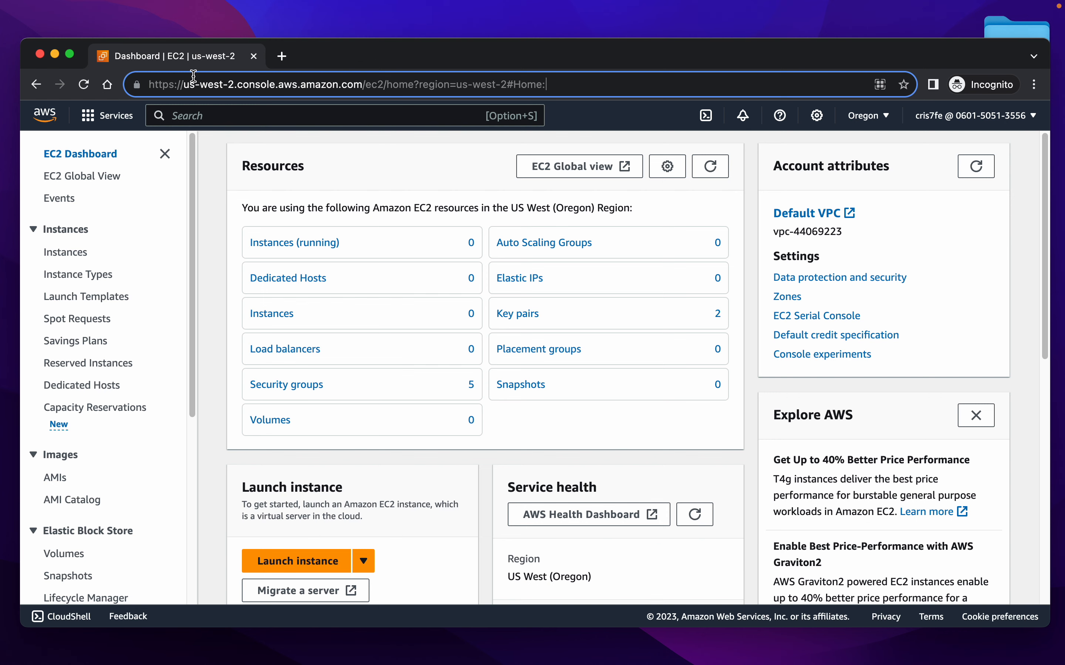
# - Show the EC2 Instances list for the Oregon region, currently empty
pyautogui.click(65, 252)
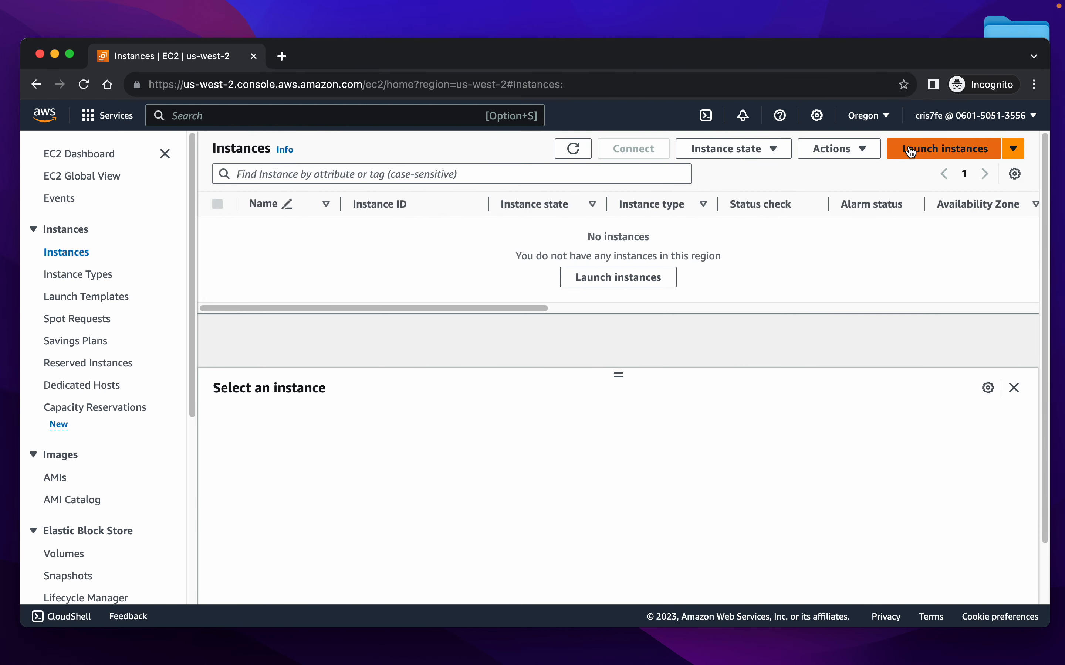
# - Begin a new instance launch and review the defaults: Amazon Linux 2023, t2.micro, key pair aws-test-2
pyautogui.click(943, 148)
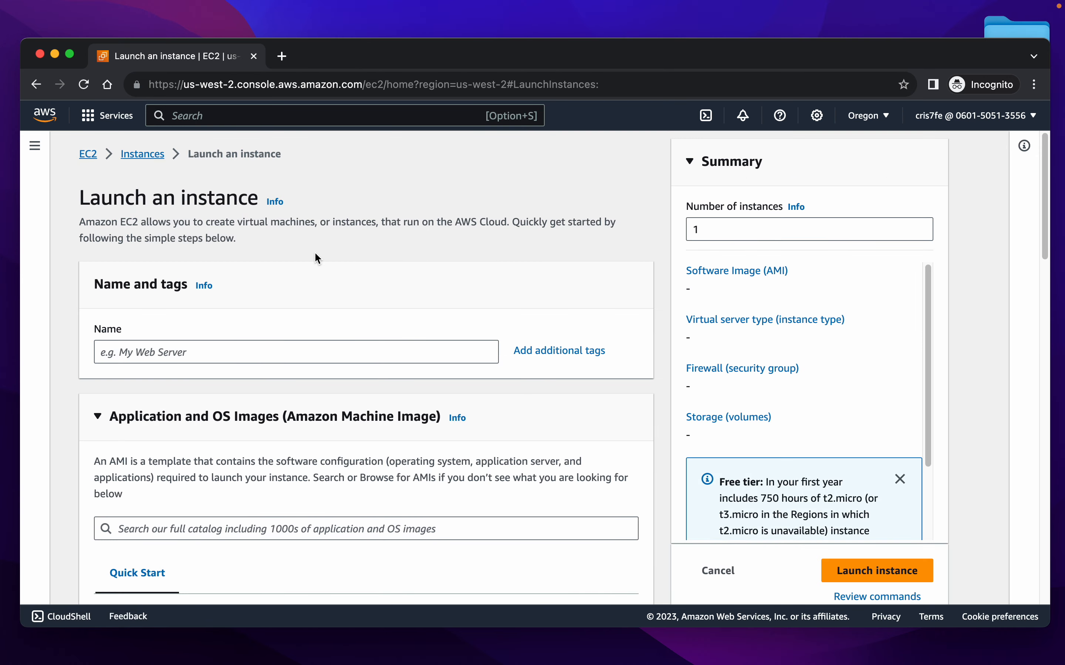
pyautogui.scroll(-3)
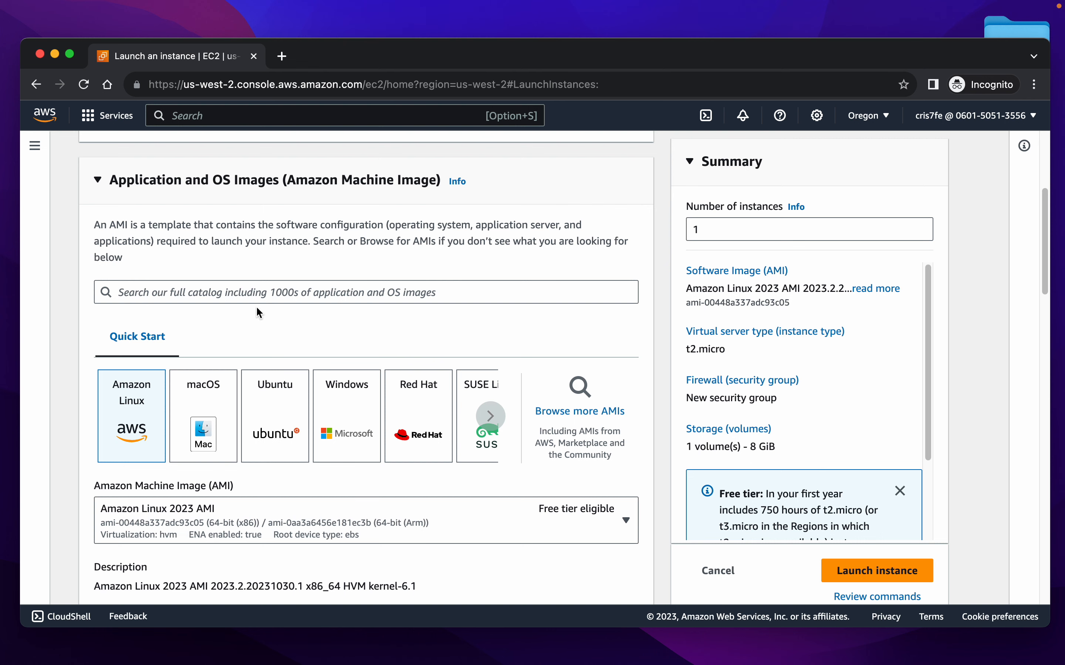
pyautogui.scroll(-3)
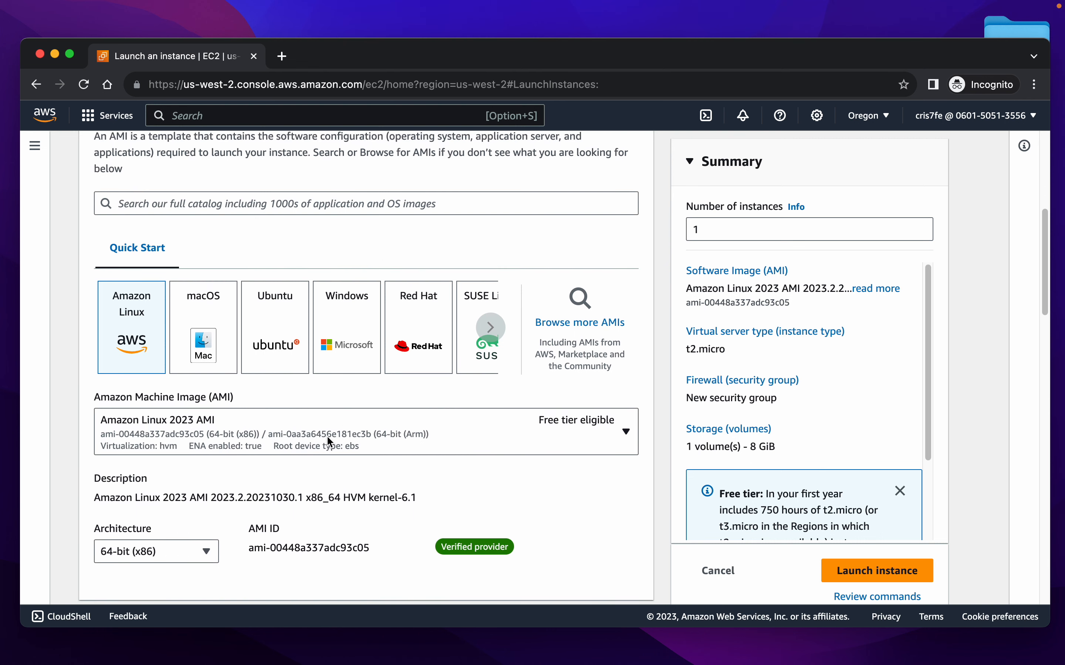
pyautogui.scroll(-3)
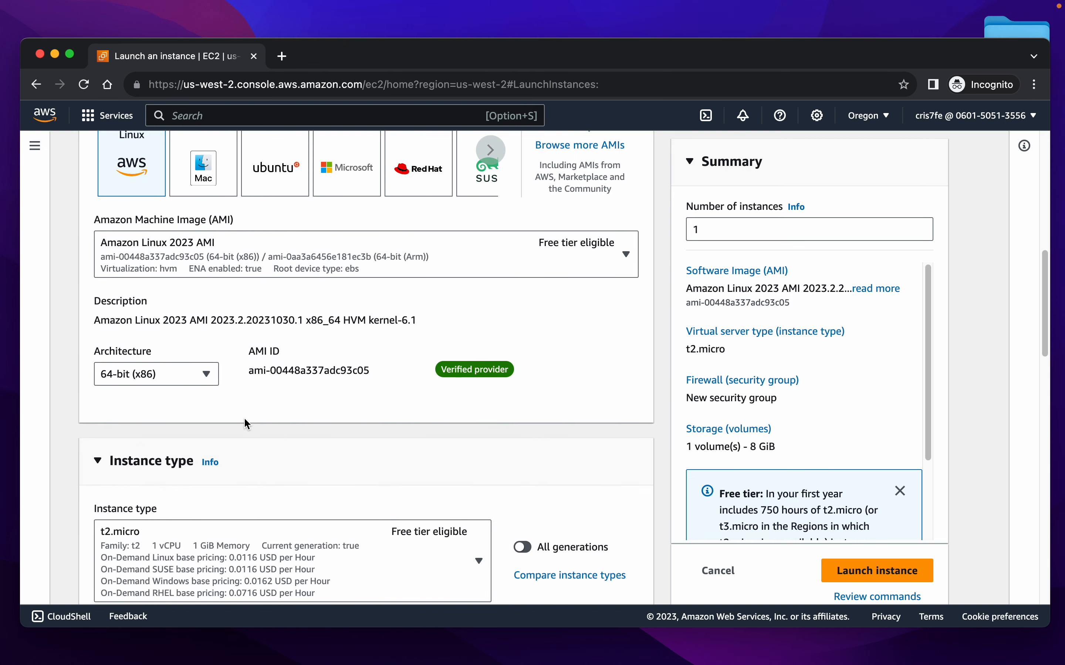
pyautogui.scroll(-3)
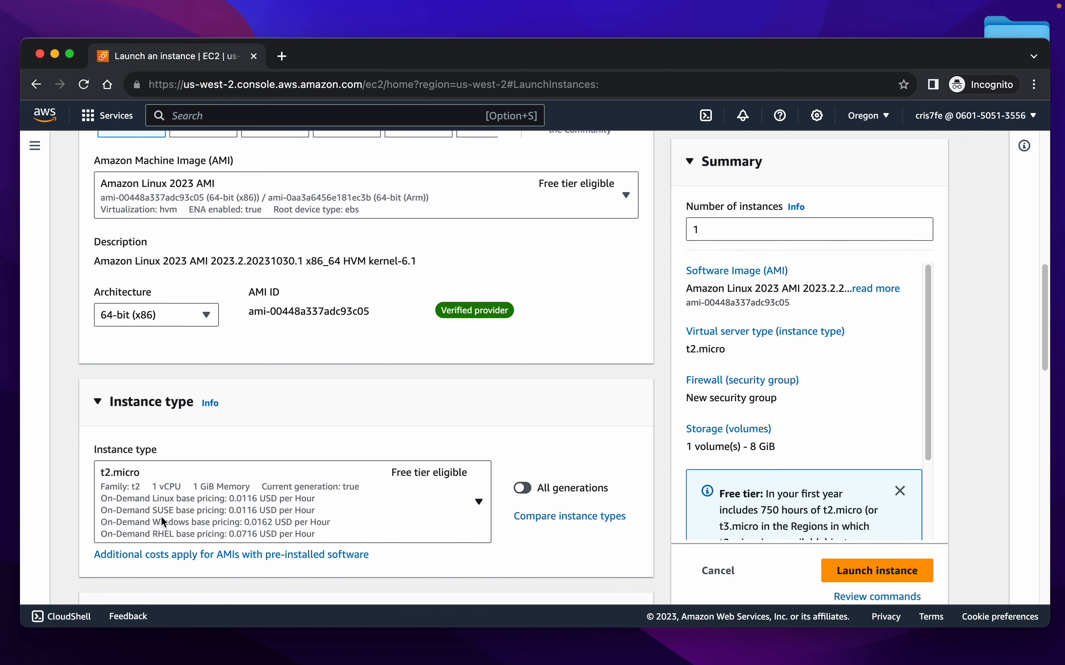
pyautogui.scroll(-3)
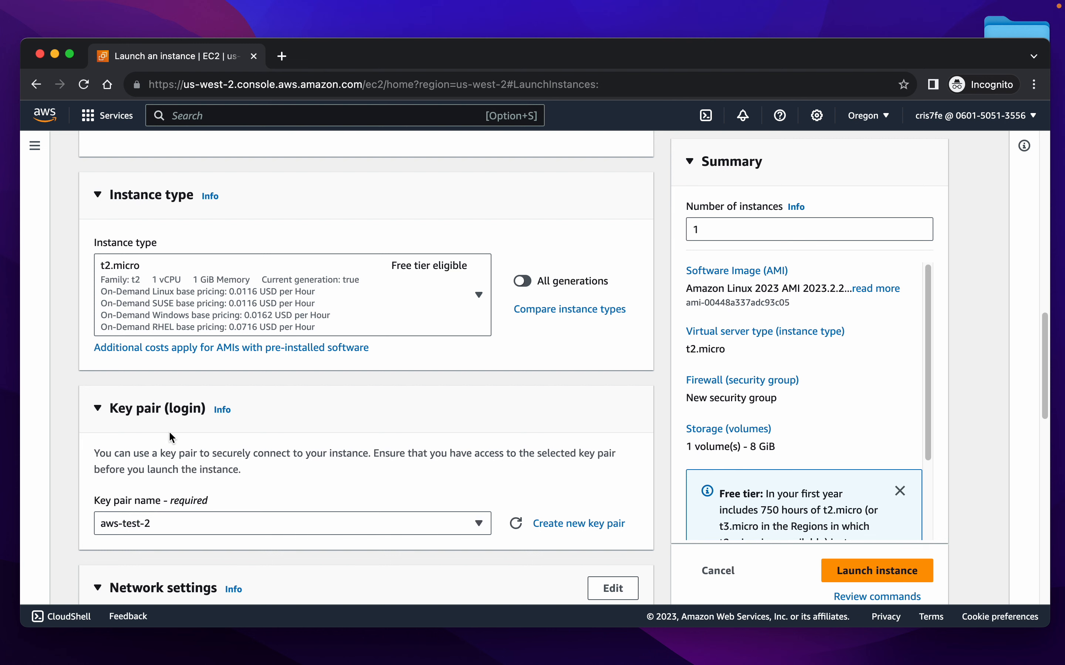
pyautogui.scroll(-3)
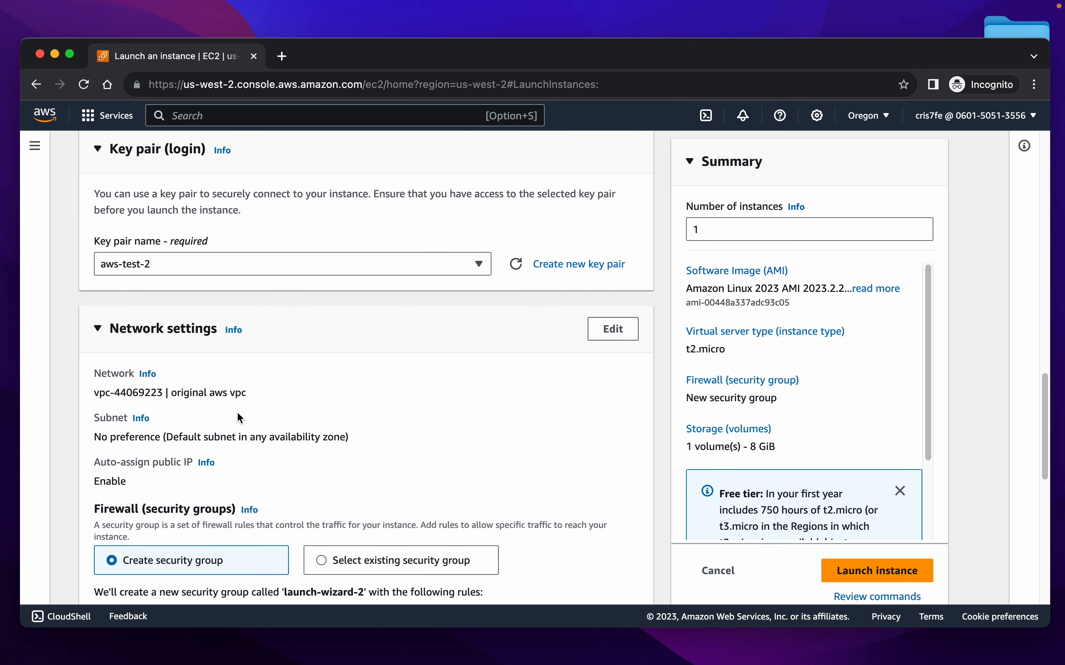
pyautogui.scroll(-3)
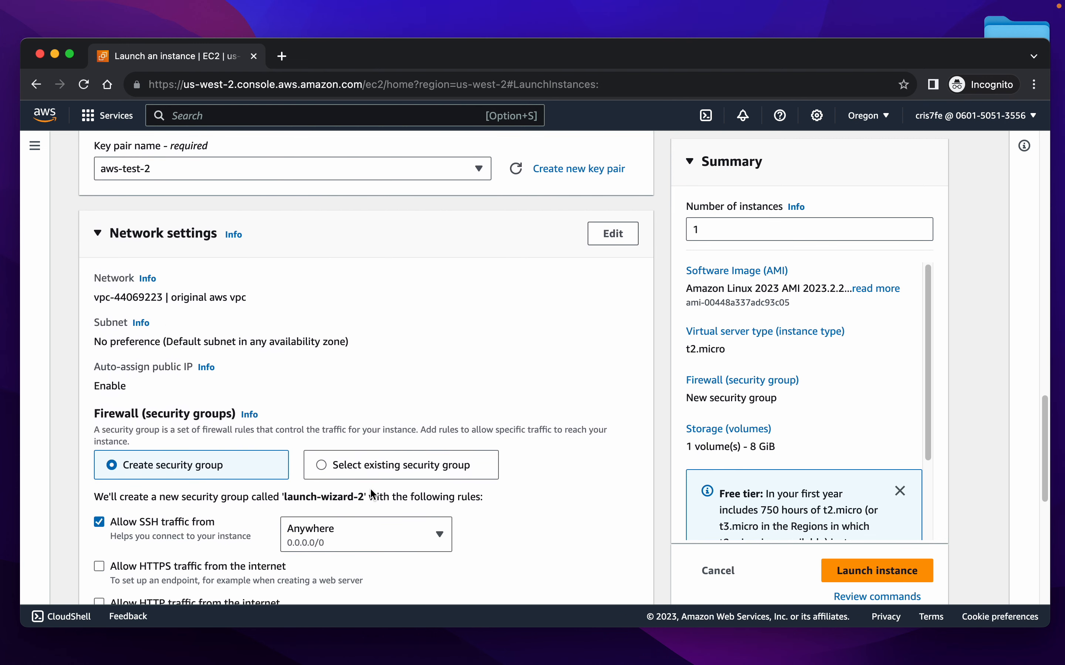
# - Switch the firewall setting to use an existing security group rather than a new one
pyautogui.click(320, 465)
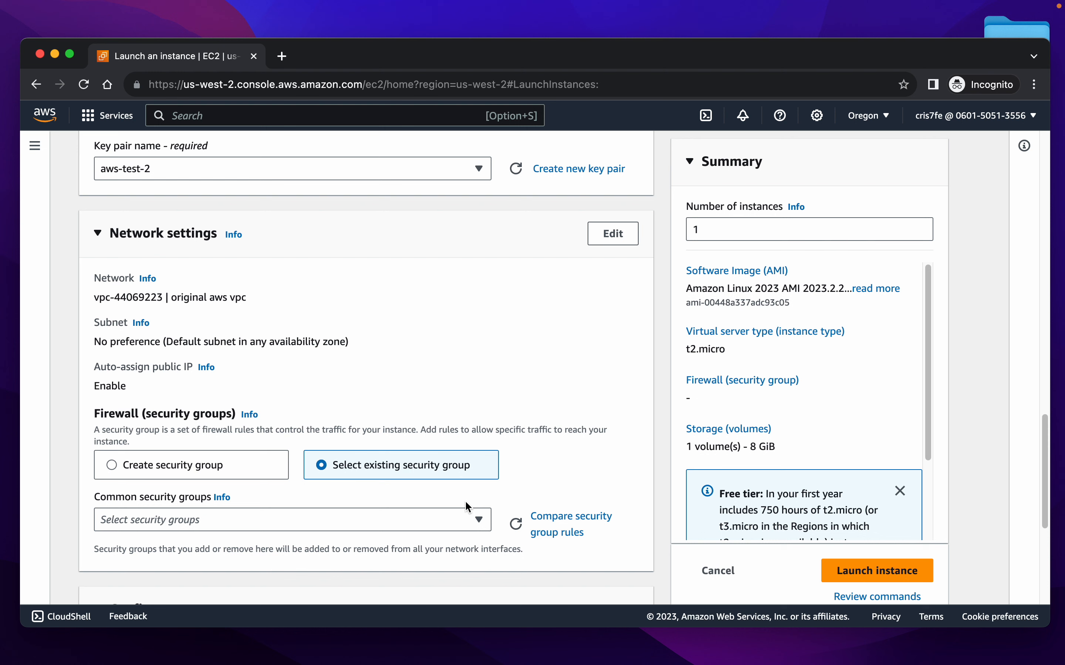
pyautogui.moveTo(477, 518)
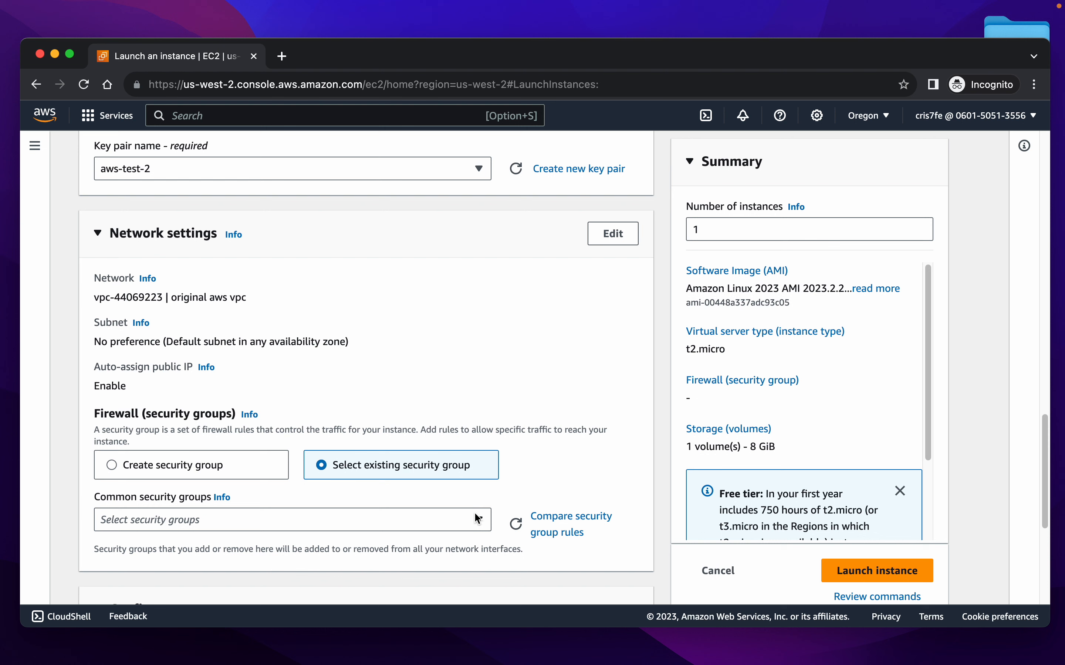
pyautogui.moveTo(346, 477)
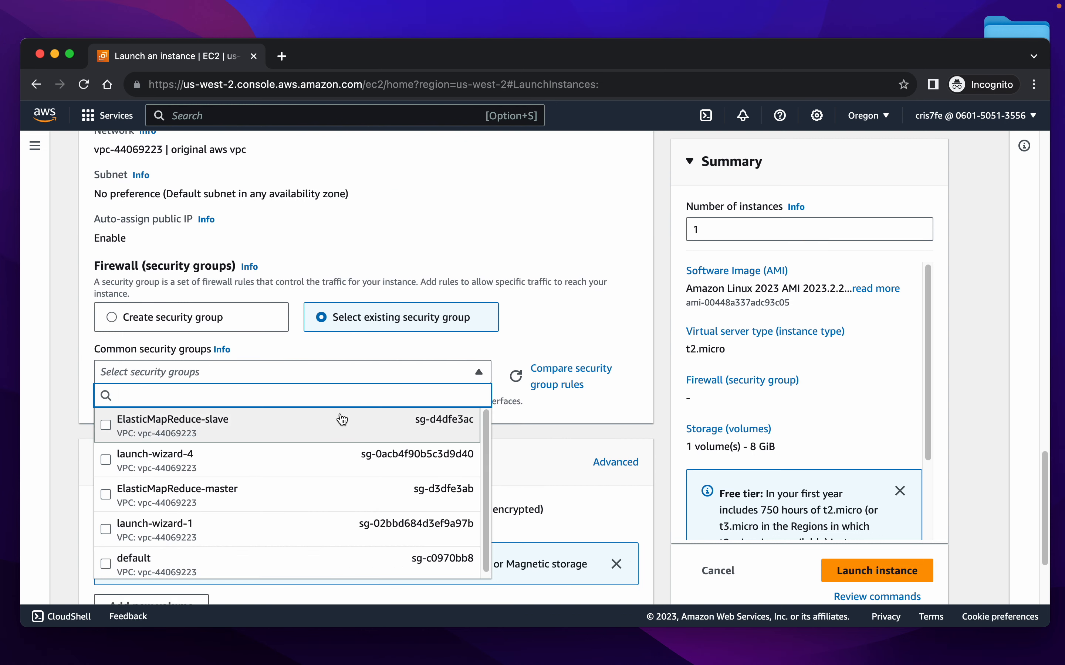
pyautogui.moveTo(106, 535)
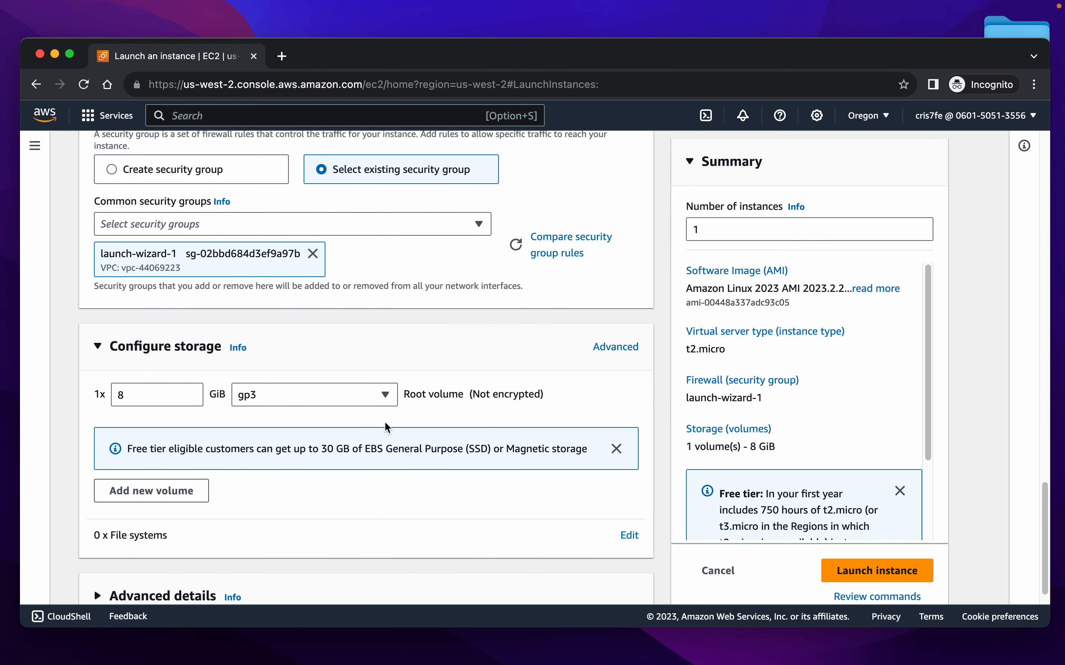
# - Raise the root volume size from 8 GiB to 30 GiB gp3
pyautogui.click(156, 395)
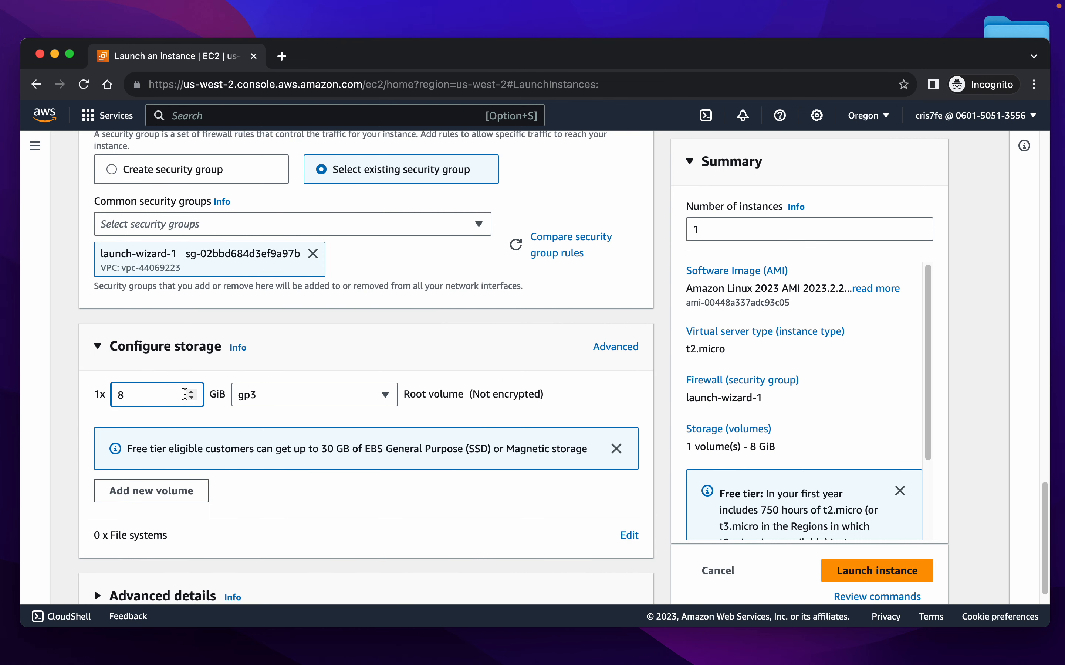
pyautogui.click(191, 389)
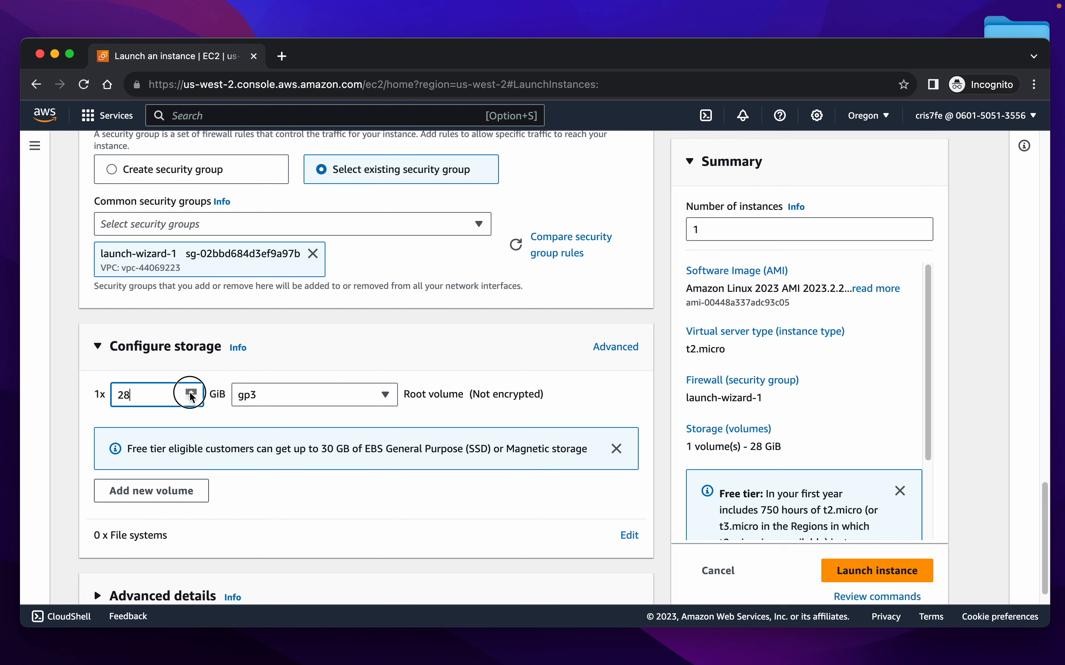
pyautogui.click(190, 391)
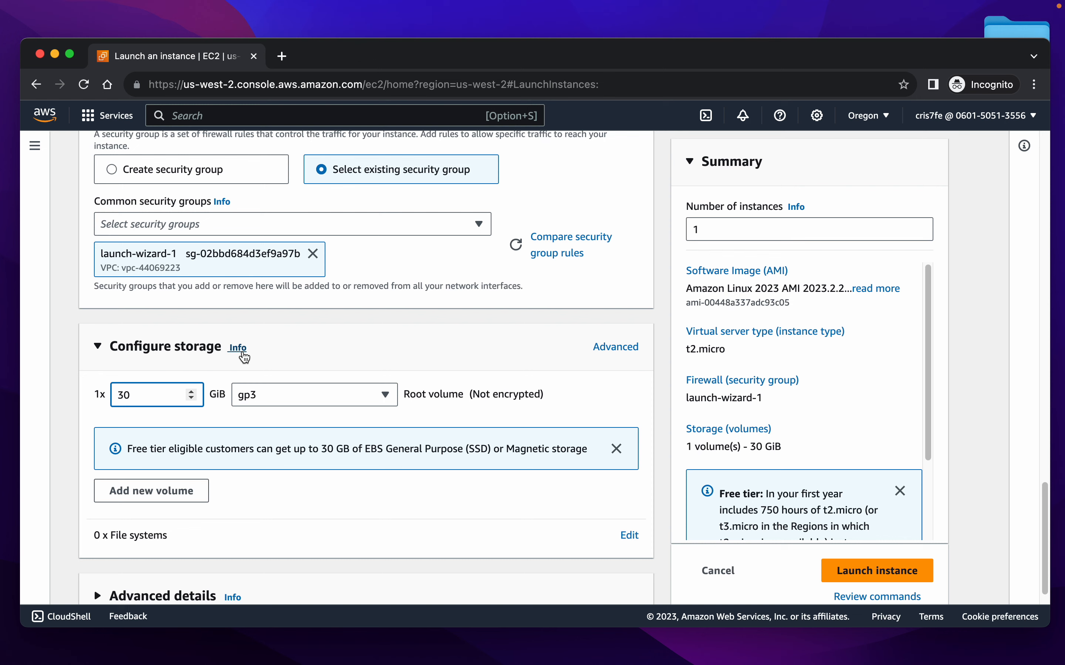
pyautogui.moveTo(206, 401)
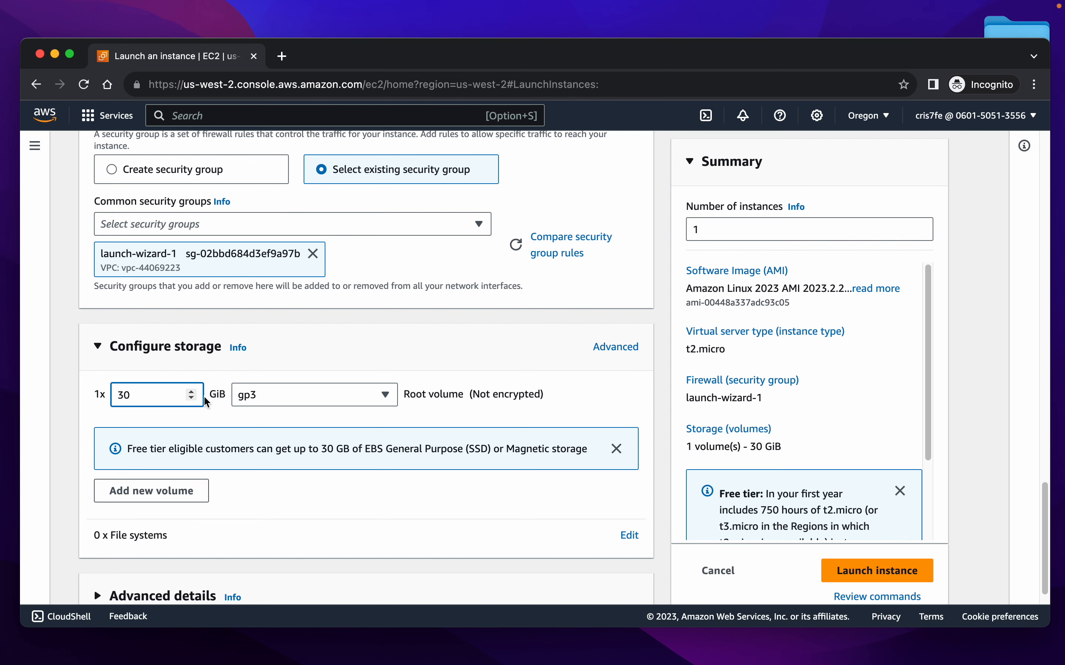
pyautogui.scroll(-3)
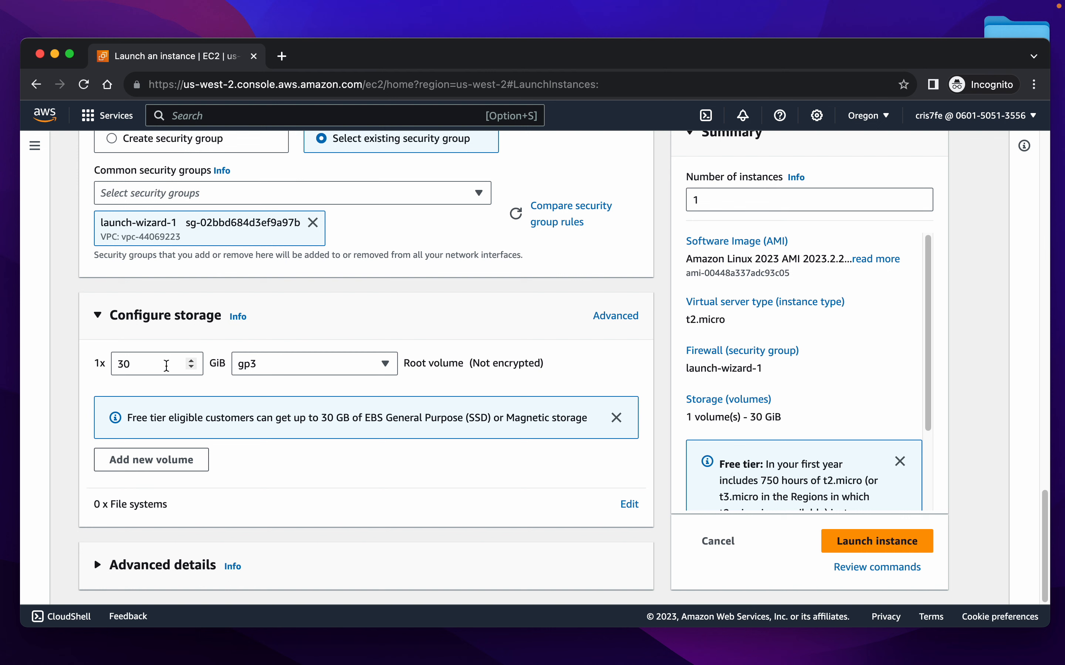
pyautogui.moveTo(339, 407)
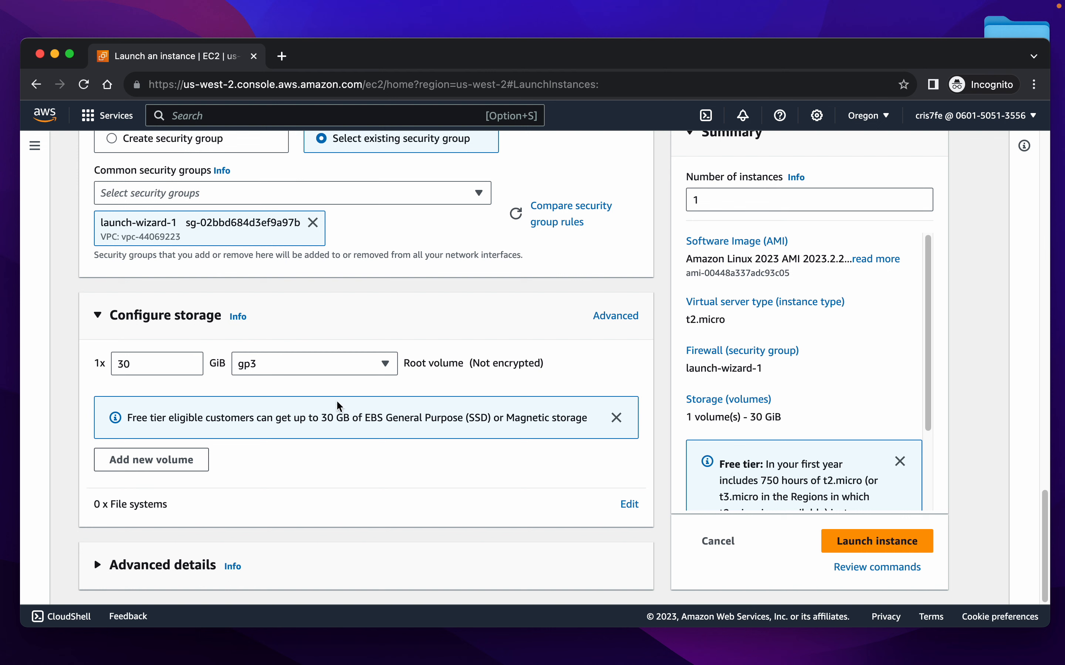
pyautogui.moveTo(304, 465)
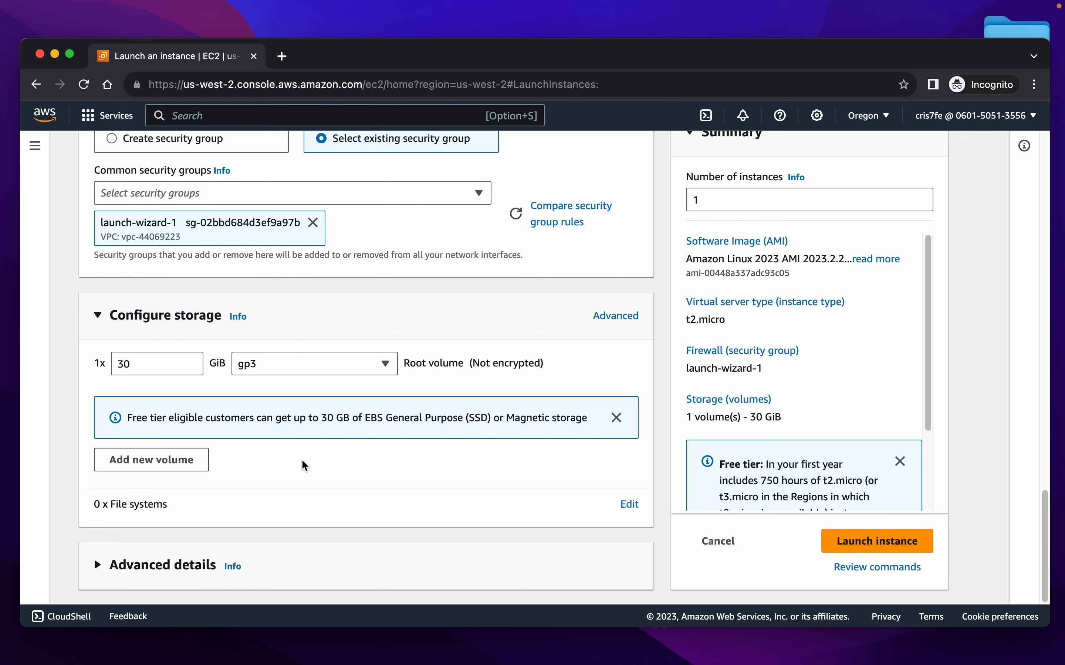
pyautogui.moveTo(877, 541)
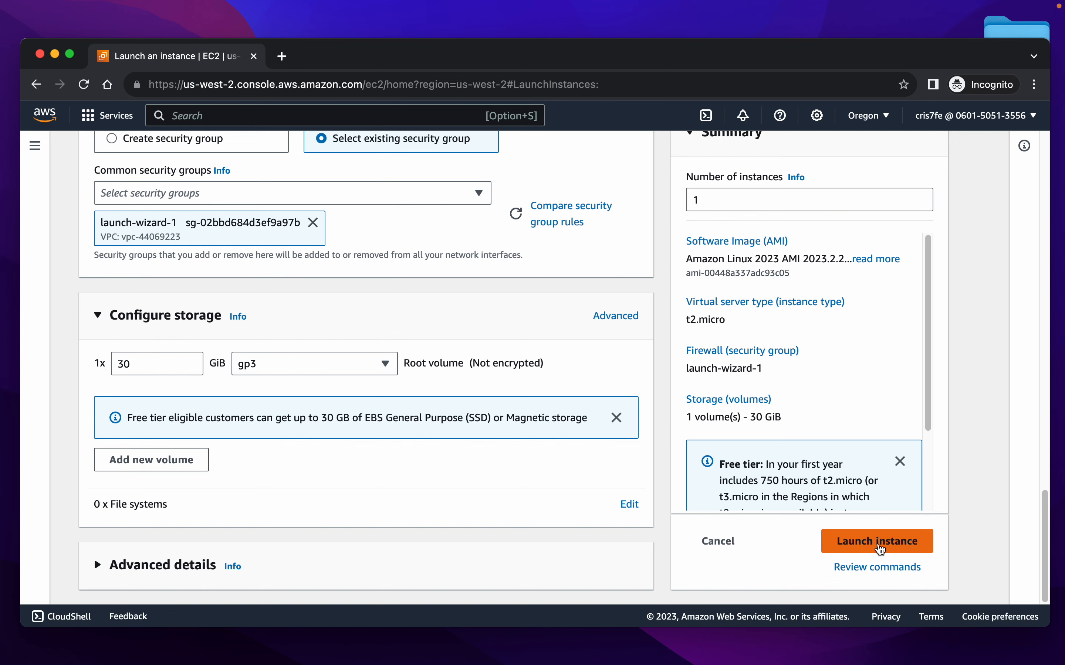
# - Launch the instance and bring up i-0d365f1f8a078e2aa, listed as Pending in us-west-2b
pyautogui.click(876, 541)
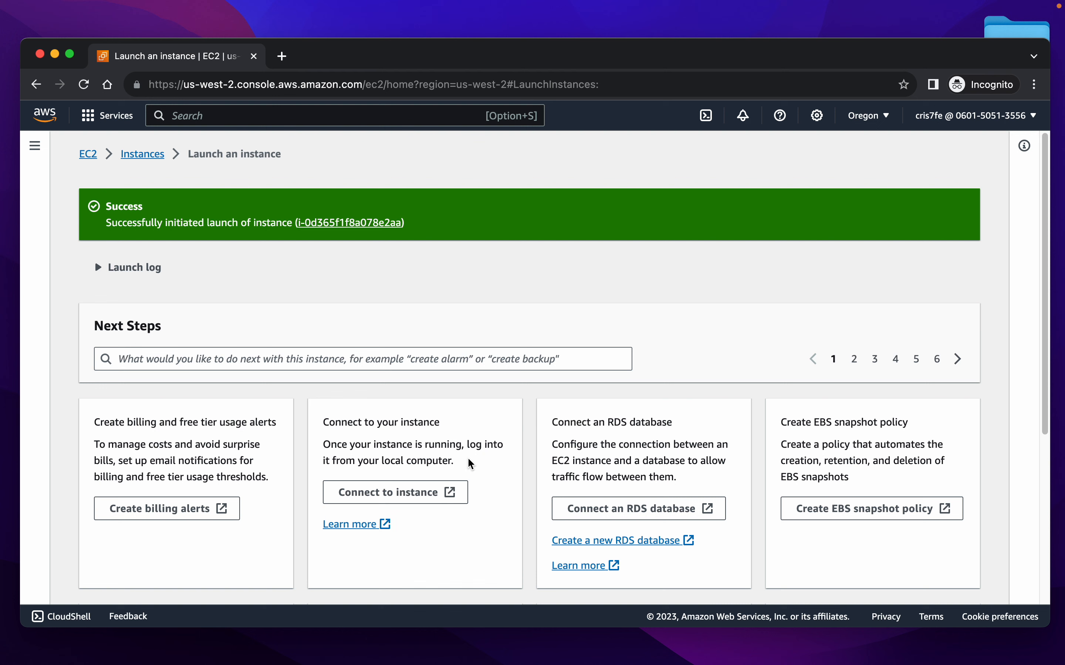
pyautogui.moveTo(349, 222)
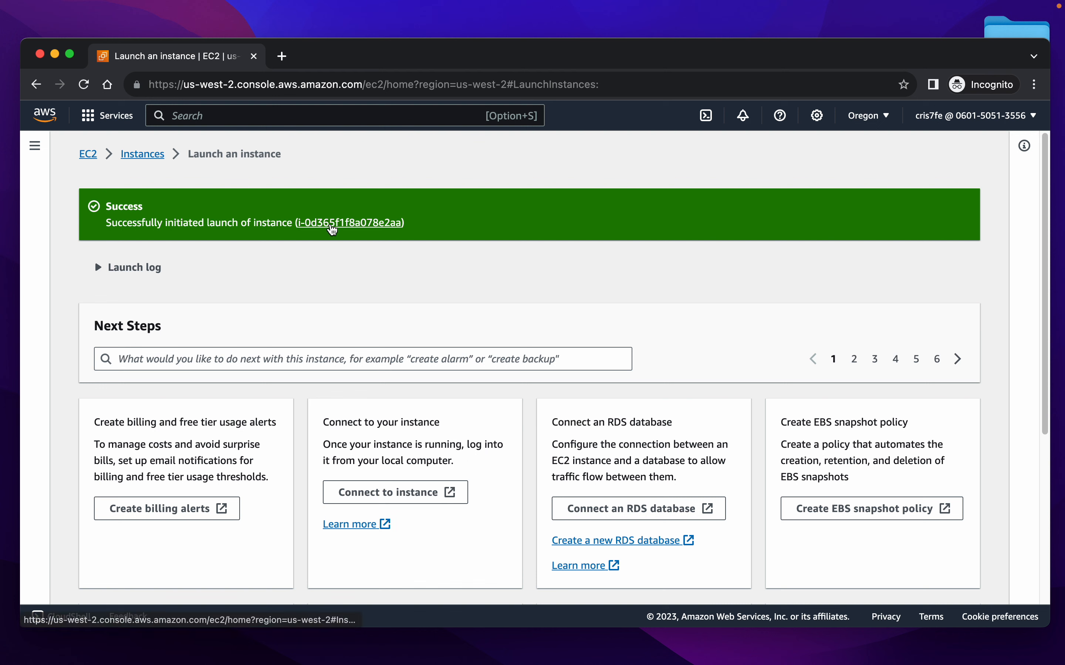
pyautogui.click(349, 222)
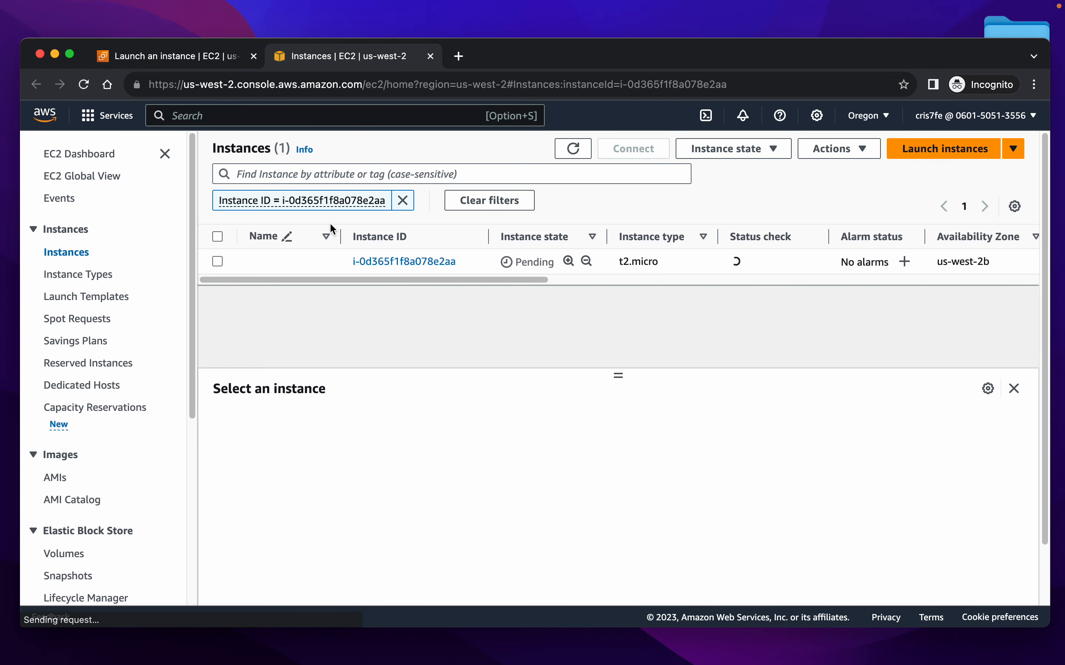
# - Copy the new instance's public IPv4 address 35.162.180.26 from its details page
pyautogui.click(404, 262)
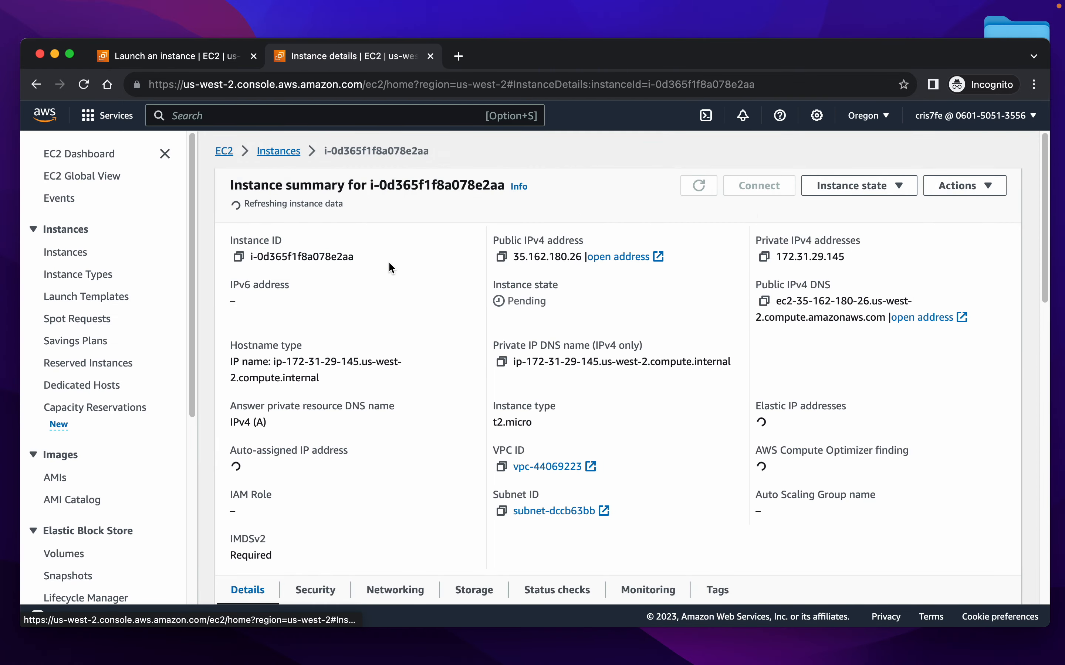
pyautogui.click(698, 186)
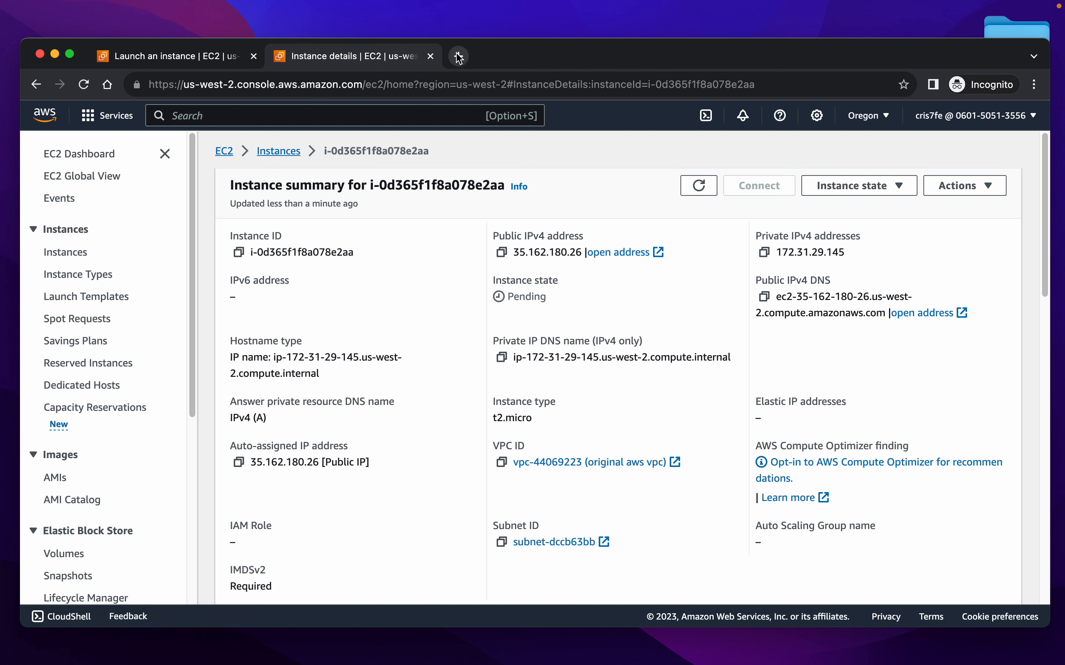
pyautogui.moveTo(496, 50)
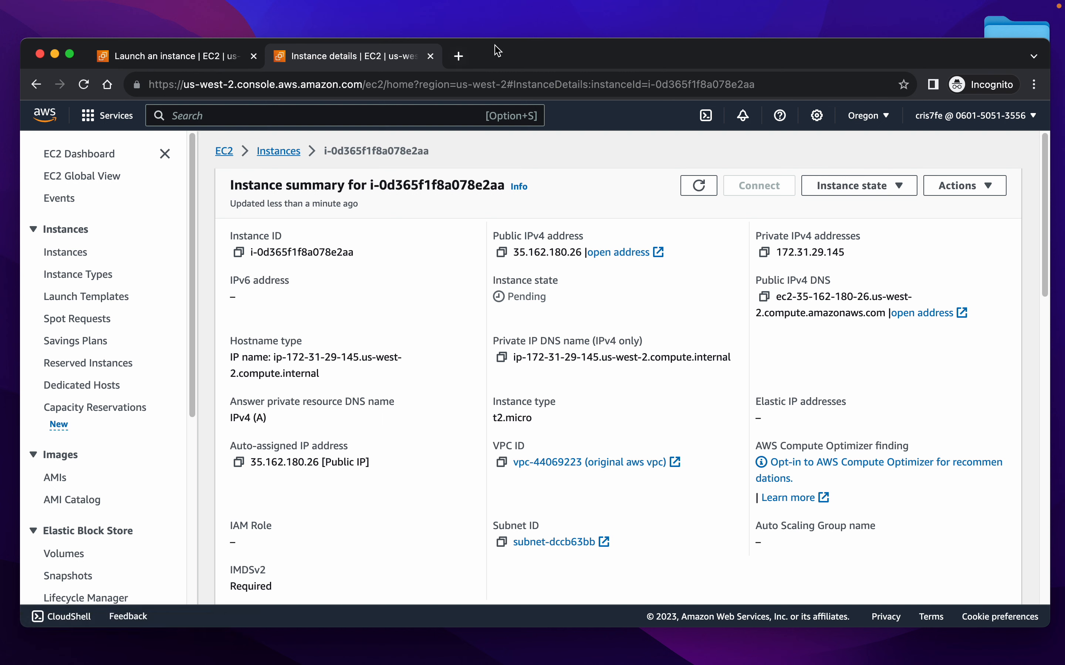
pyautogui.moveTo(822, 356)
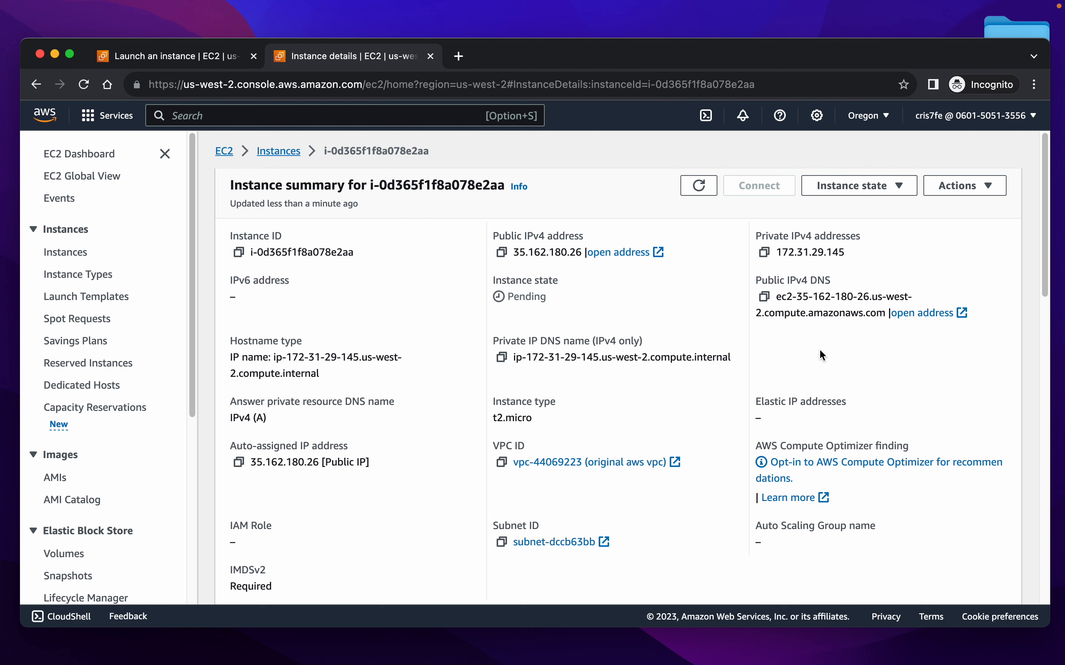
pyautogui.moveTo(523, 264)
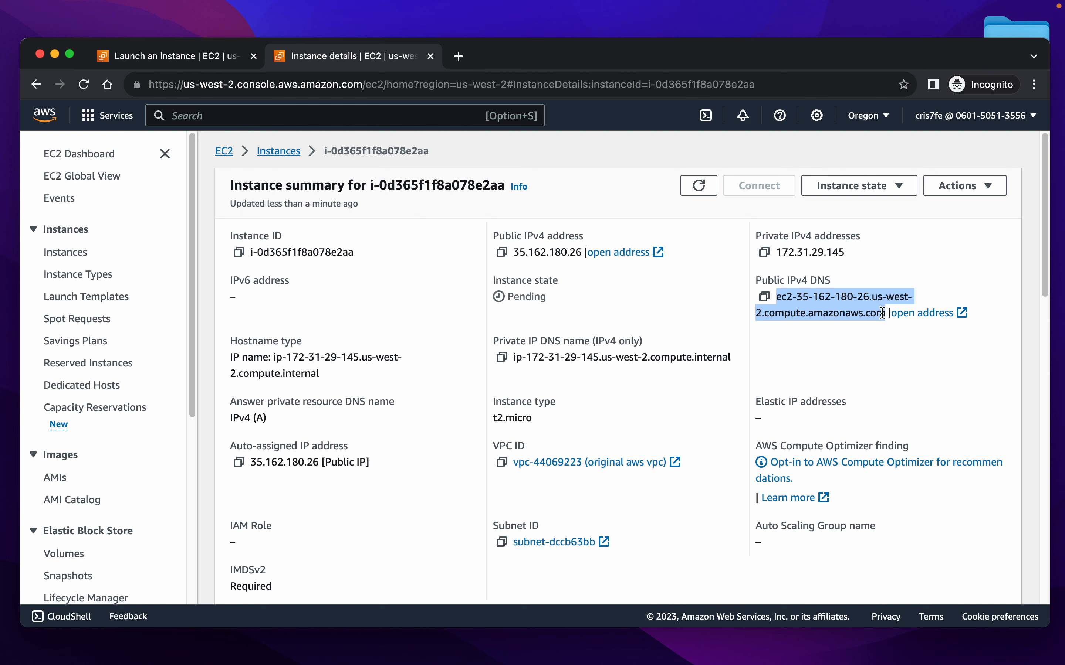
pyautogui.moveTo(550, 265)
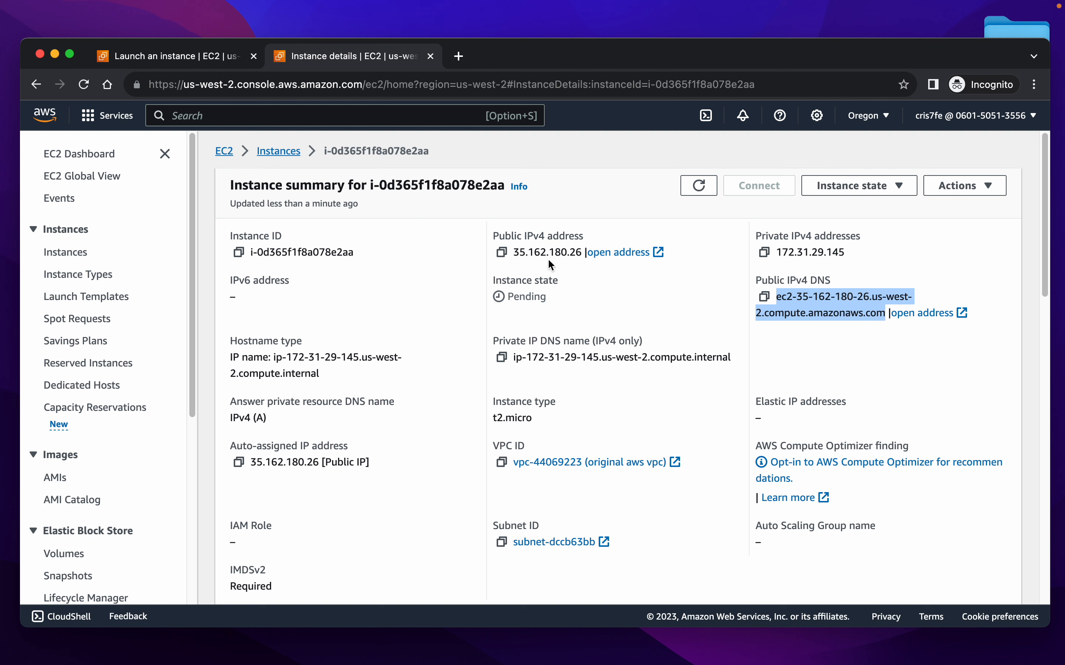
pyautogui.moveTo(505, 263)
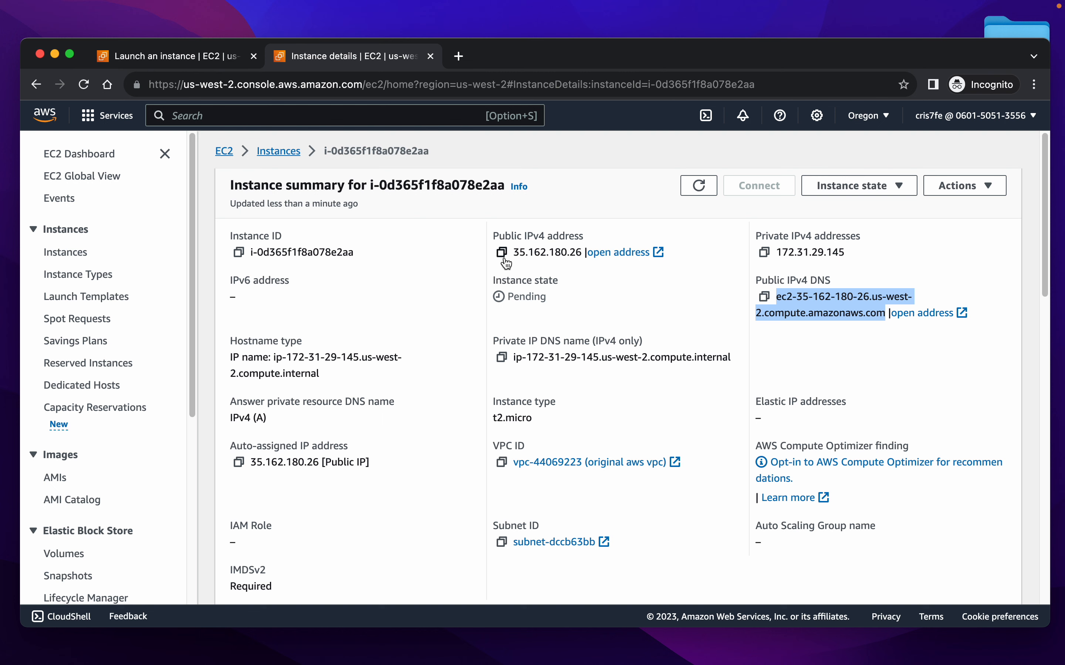
pyautogui.click(501, 253)
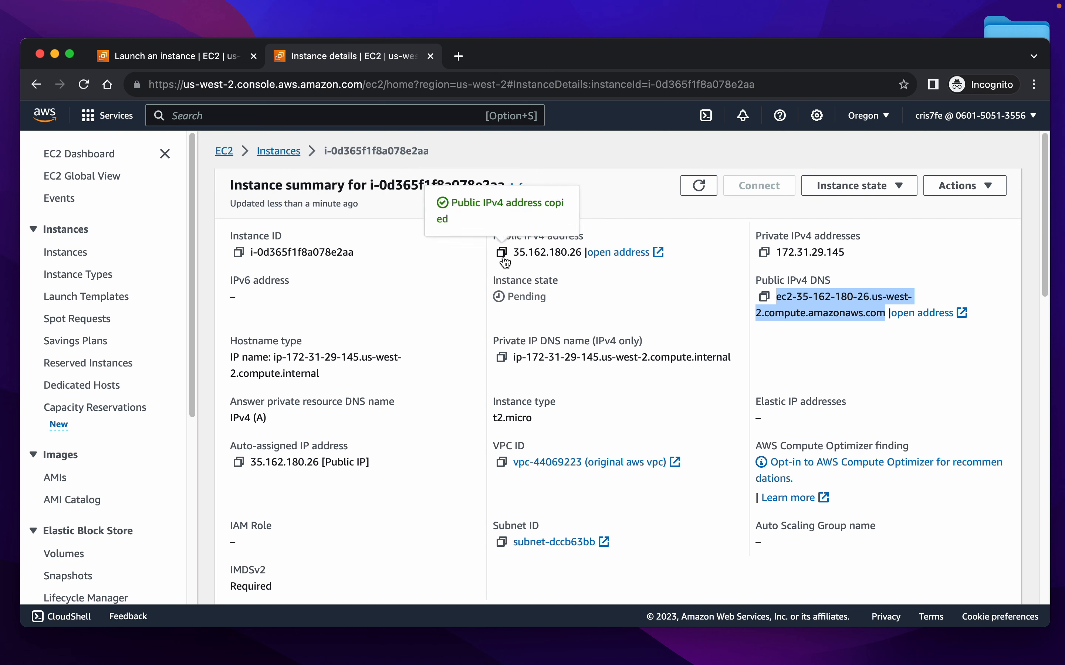
pyautogui.moveTo(471, 251)
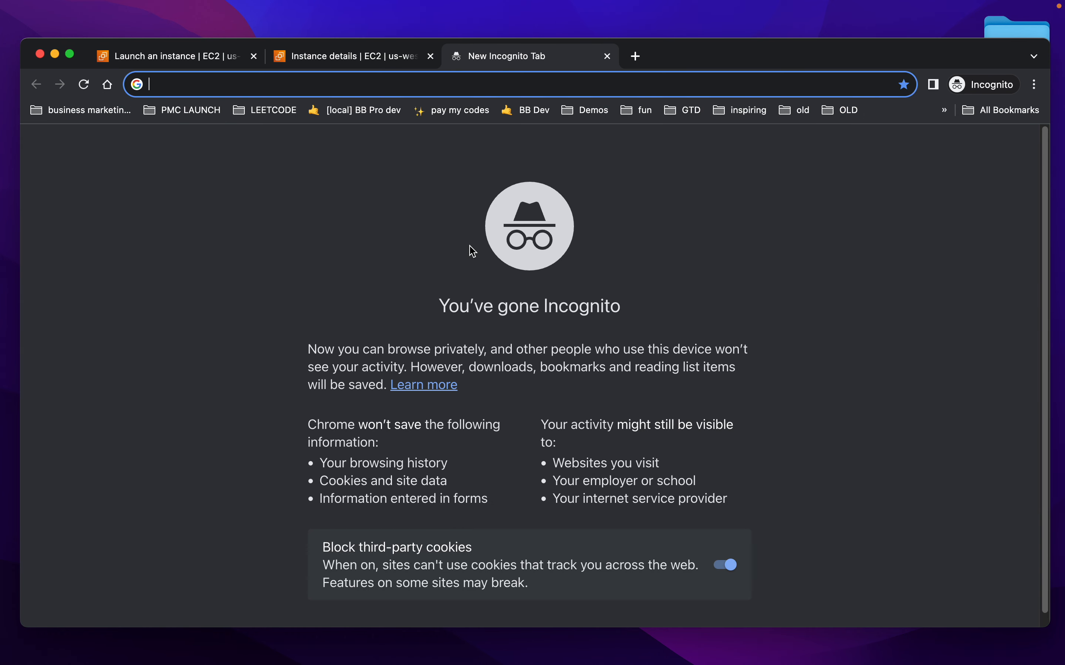
pyautogui.moveTo(515, 5)
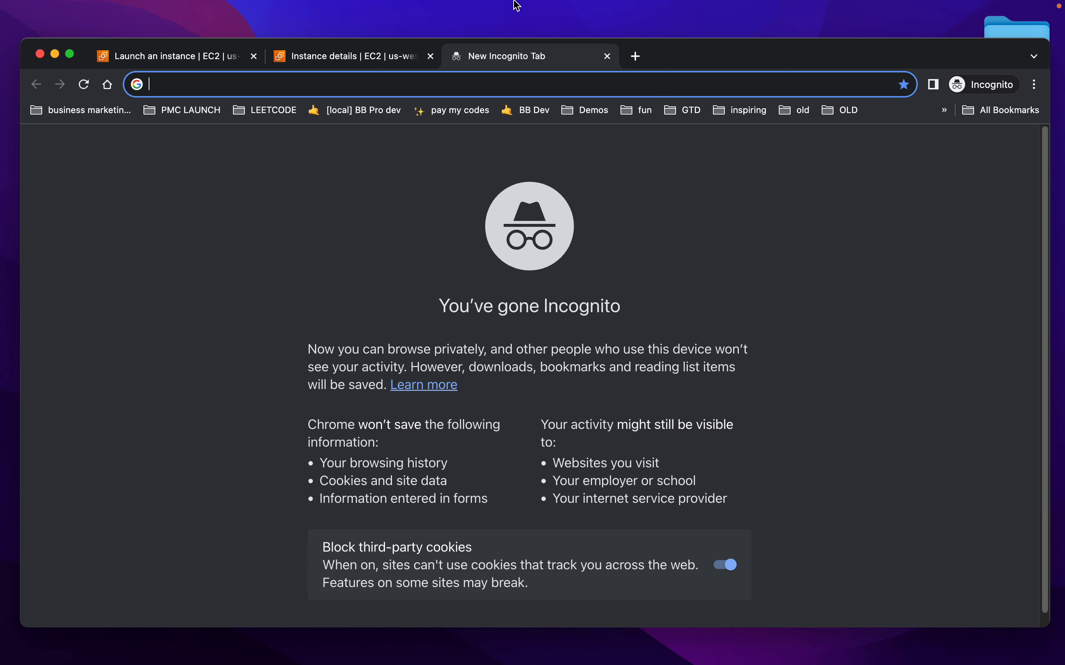
# - Back on instance details, now Running, copy the public IPv4 address 35.162.180.26 again
pyautogui.click(346, 55)
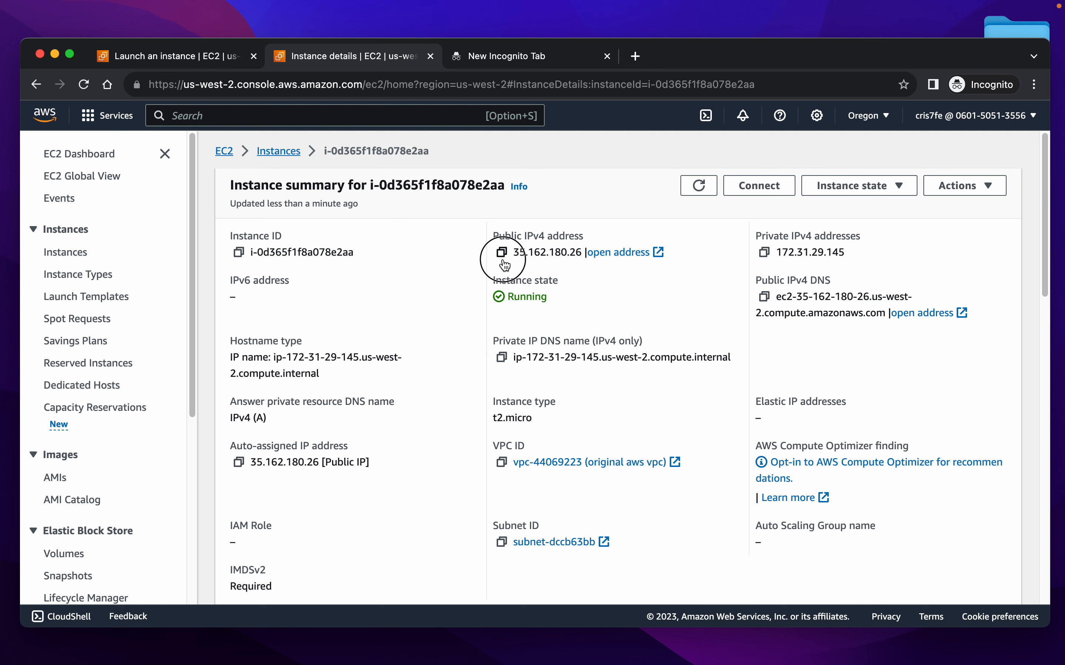
pyautogui.click(502, 252)
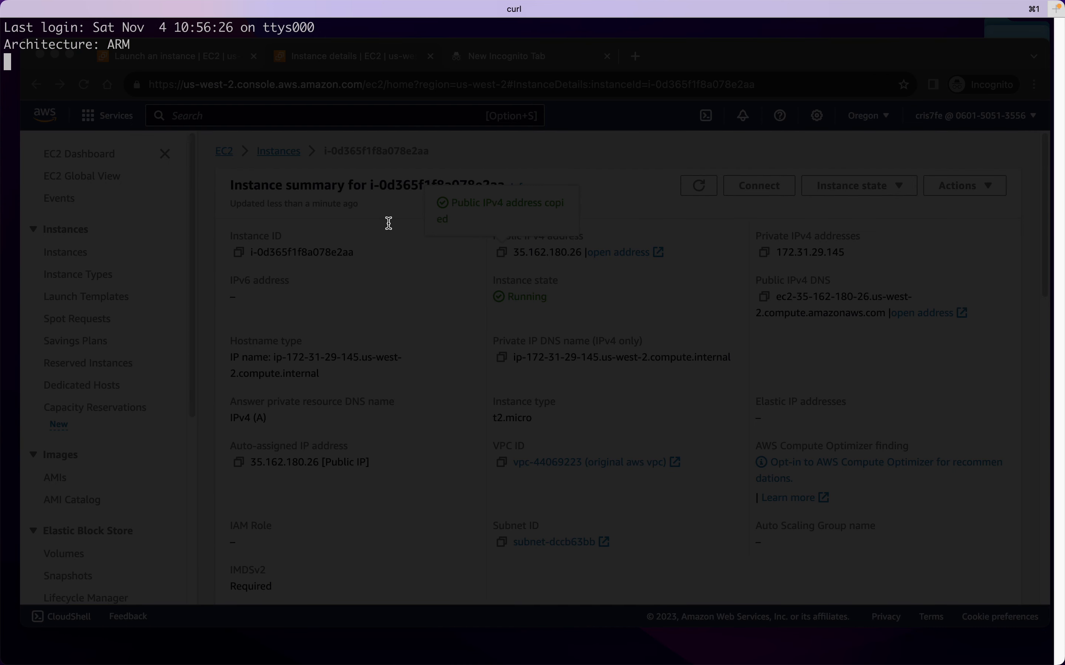
# - SSH into the instance as ec2-user with aws-test-2.pem, answering yes to trust the host key
pyautogui.press('Return')
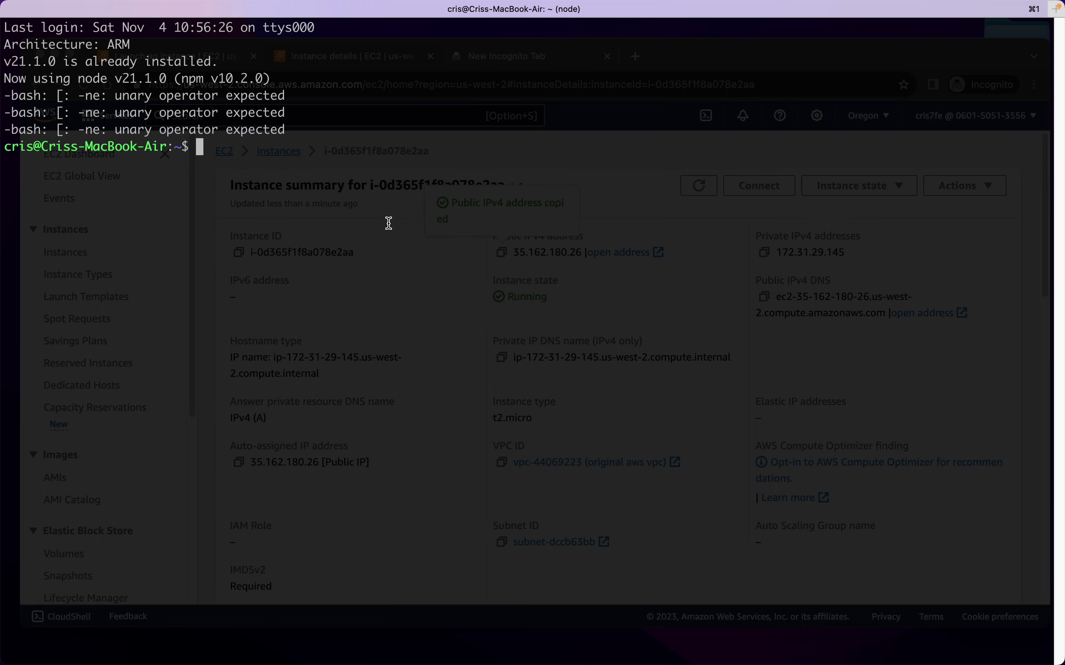
pyautogui.press('ctrl+r')
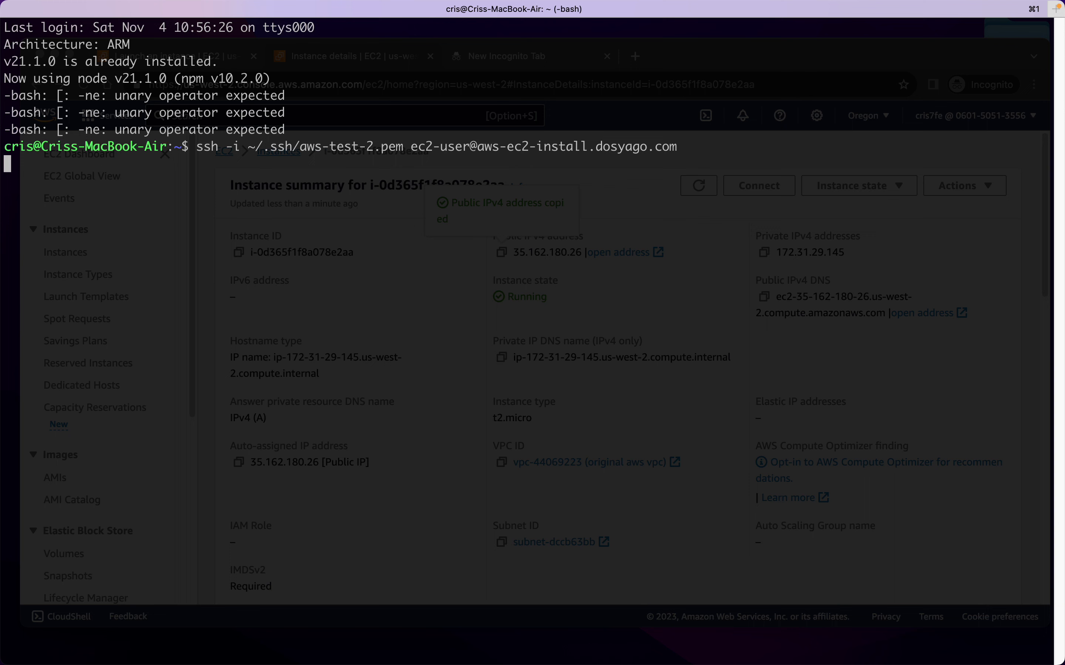
pyautogui.write('yes/no/[fingerprint])? yes')
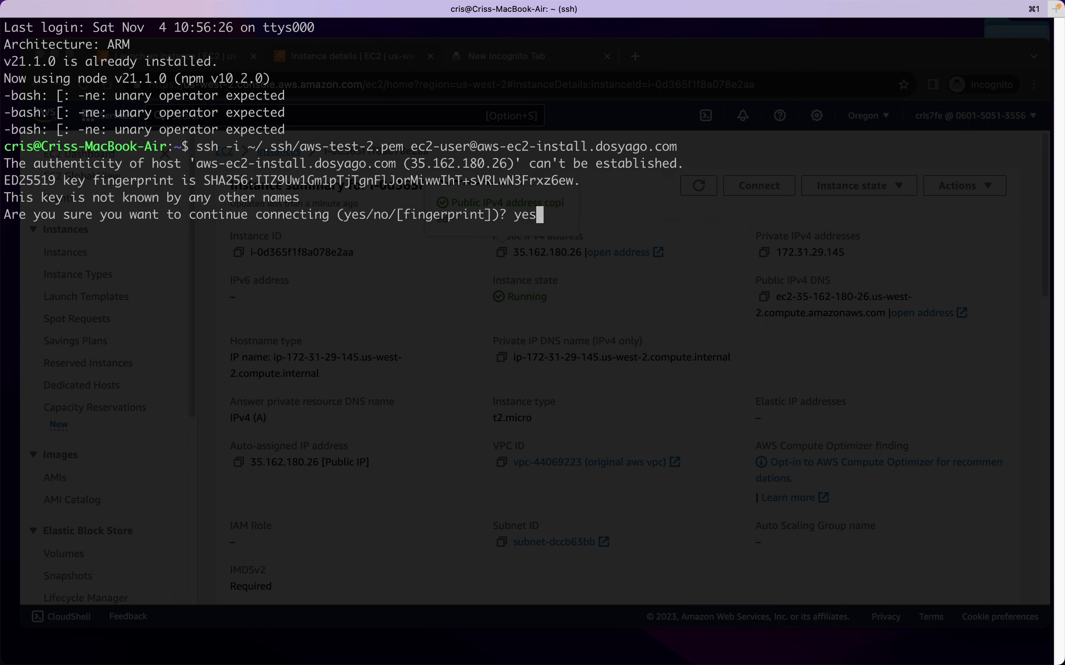
pyautogui.press('Return')
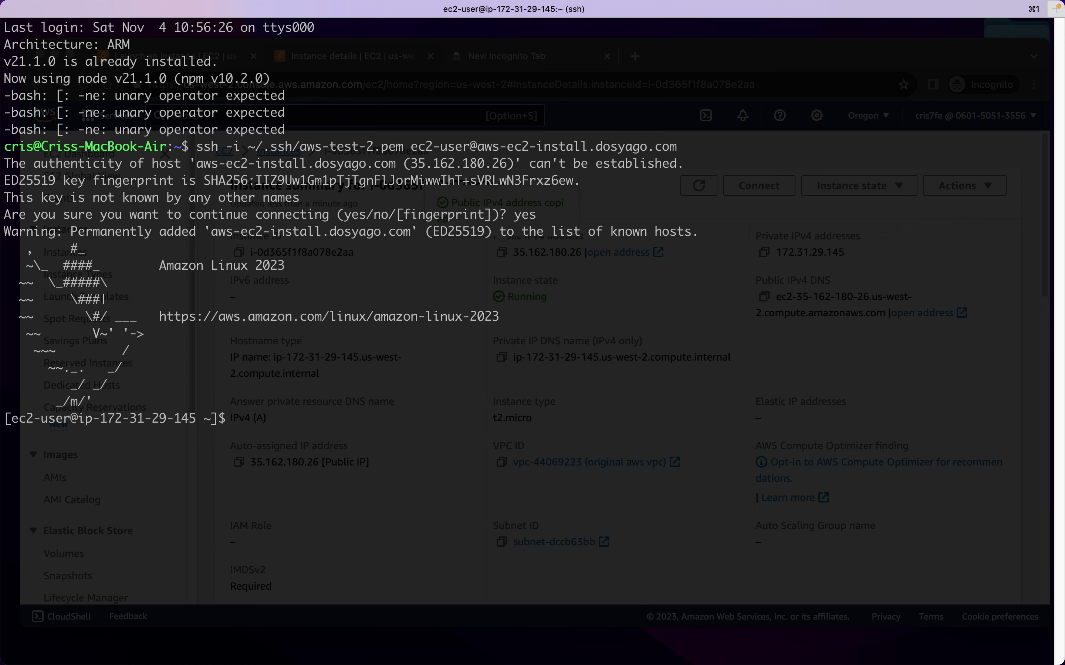
# - Install git on the instance with sudo dnf install git
pyautogui.write('sudo dnf inst')
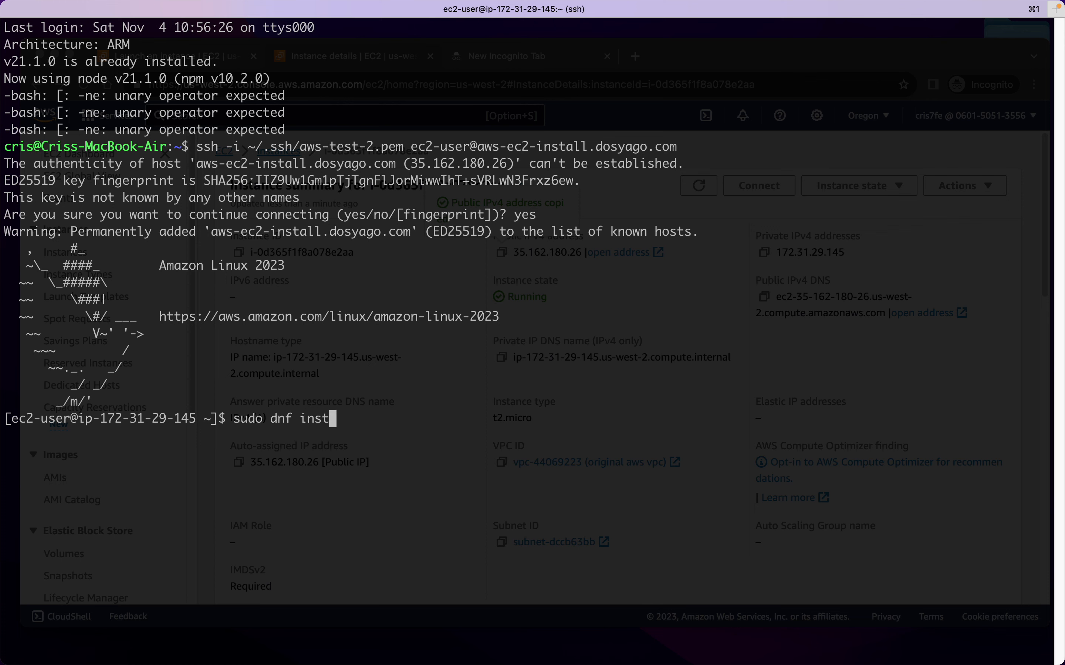
pyautogui.press('Return')
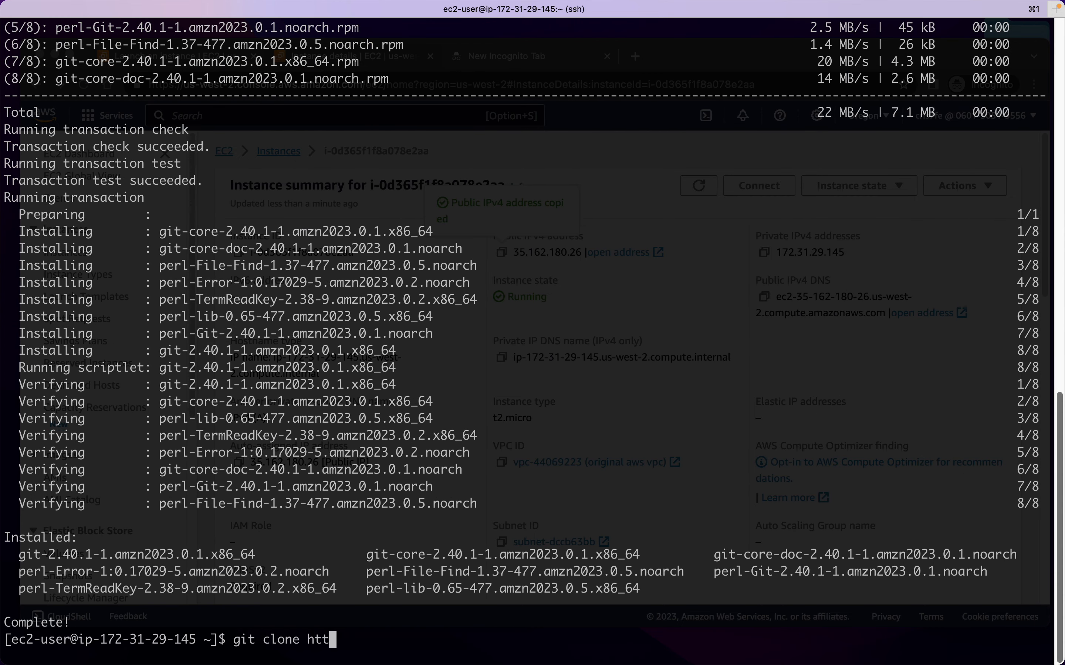
pyautogui.write('ps://github.')
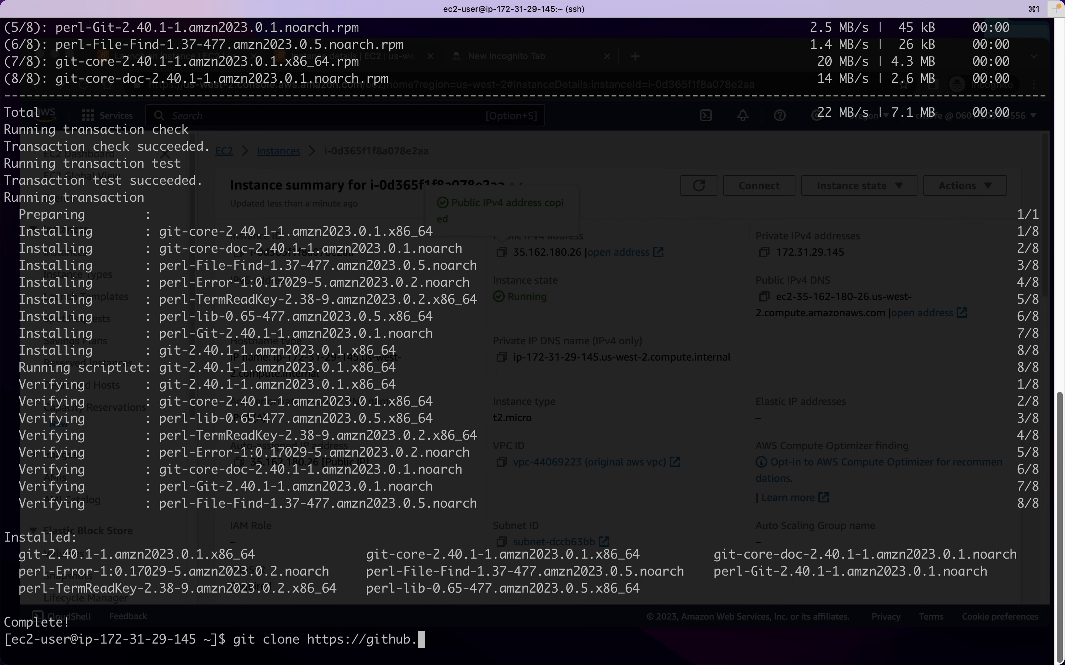
pyautogui.write('com/BrowserBox/')
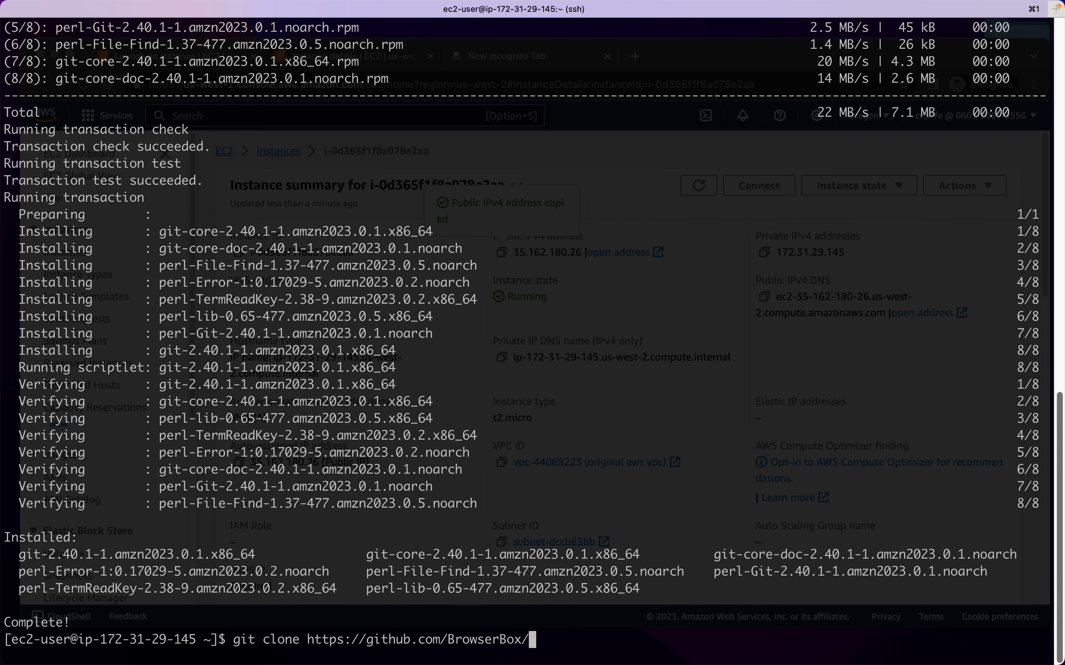
pyautogui.write('BrowserBox/')
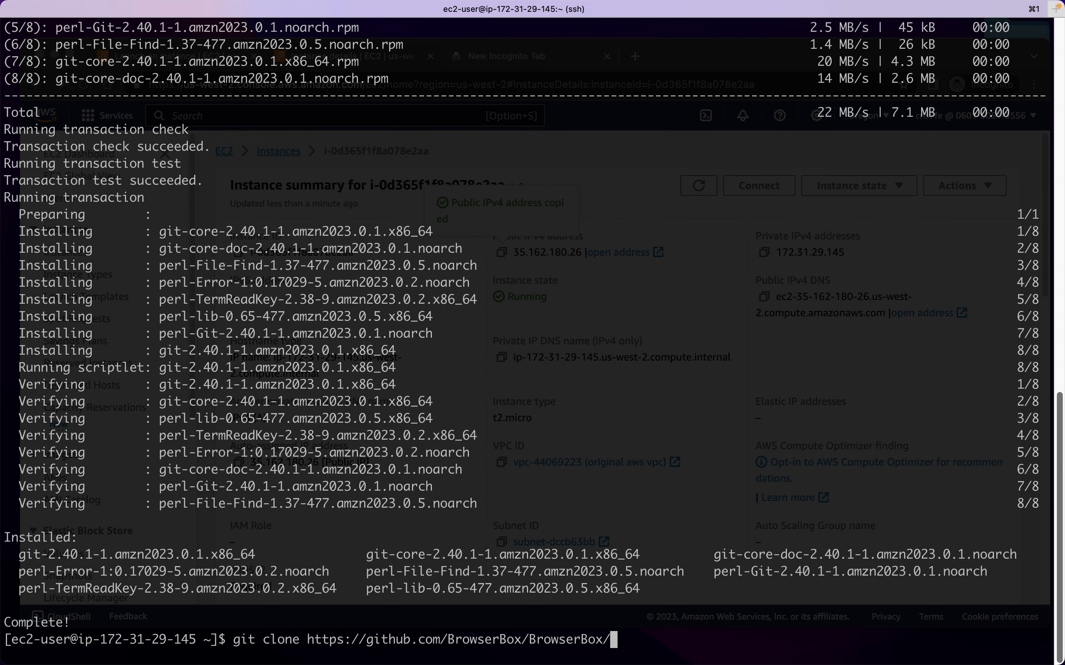
pyautogui.press('Return')
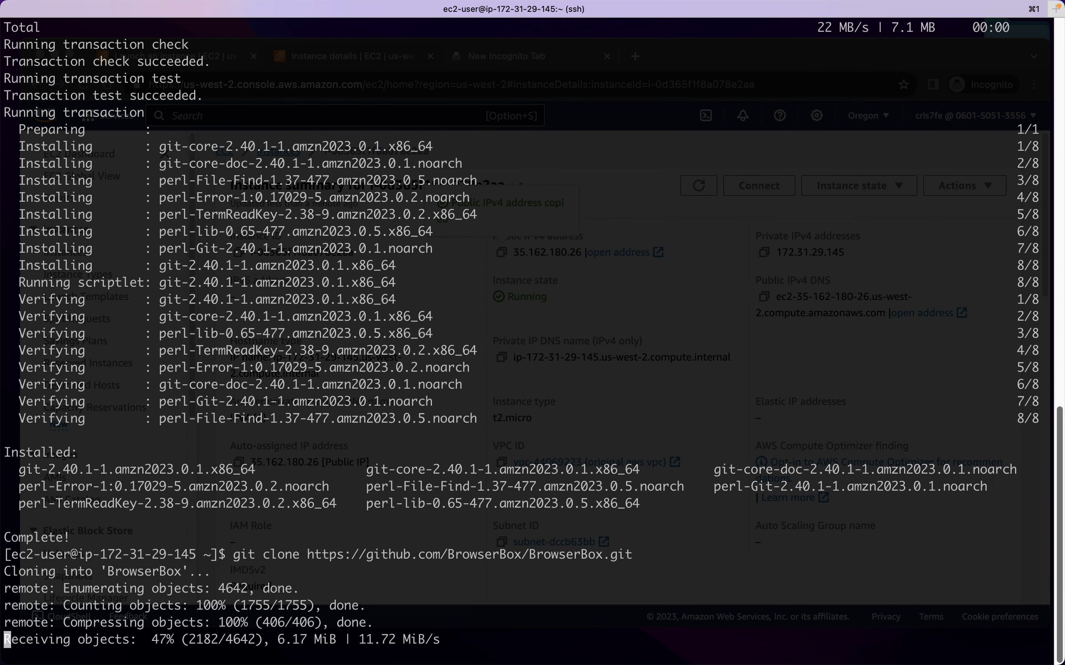
pyautogui.scroll(-3)
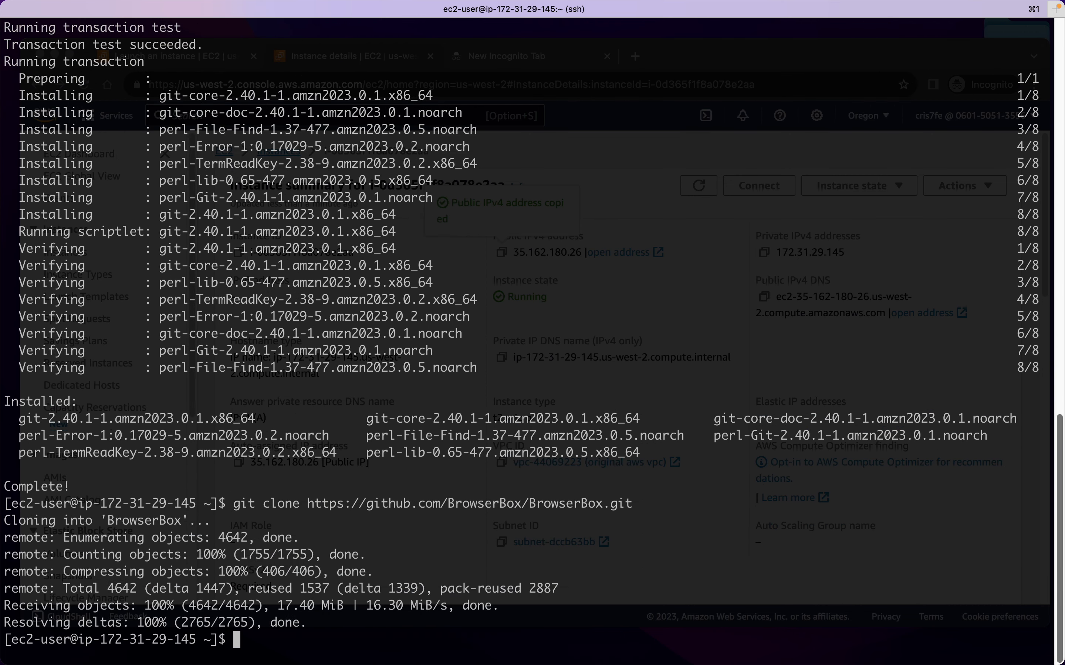
pyautogui.write('cd BrowserBox/')
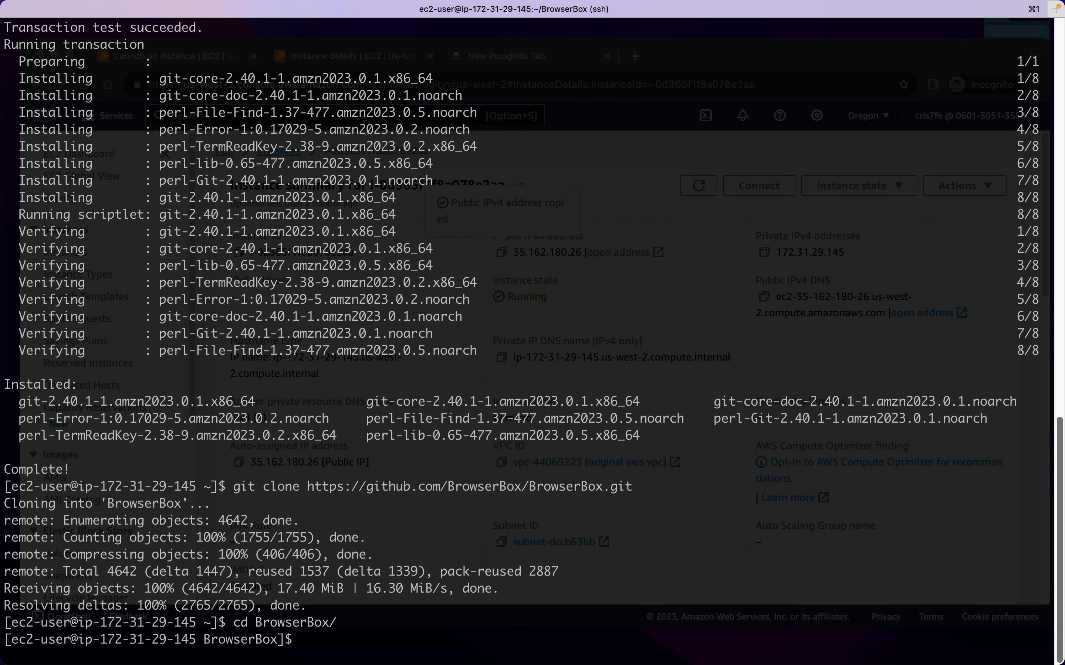
# - Run ./deploy-scripts/global_install.sh with hostname aws-ec2-install.dosyago.com and a dosyago.com contact email
pyautogui.write('./deploy-scripts/')
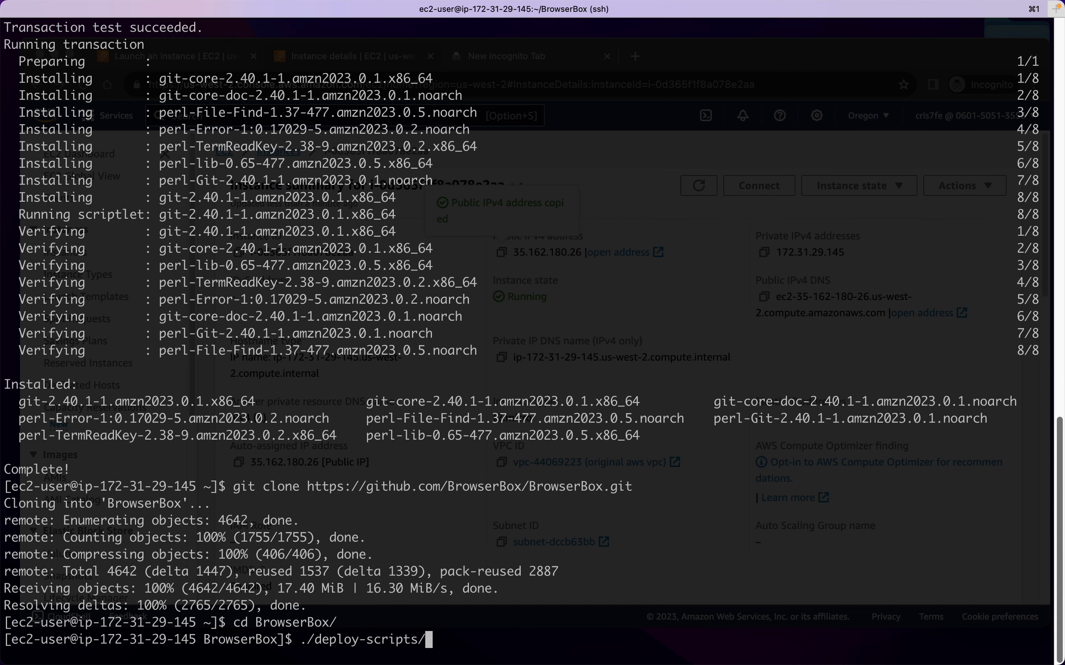
pyautogui.write('global_install.sh')
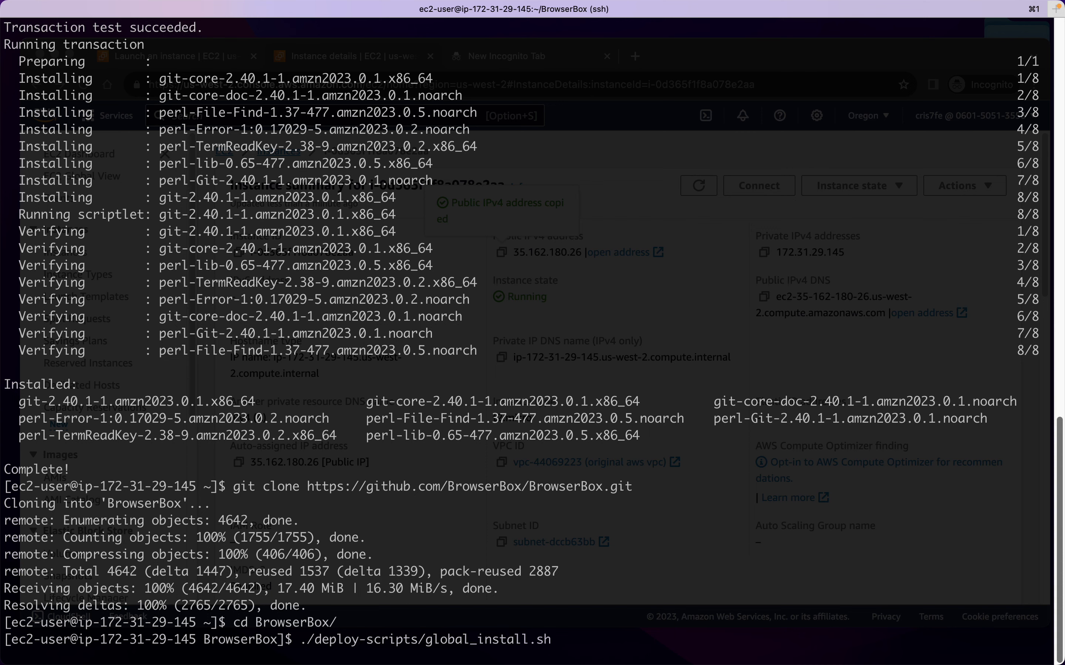
pyautogui.write('35.162.180.26')
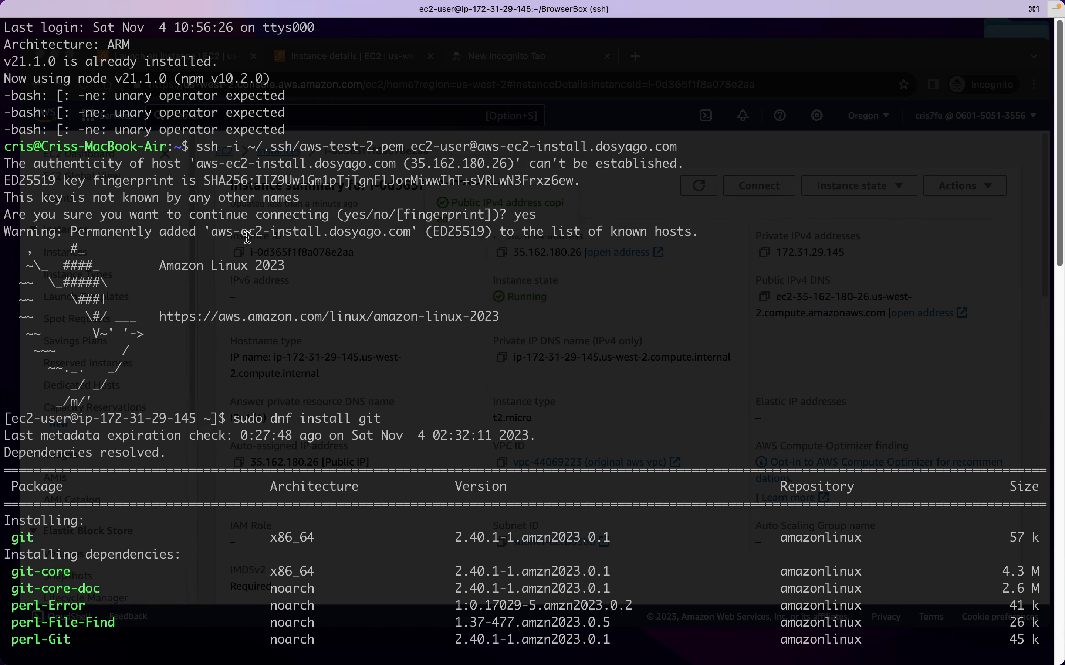
pyautogui.moveTo(475, 146)
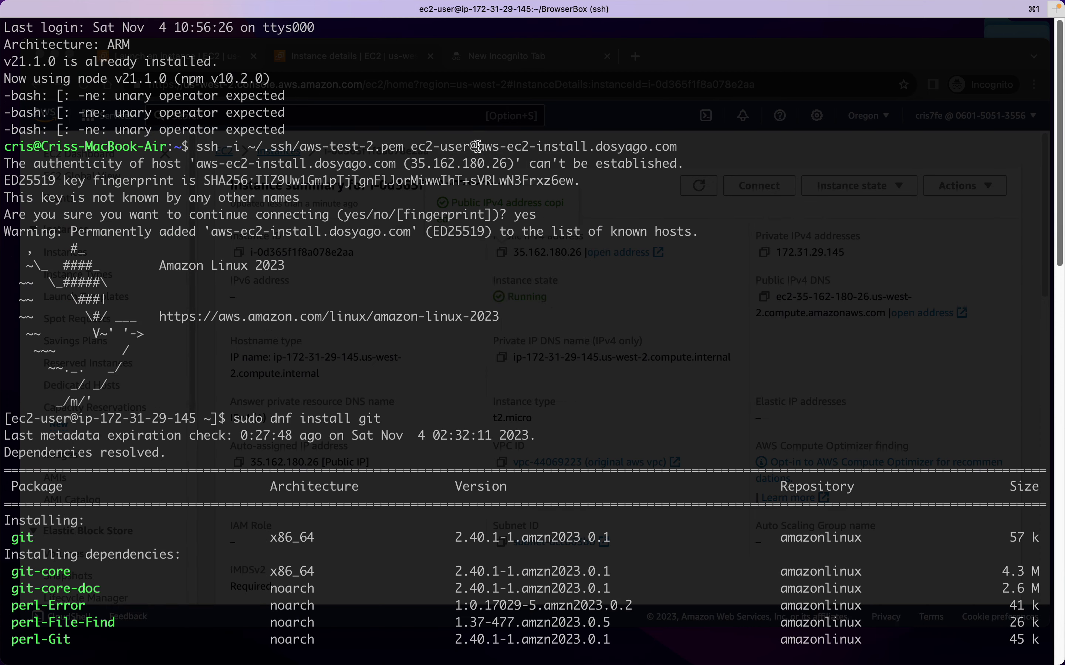
pyautogui.scroll(-3)
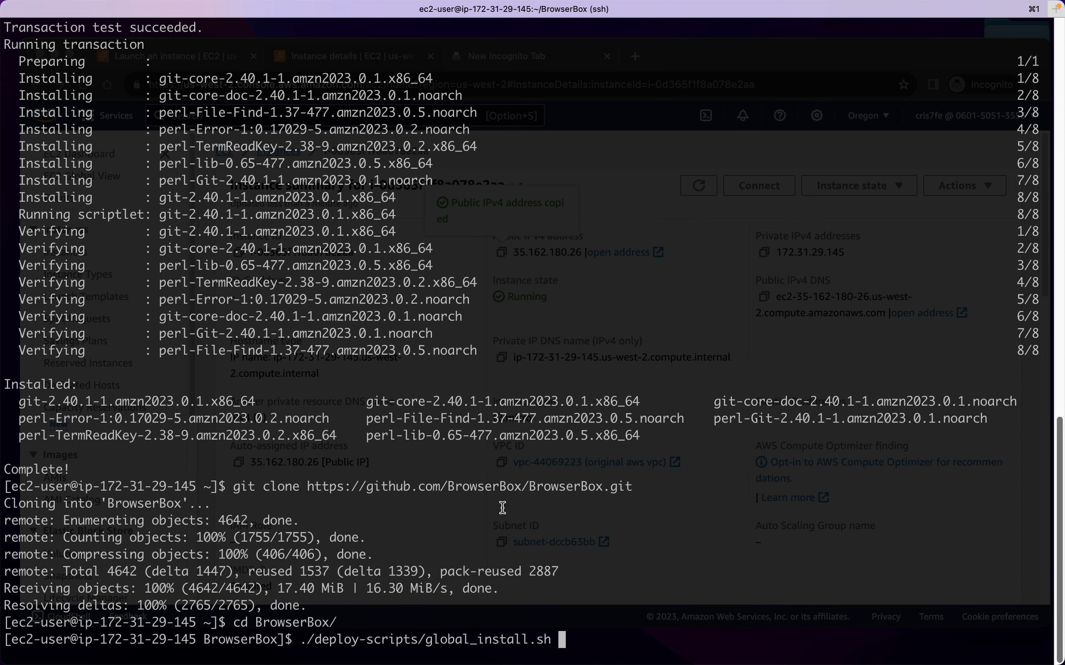
pyautogui.write('aws-ec2-install.dosyago.com')
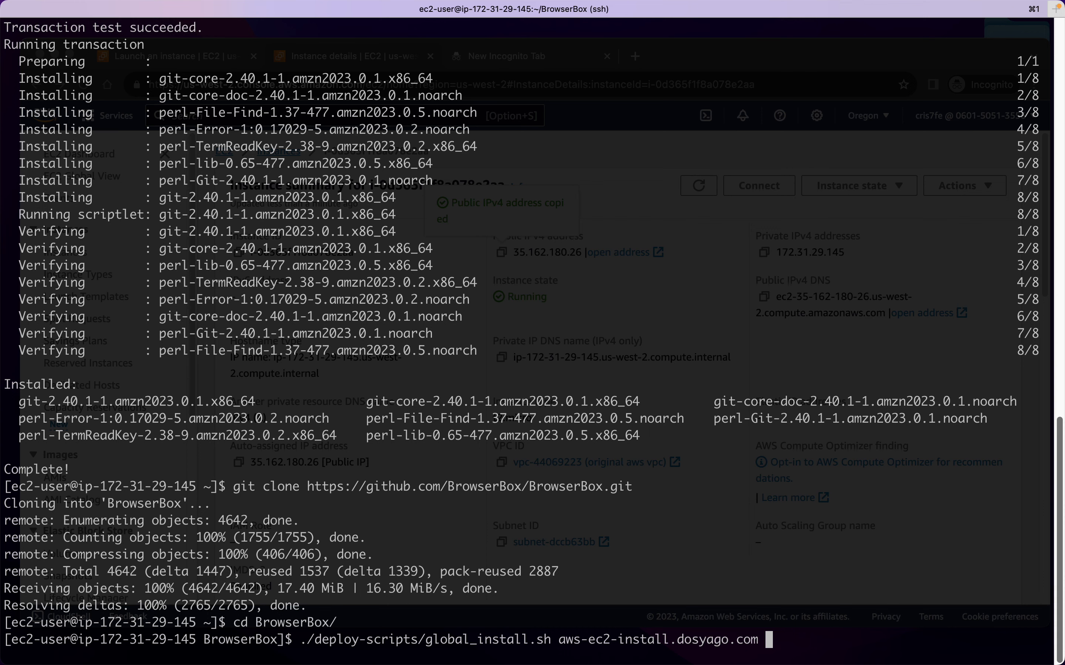
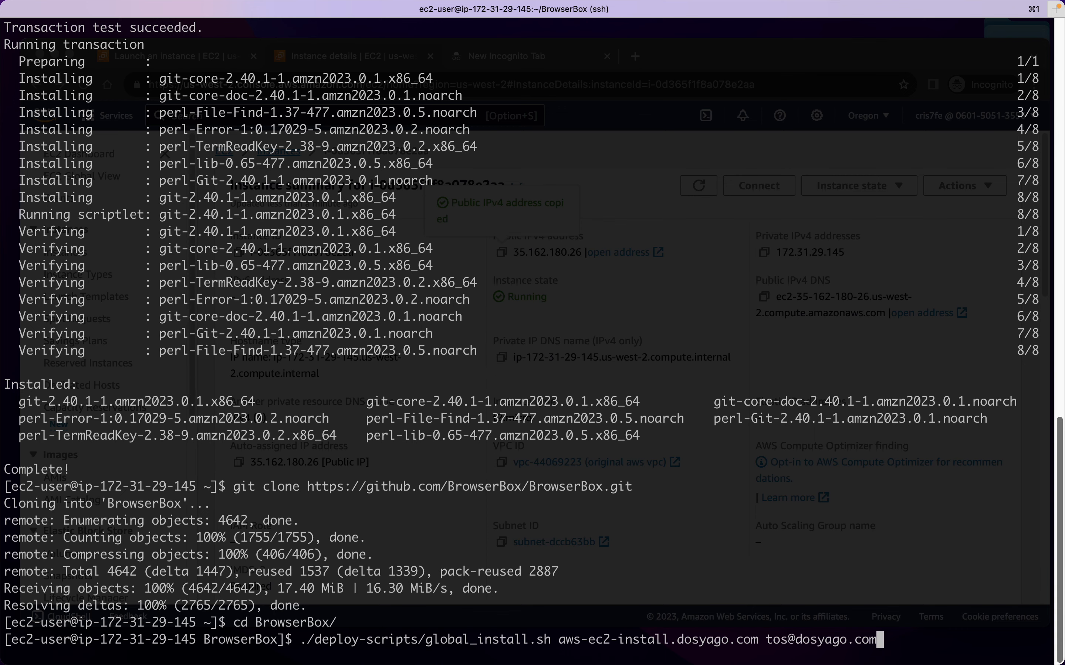
pyautogui.press('Return')
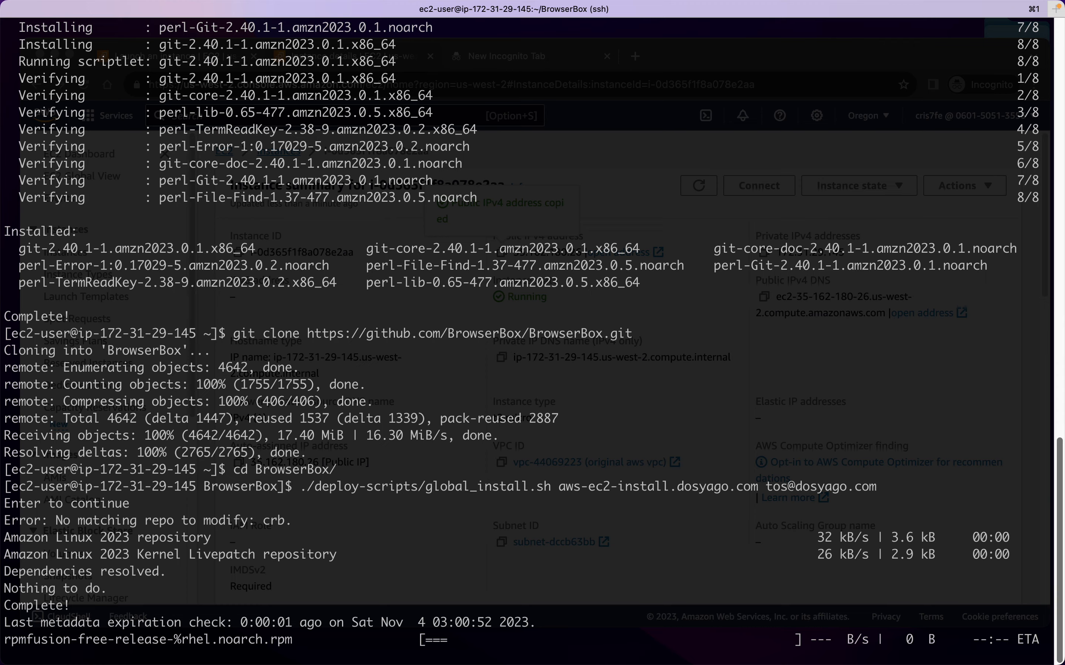
# - Answer yes to the license terms and let certbot issue the aws-ec2-install.dosyago.com certificate
pyautogui.scroll(-3)
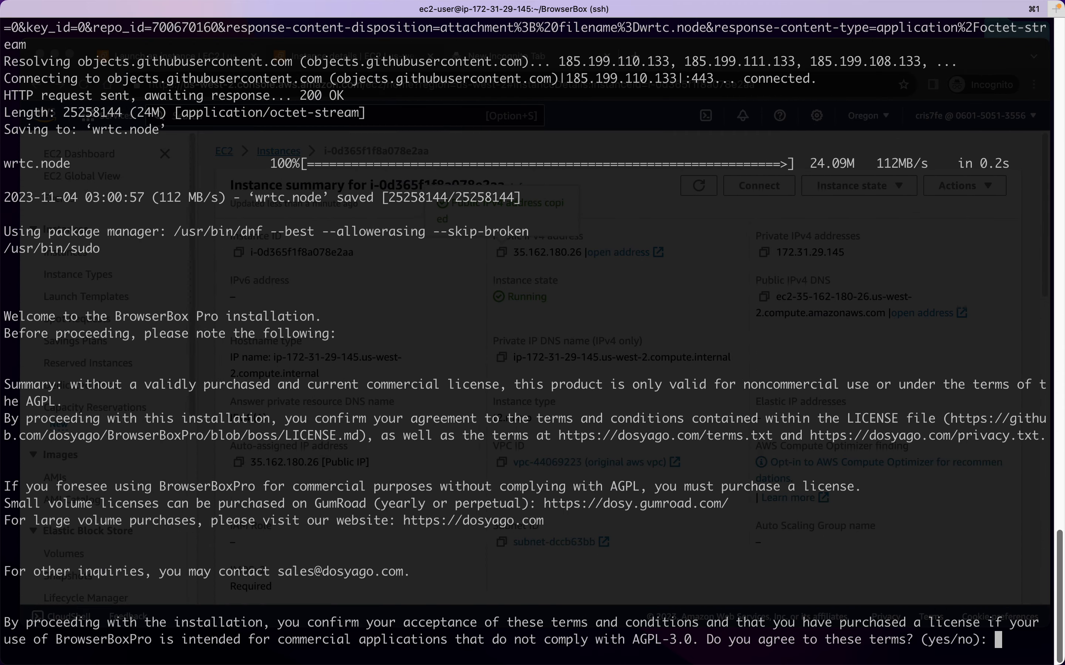
pyautogui.write('yes')
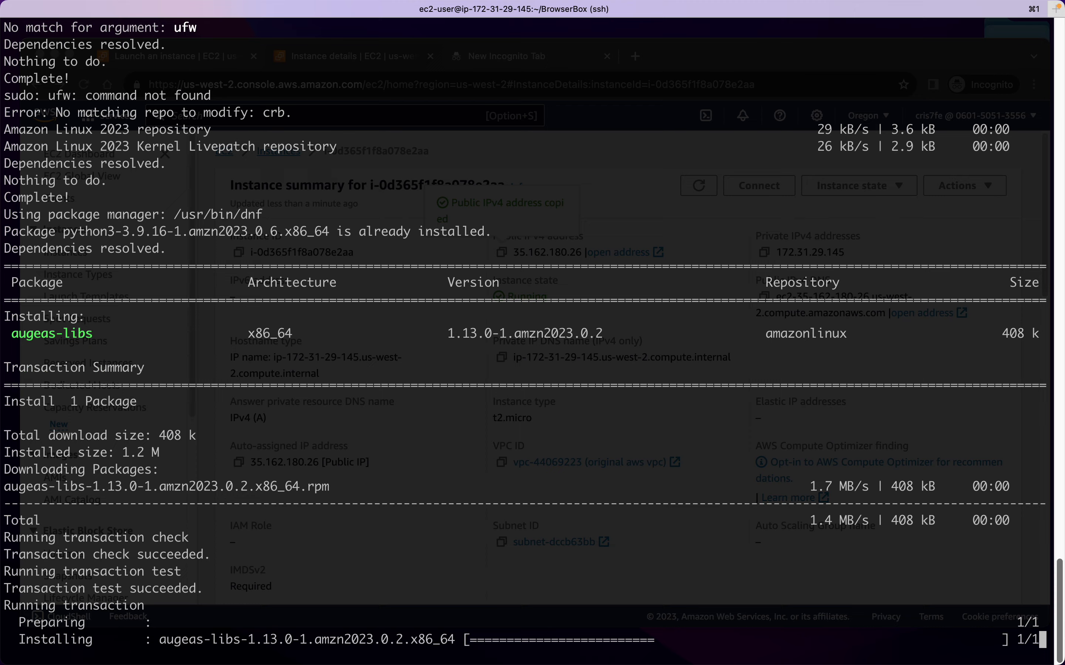
pyautogui.scroll(-3)
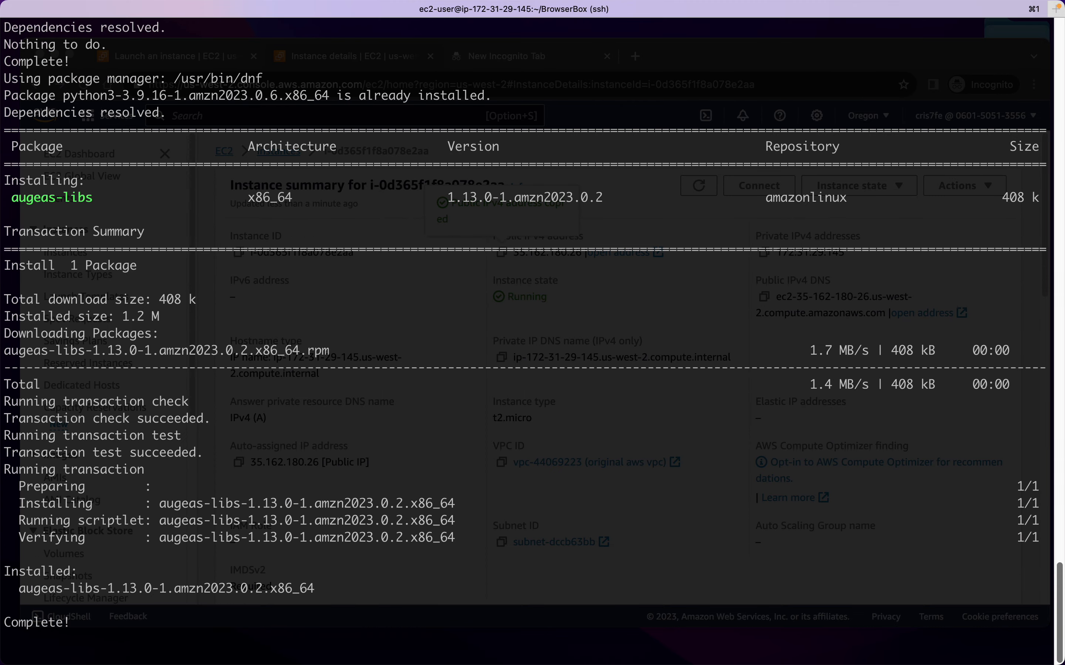
pyautogui.scroll(-3)
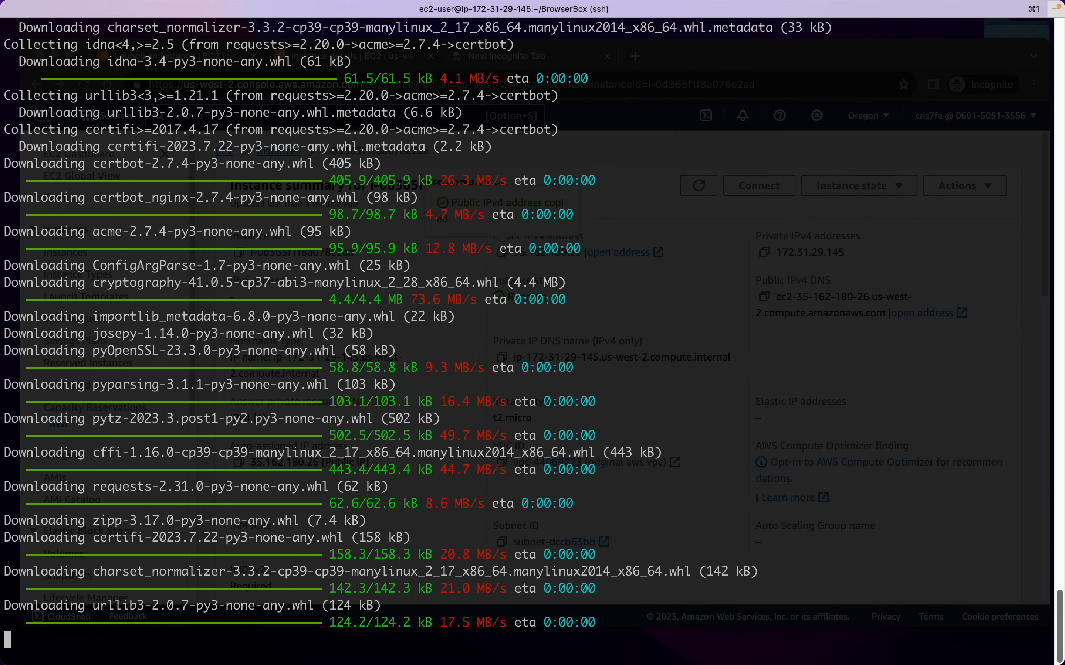
pyautogui.scroll(-3)
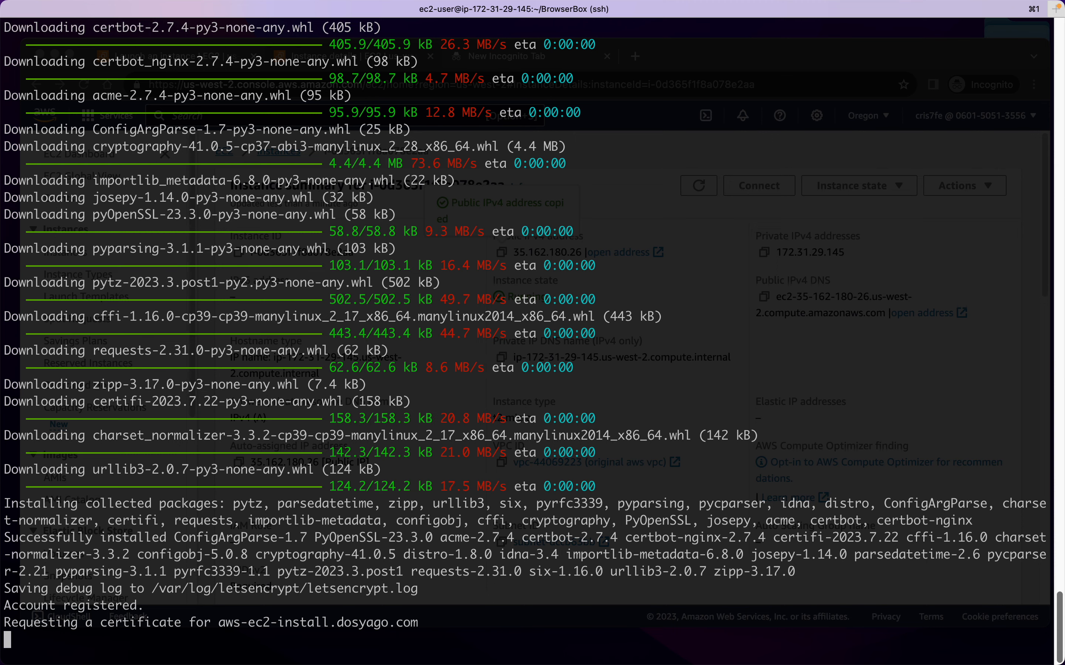
pyautogui.scroll(-3)
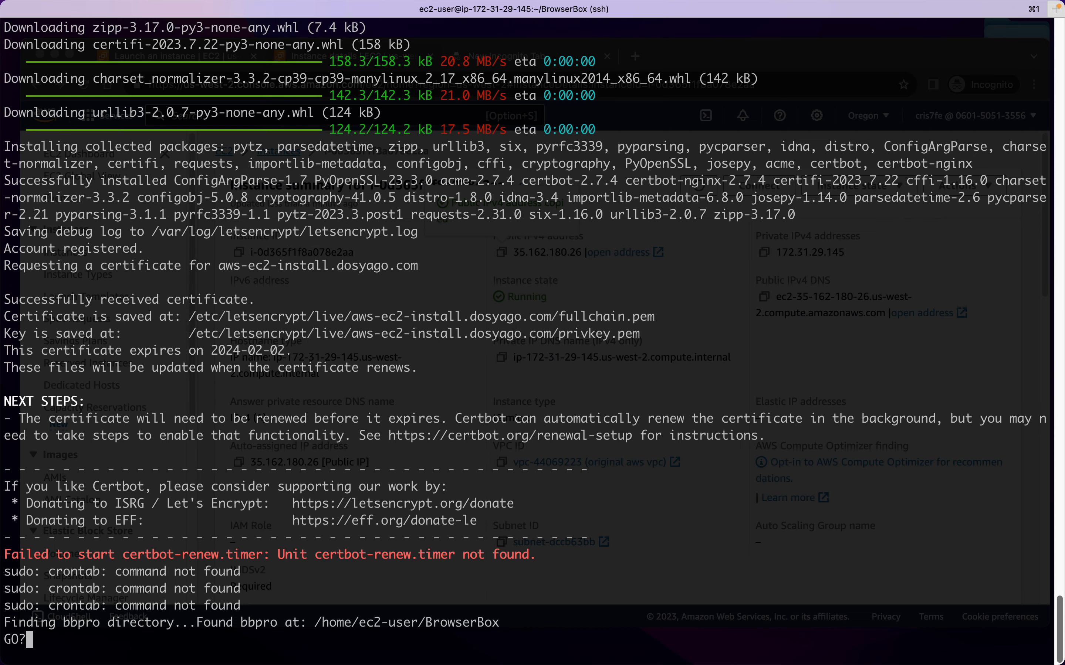
# - Follow the installer output as nvm, Node v21.1.0 and 157 npm packages are added
pyautogui.scroll(-3)
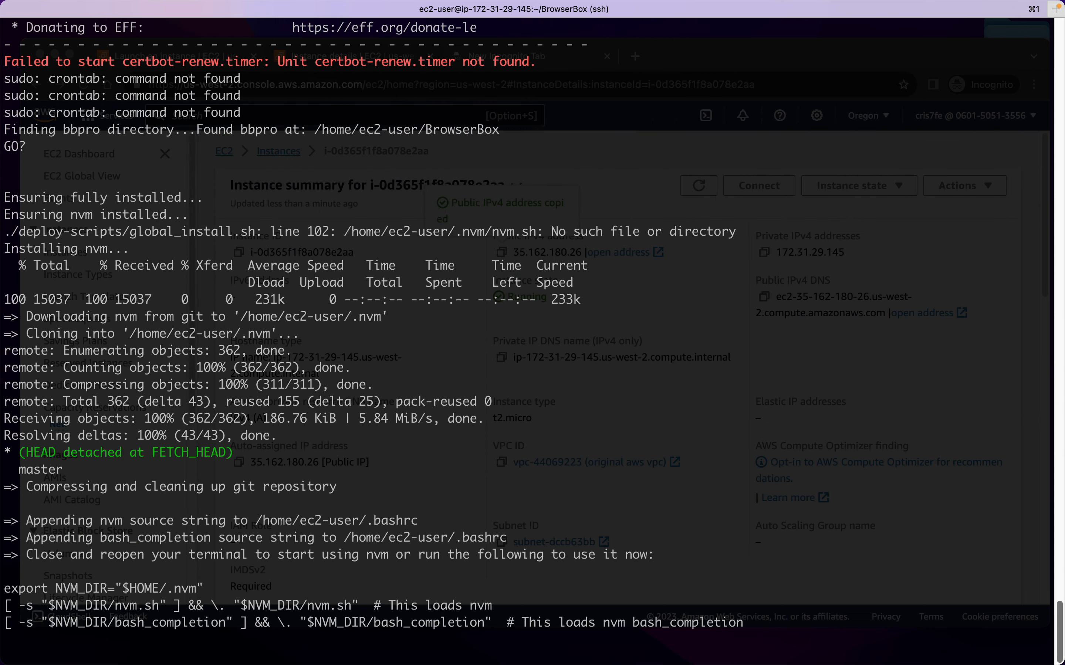
pyautogui.scroll(-3)
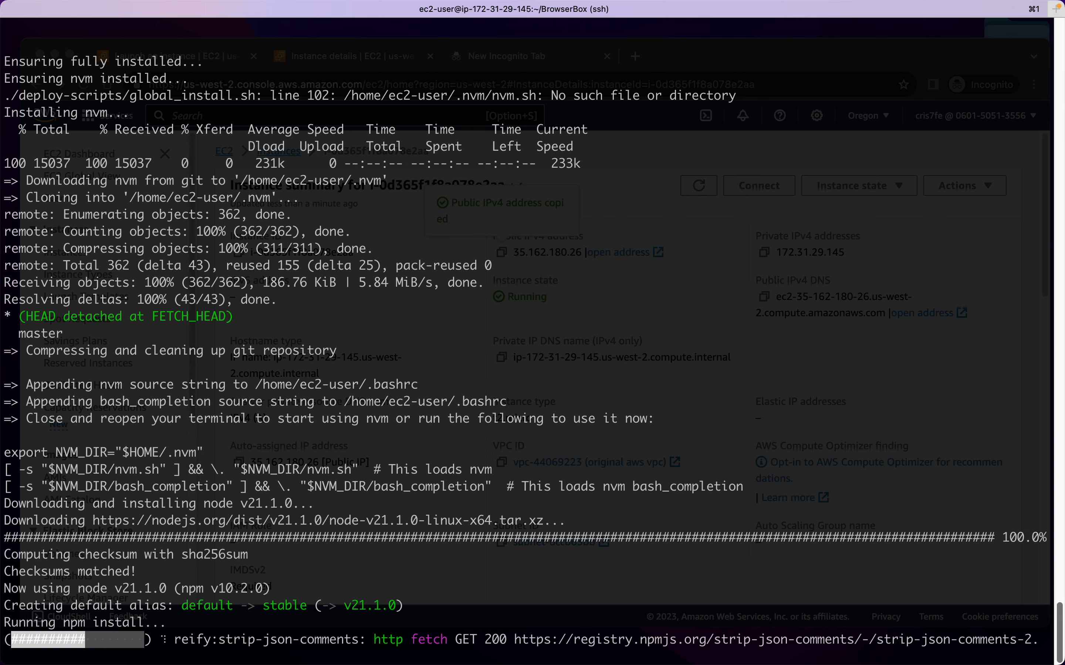
pyautogui.scroll(-3)
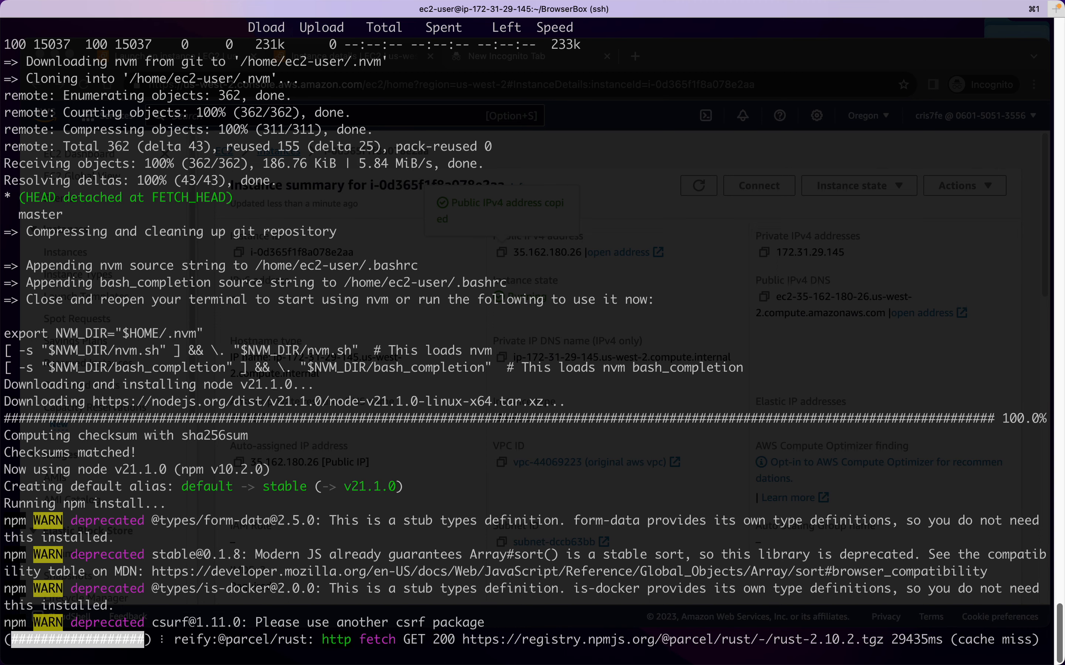
pyautogui.scroll(-3)
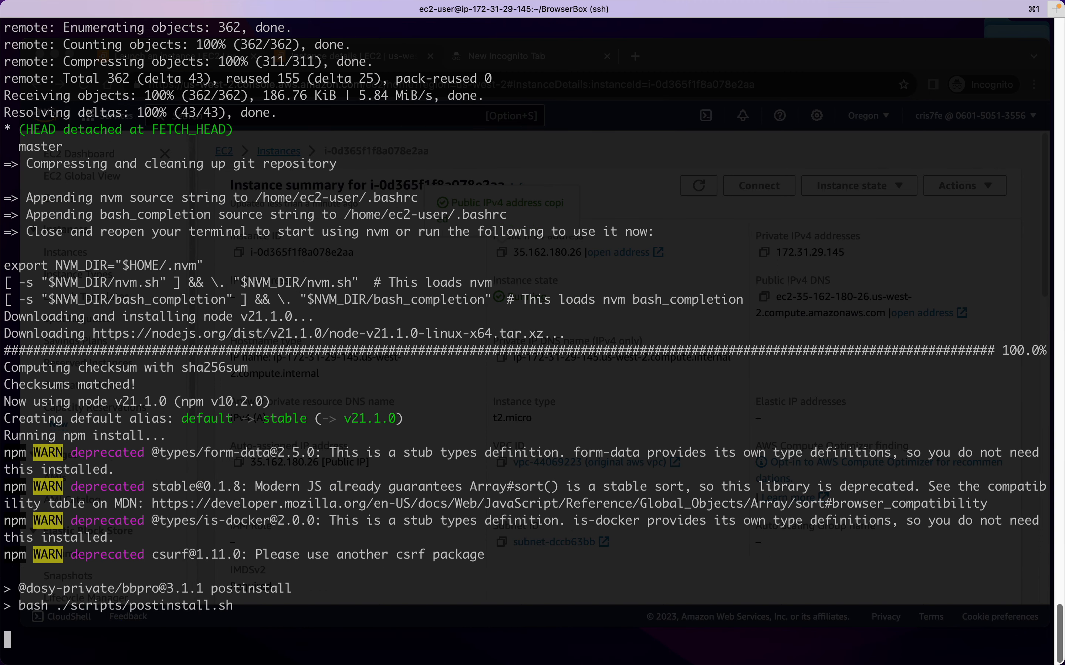
pyautogui.scroll(-3)
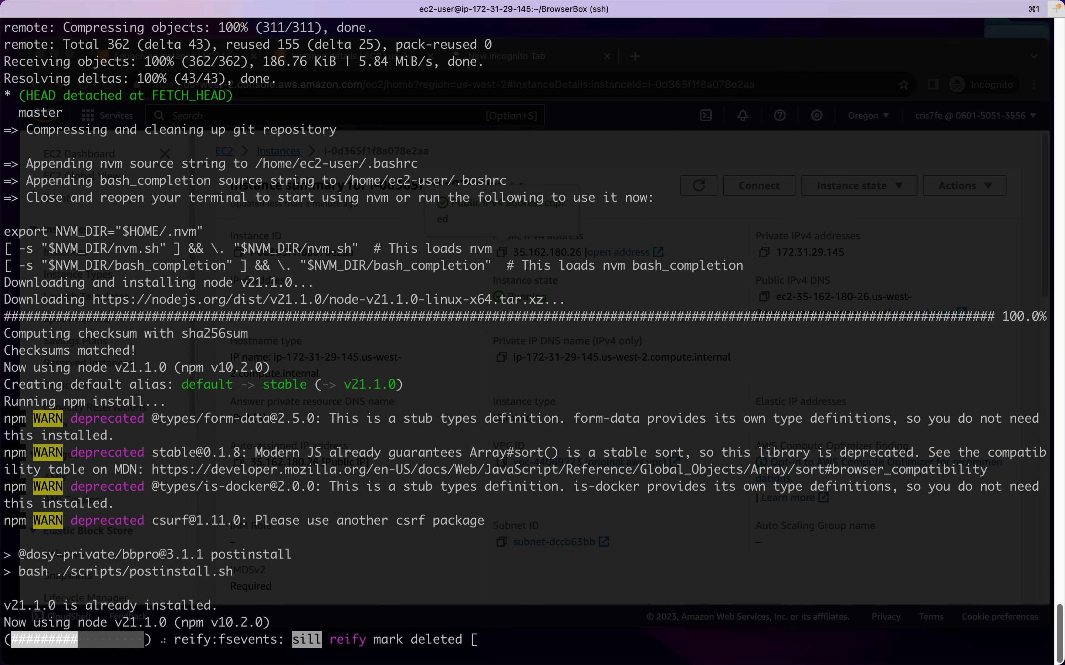
pyautogui.scroll(-3)
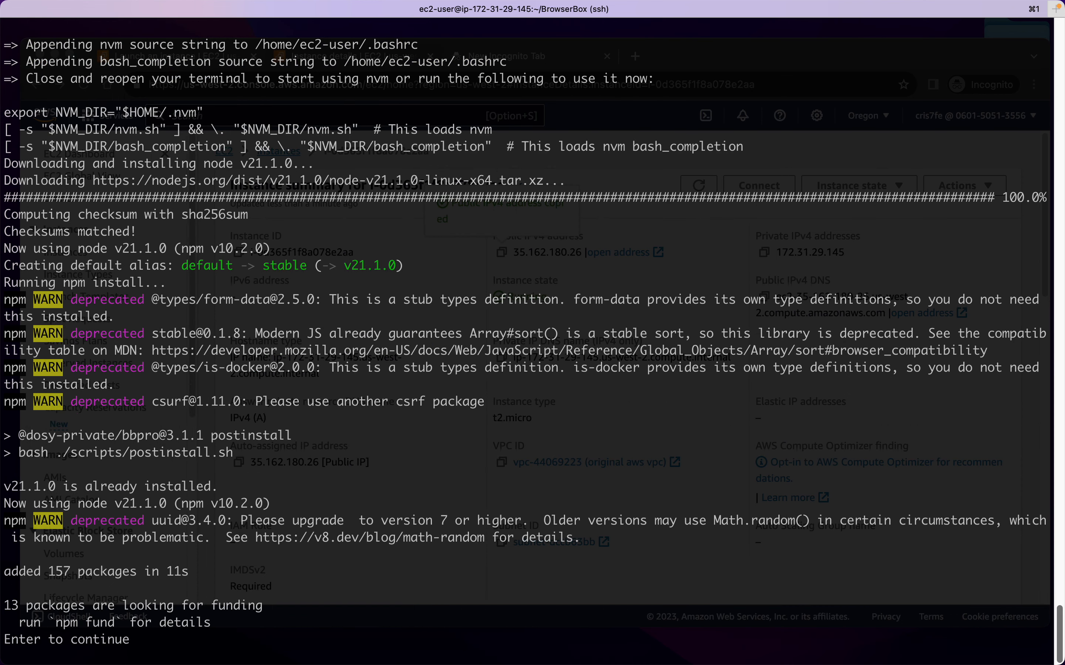
# - Continue past the npm step and answer y to run setup_machine, installing Chrome and service packages
pyautogui.press('Return')
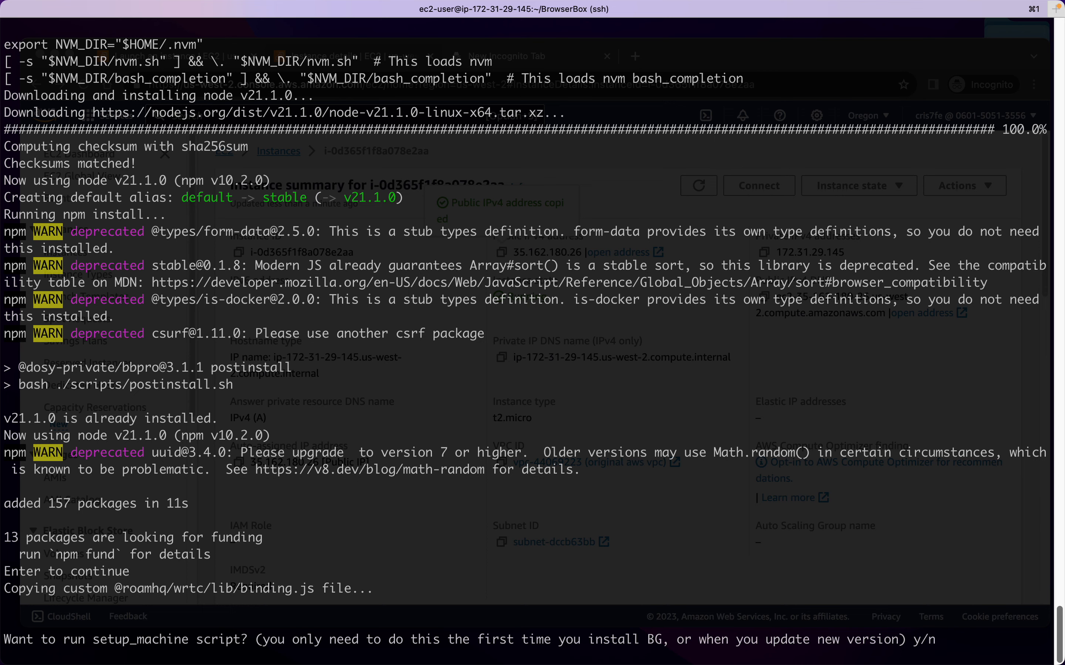
pyautogui.write('y')
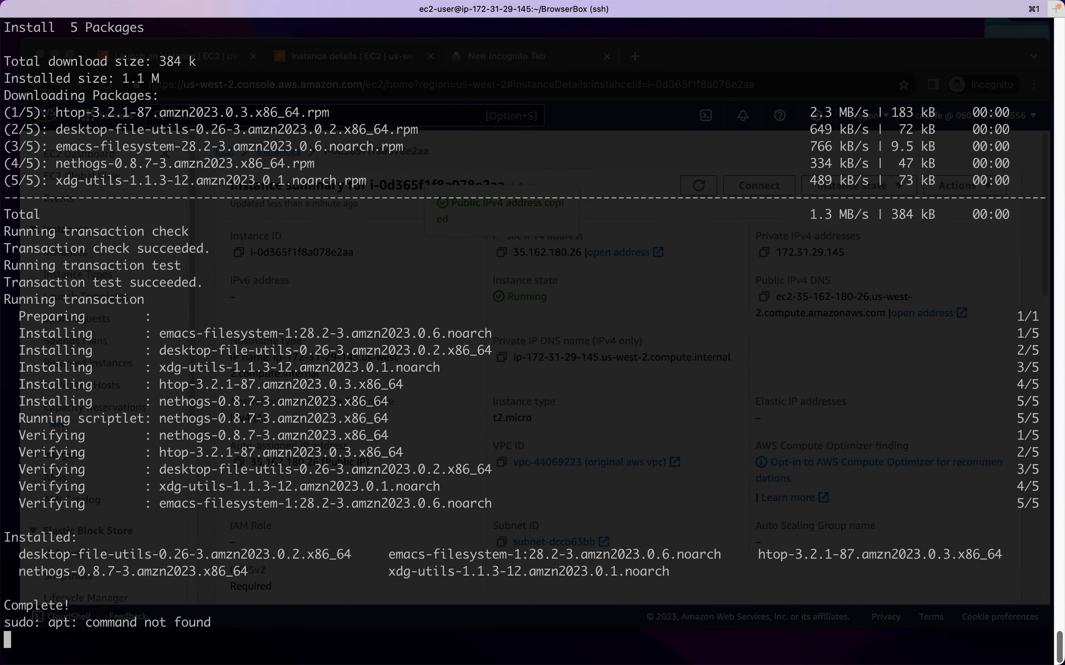
pyautogui.scroll(-3)
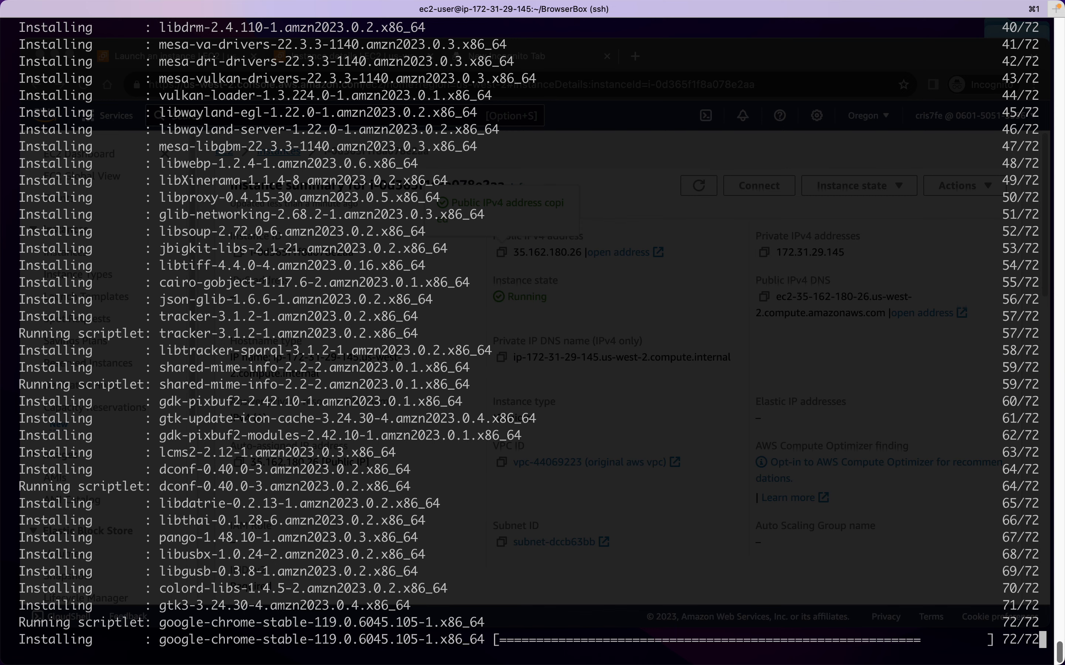
pyautogui.scroll(-3)
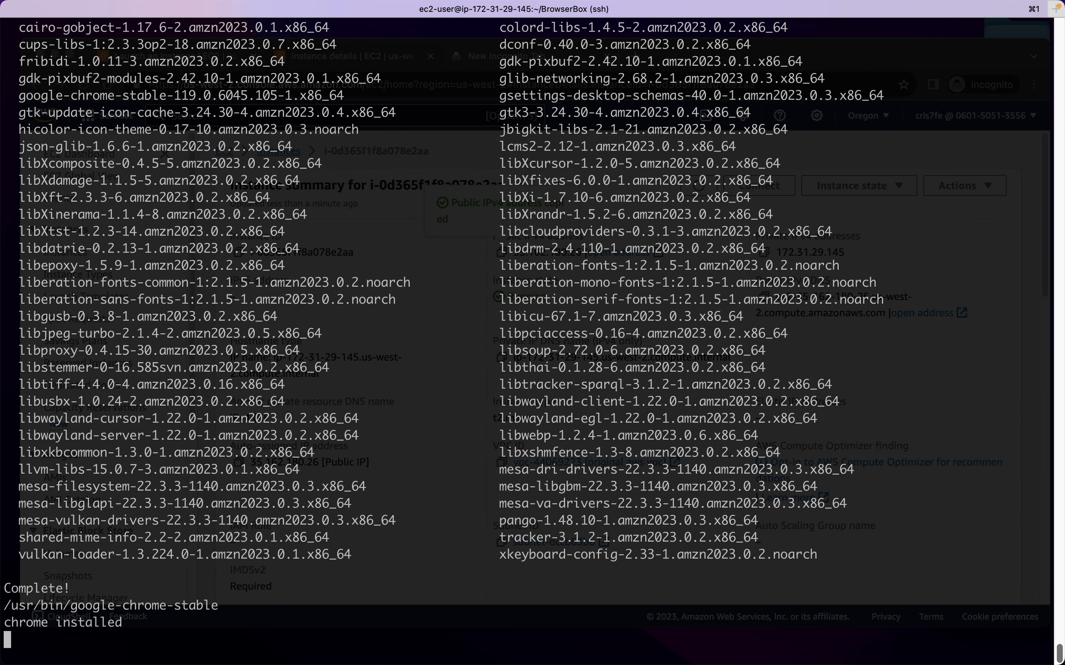
pyautogui.scroll(-3)
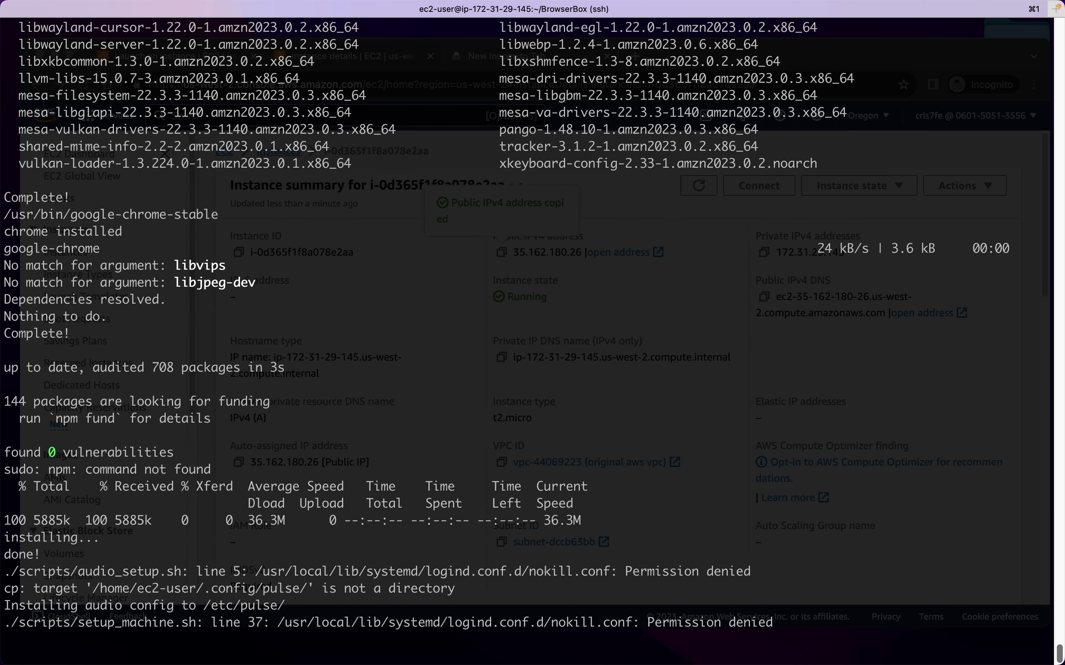
pyautogui.scroll(-3)
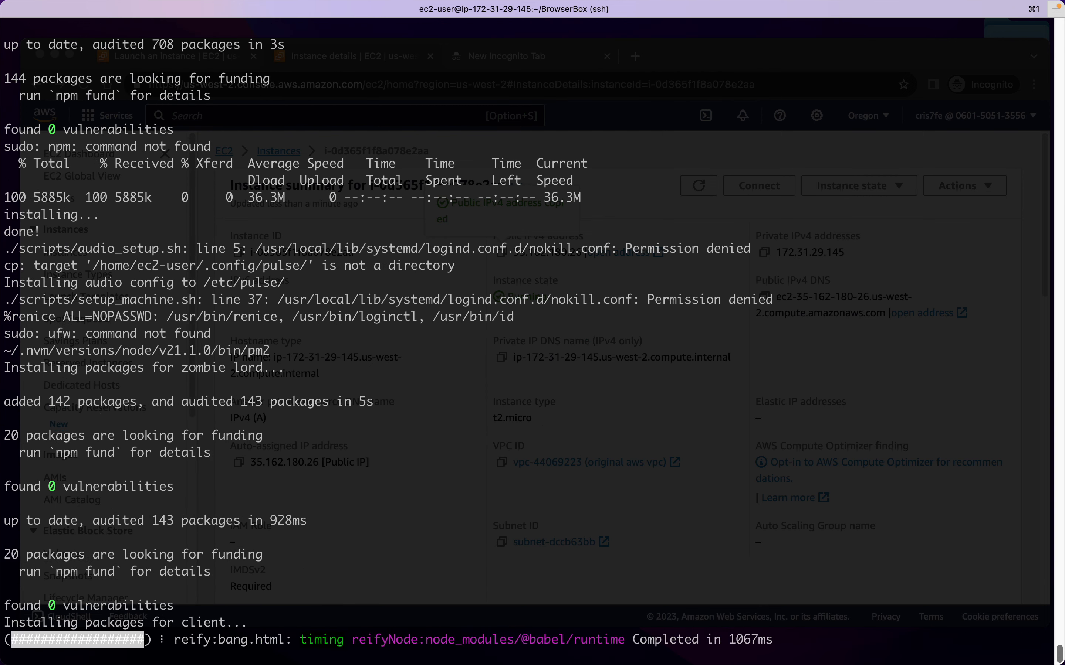
pyautogui.scroll(-3)
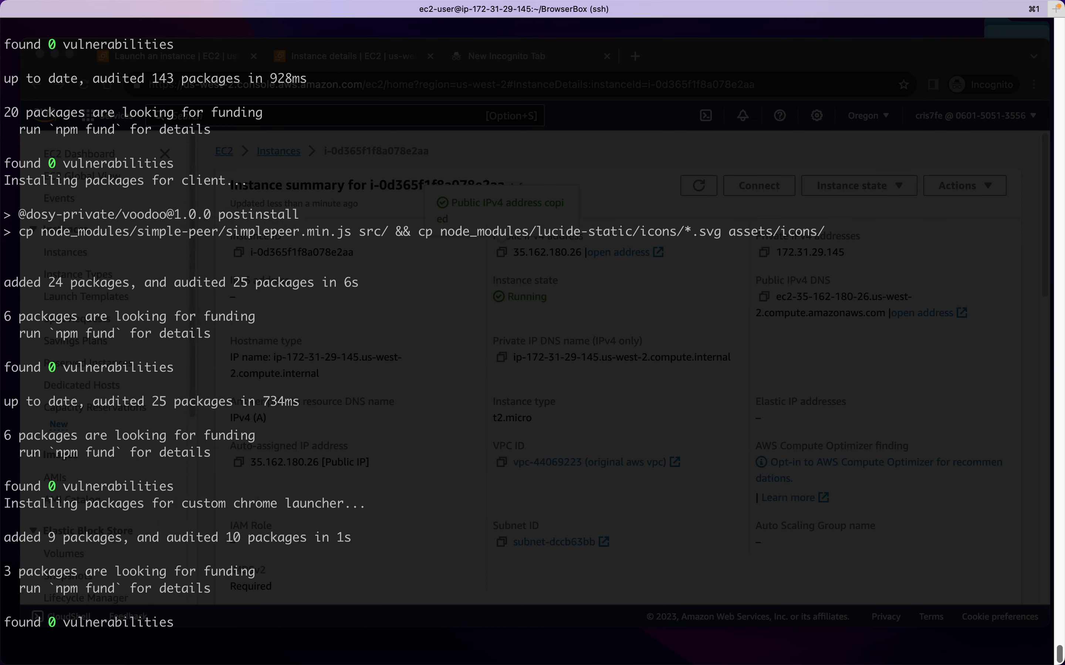
pyautogui.scroll(-3)
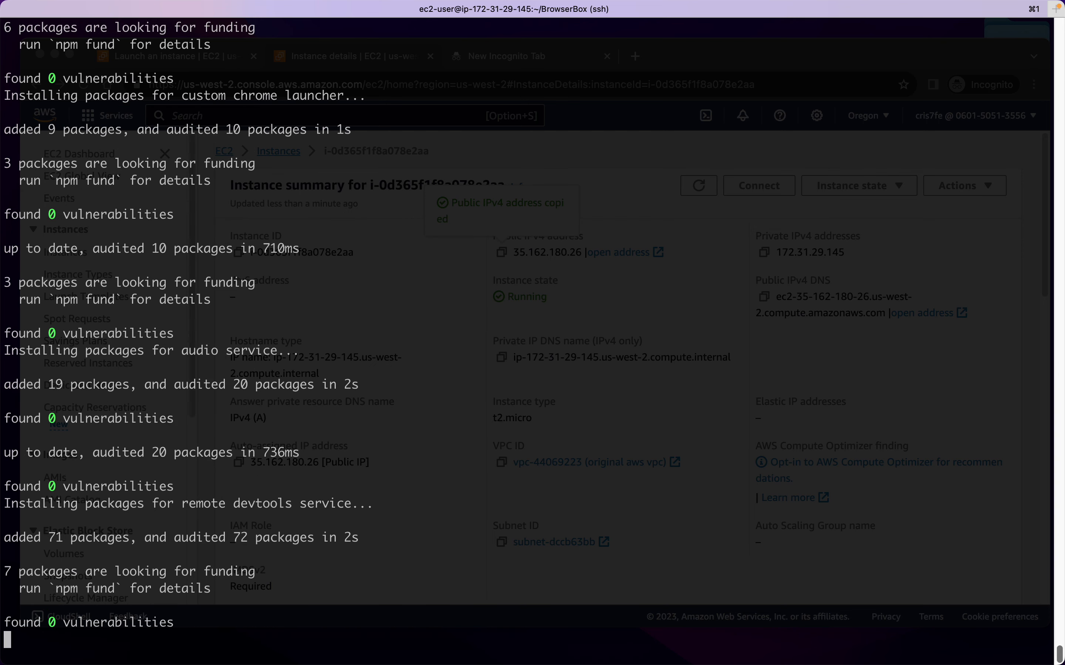
pyautogui.scroll(-3)
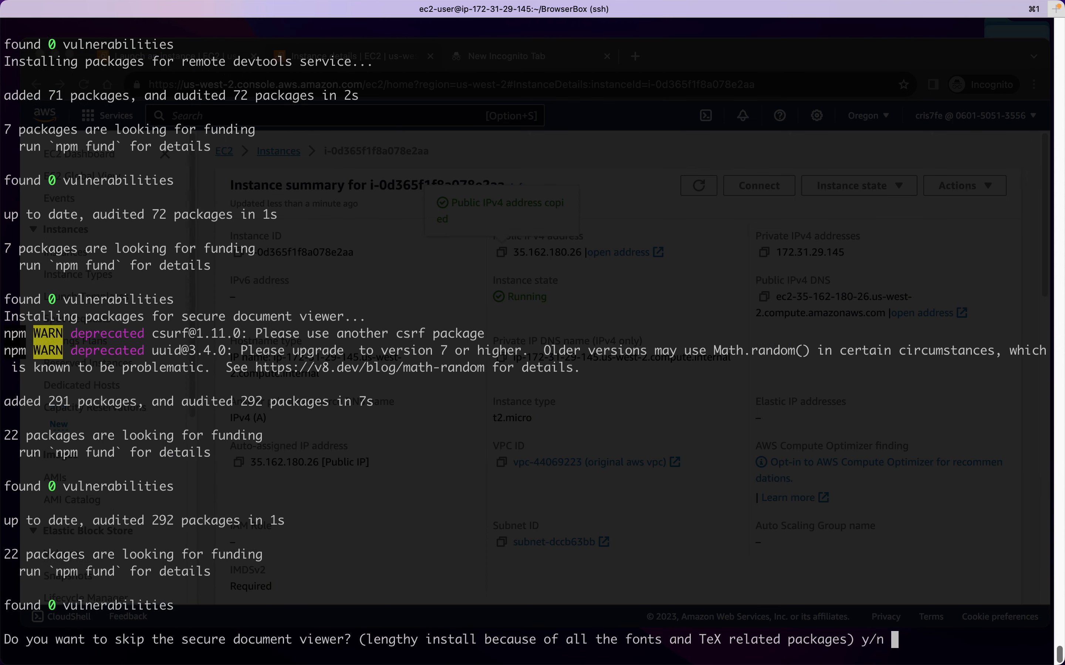
# - Answer y to skip the secure document viewer and let the install finish with Install complete!
pyautogui.write('y')
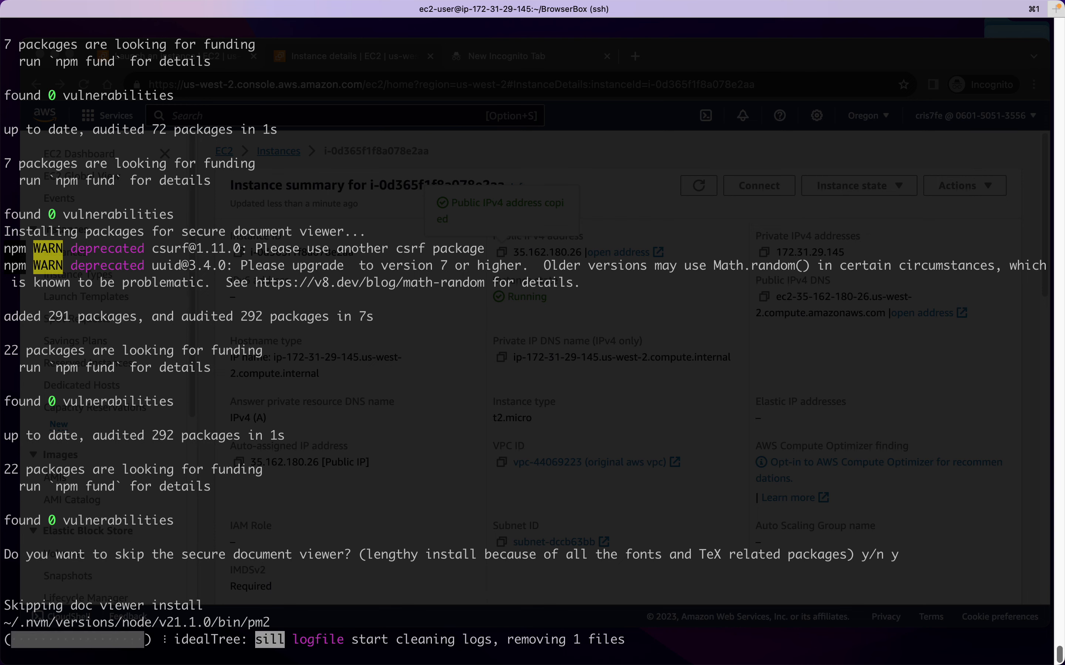
pyautogui.scroll(-3)
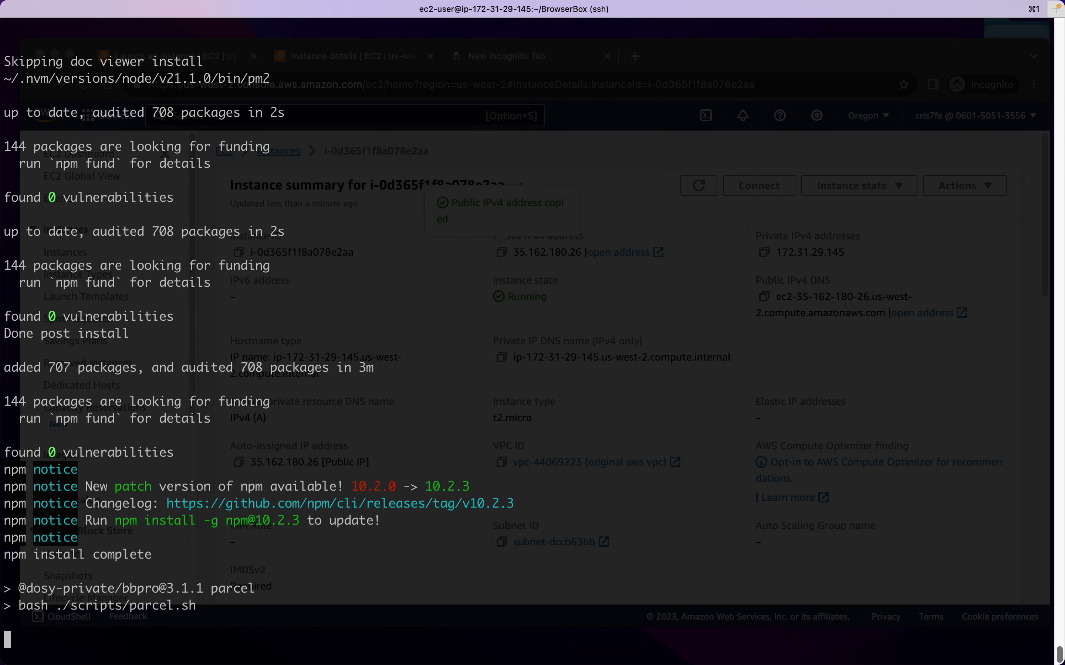
pyautogui.scroll(-3)
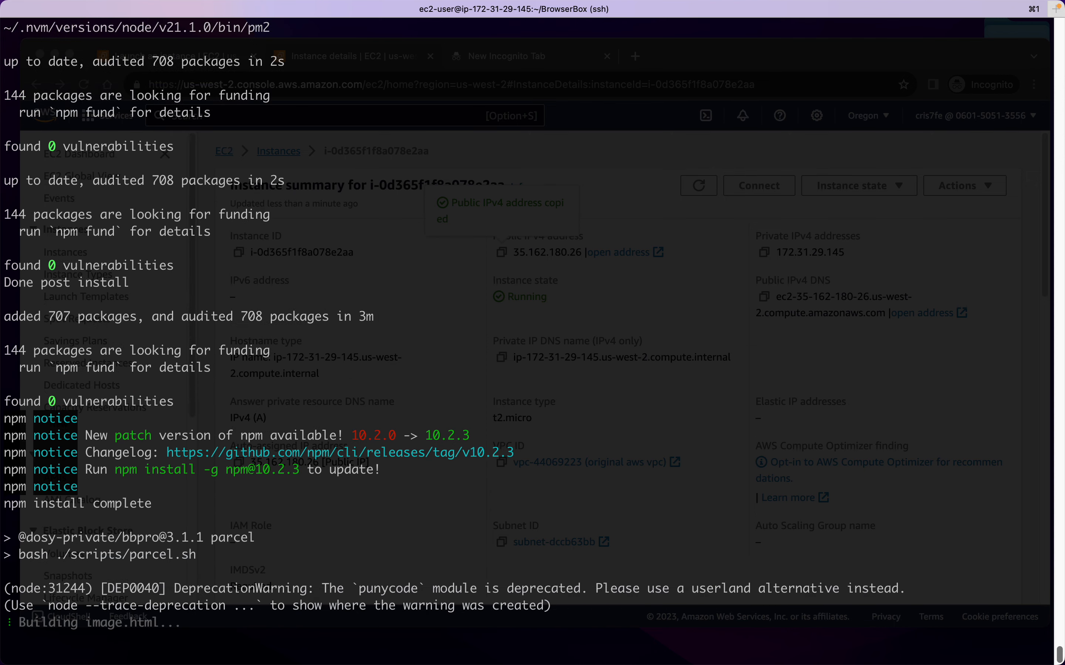
pyautogui.scroll(-3)
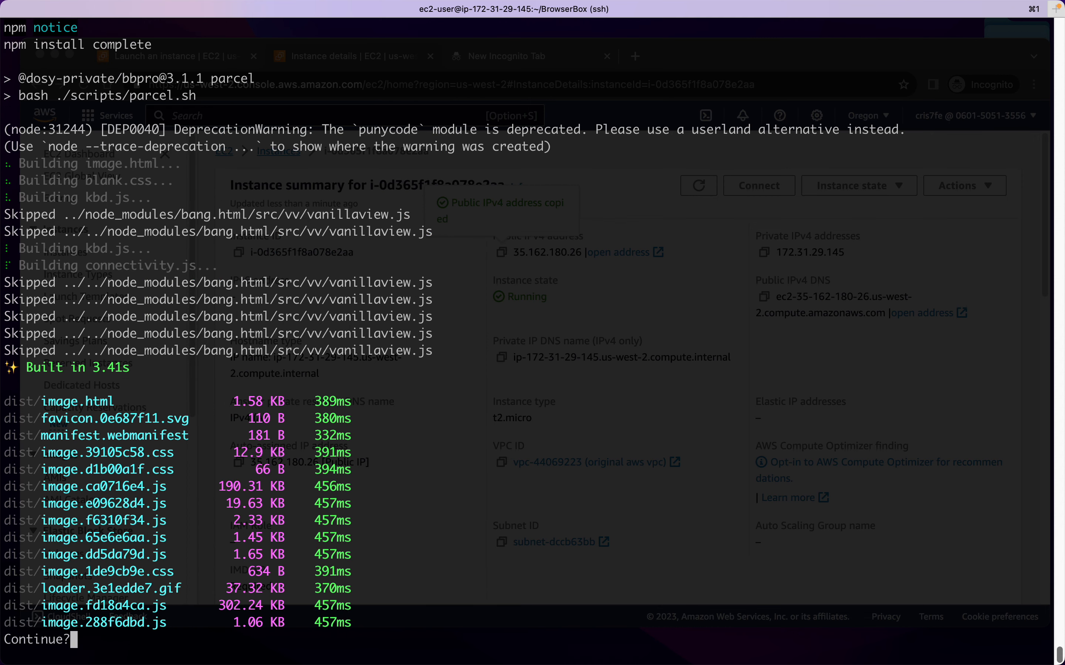
pyautogui.scroll(-3)
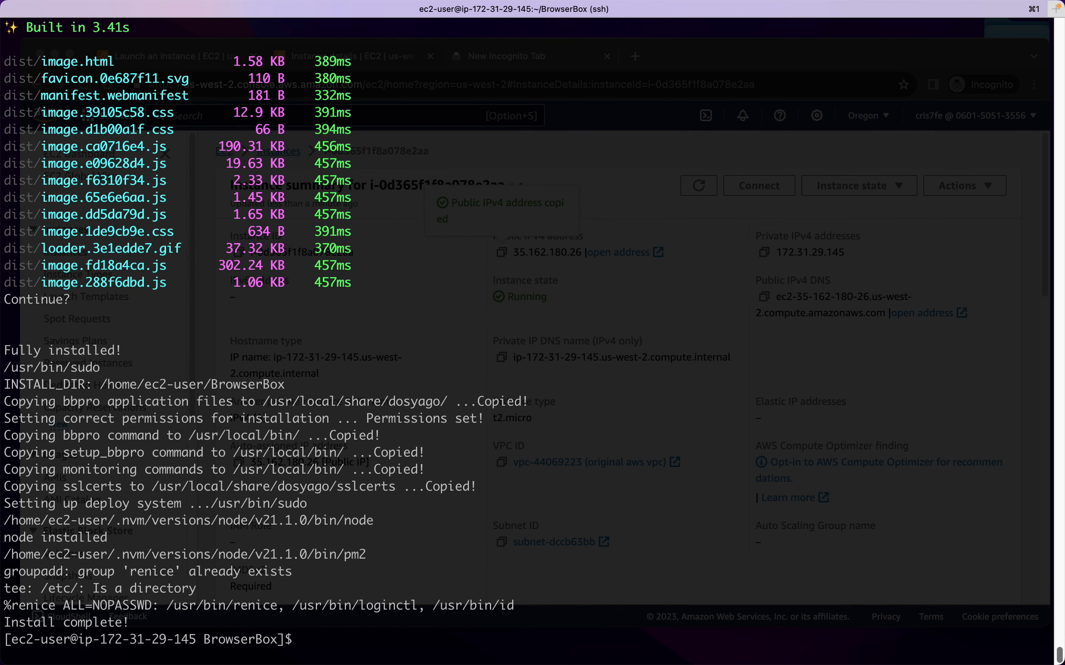
# - Run setup_bbpro --port 9999 to generate a token and print the login link
pyautogui.write('setup')
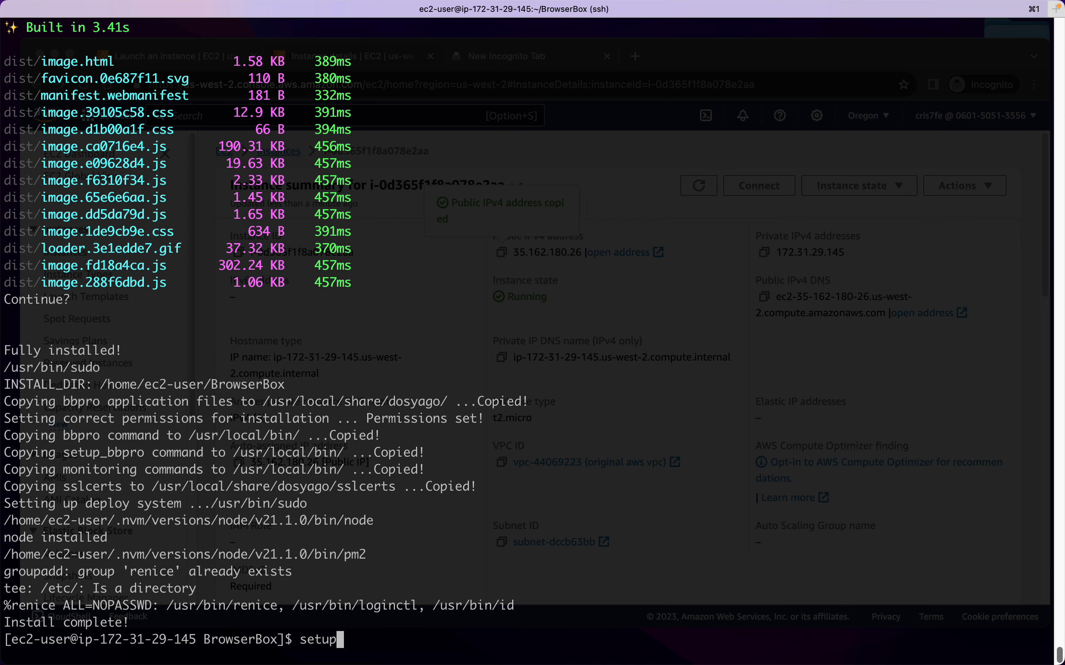
pyautogui.write('_bbpro --port')
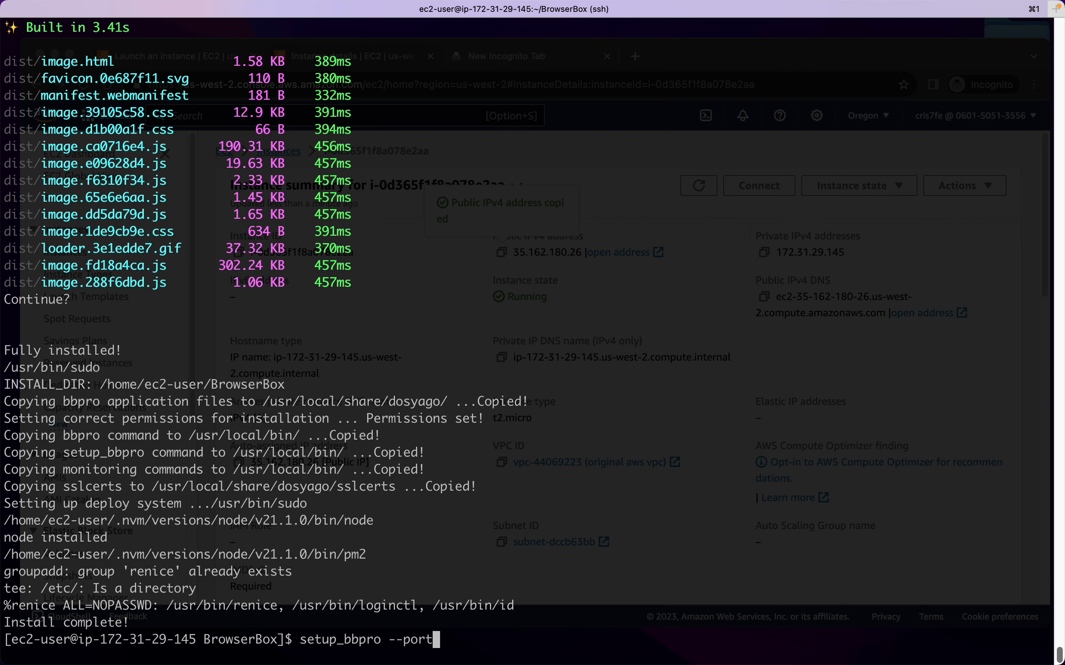
pyautogui.write('999')
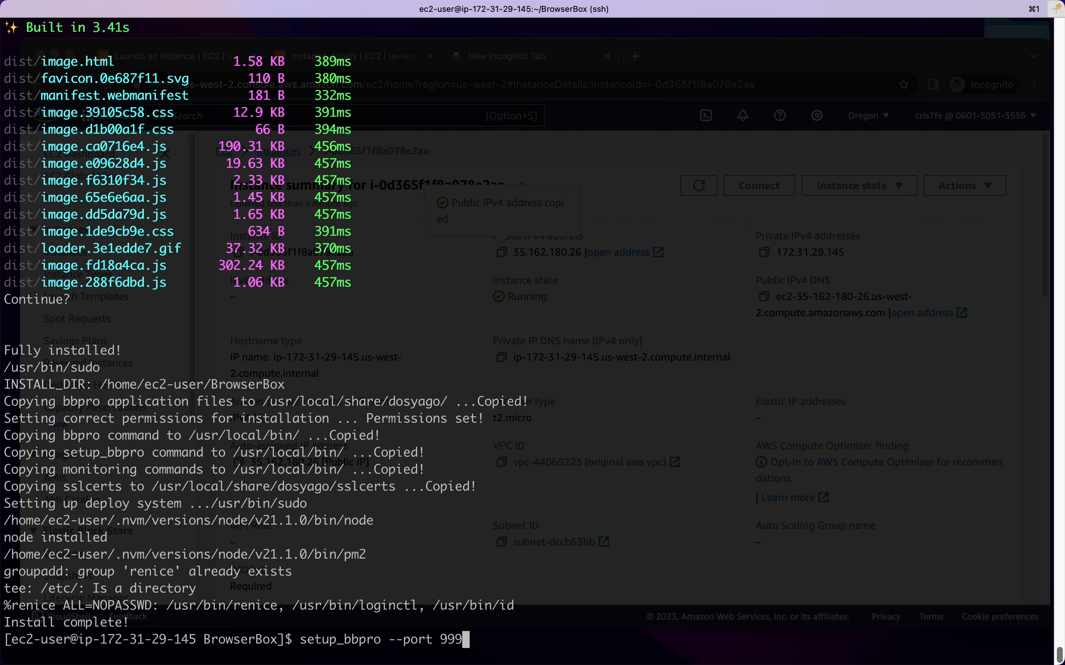
pyautogui.write('9')
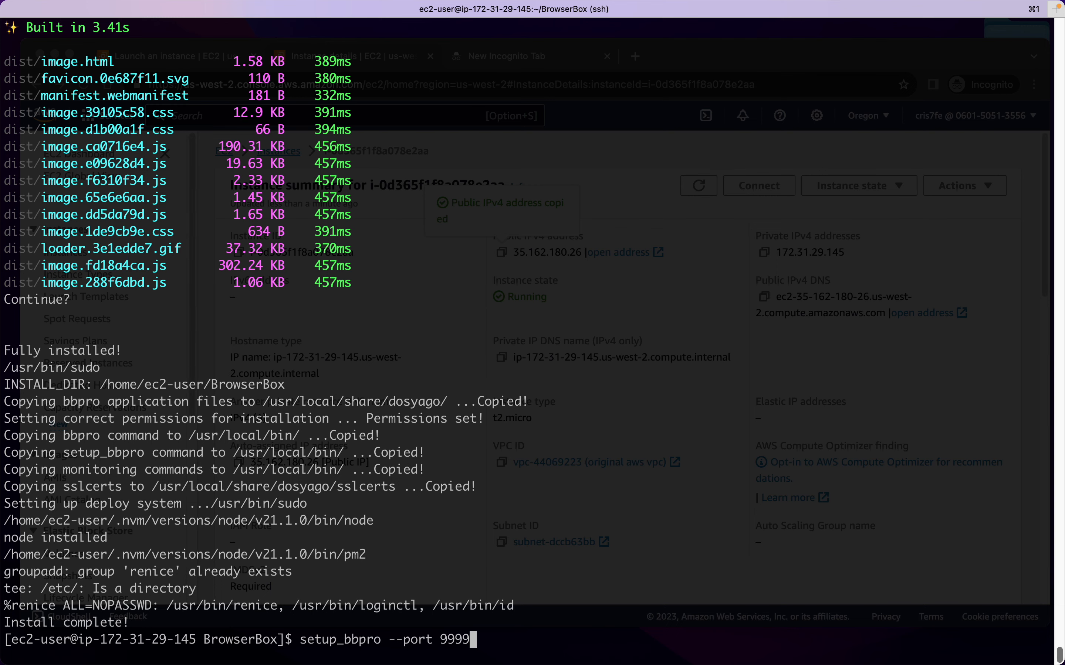
pyautogui.press('Return')
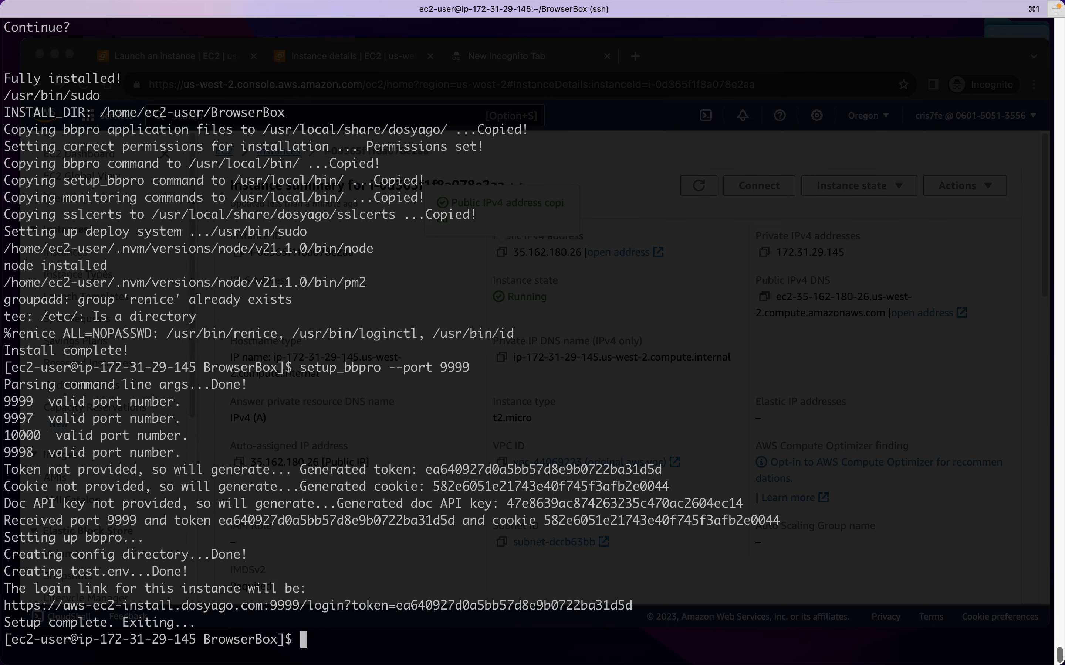
pyautogui.moveTo(376, 603)
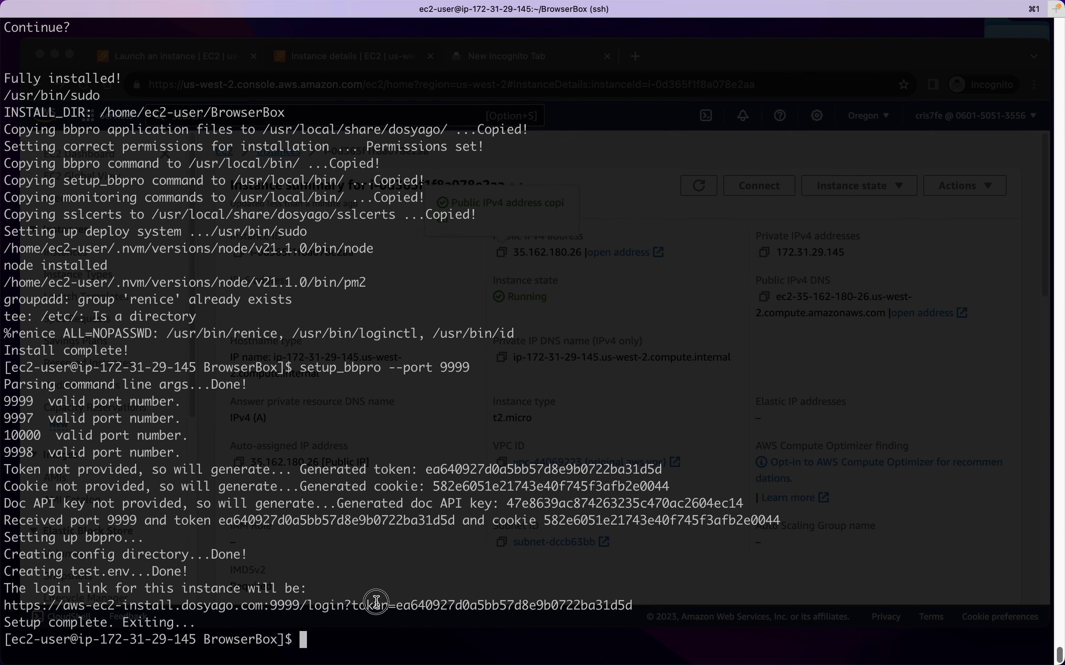
# - Run bbpro to bring the BrowserBox services online under PM2 and review the service tables
pyautogui.write('bbpro')
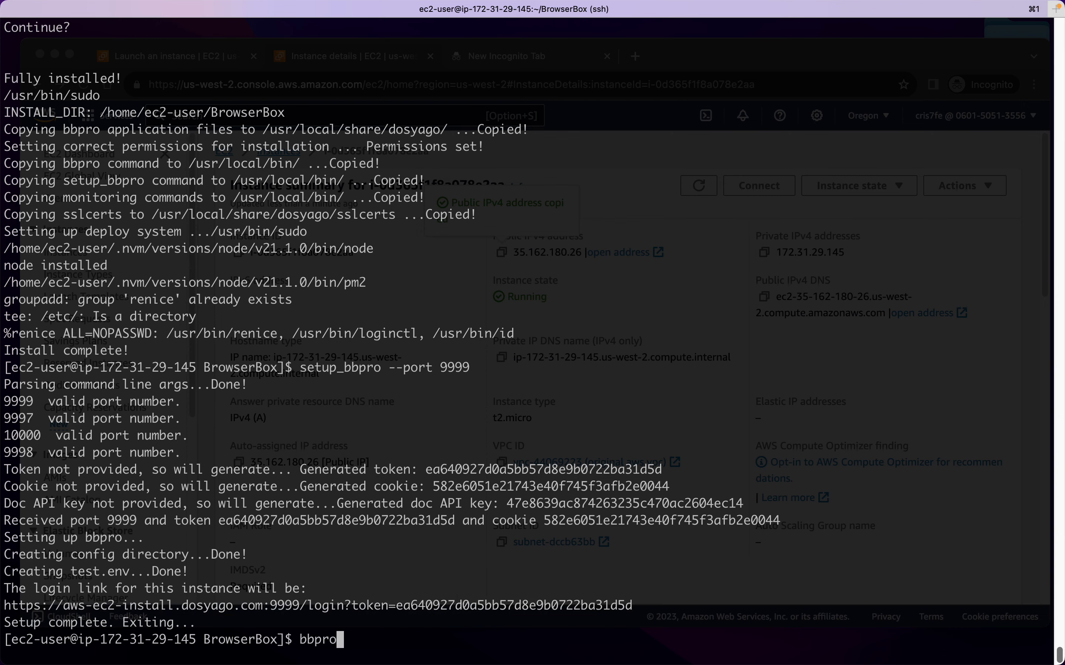
pyautogui.press('Return')
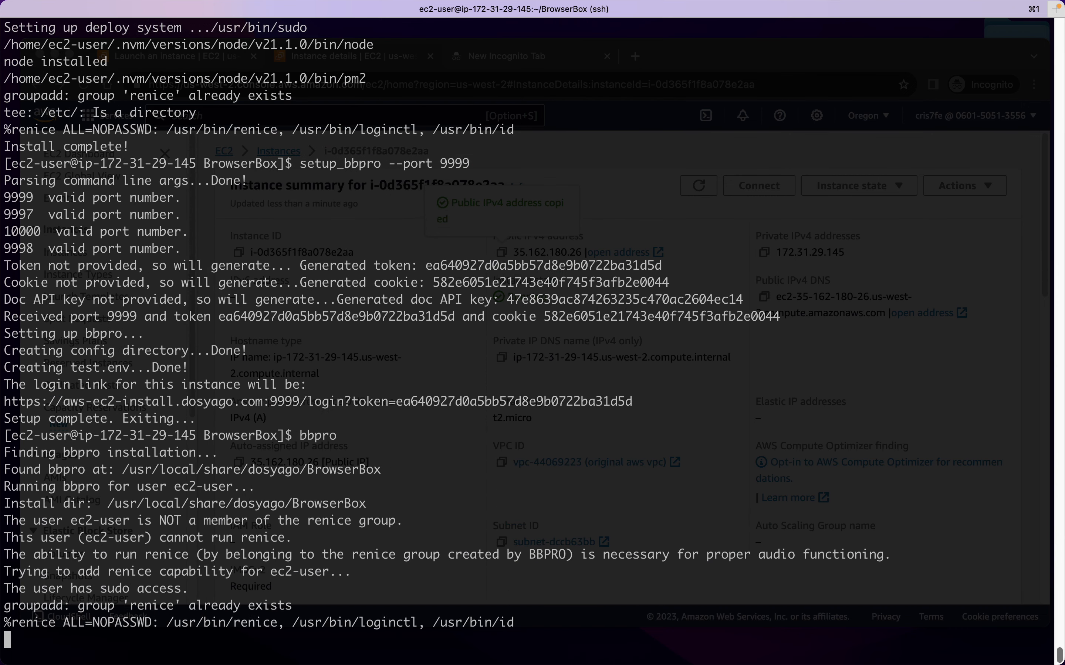
pyautogui.scroll(-3)
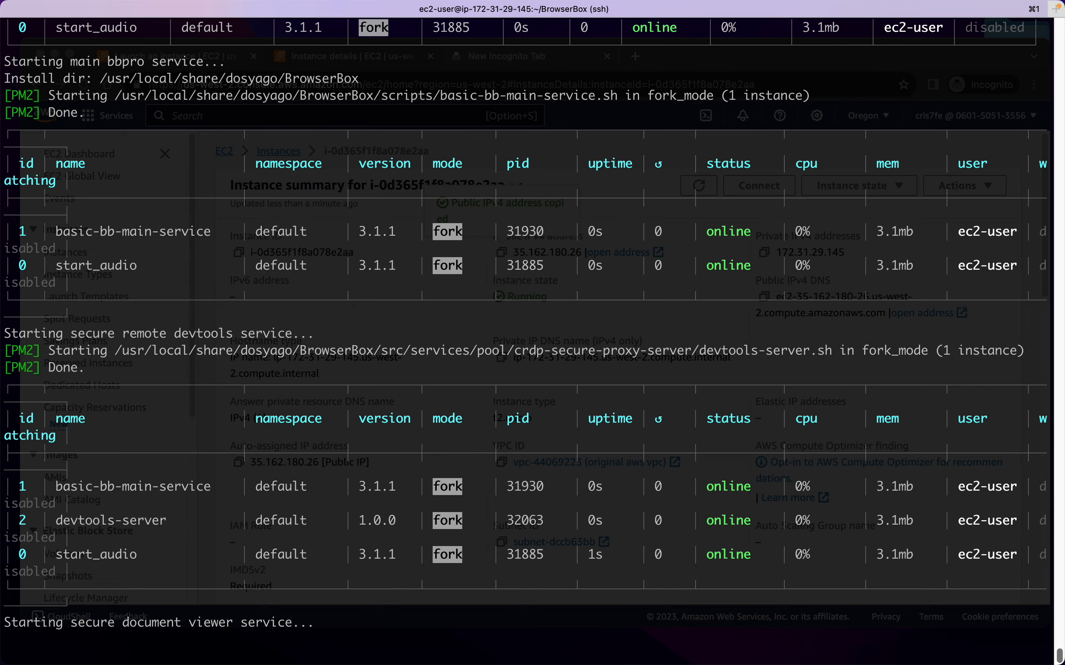
pyautogui.scroll(-3)
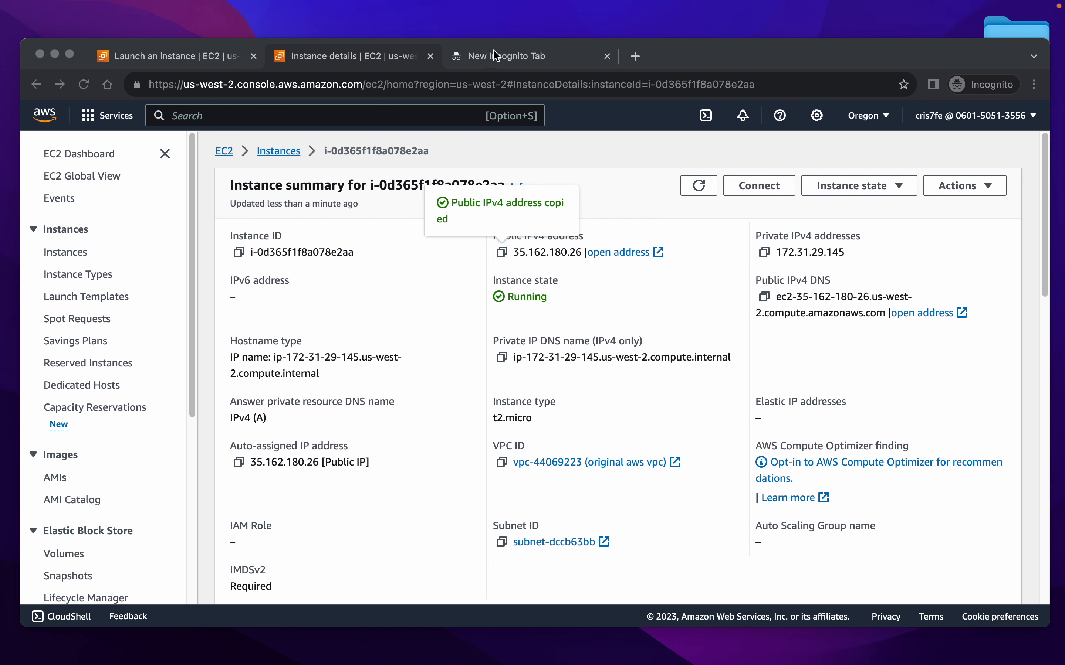
# - Log in to BrowserBox in the incognito tab via the port 9999 token link and add a new remote tab
pyautogui.click(506, 55)
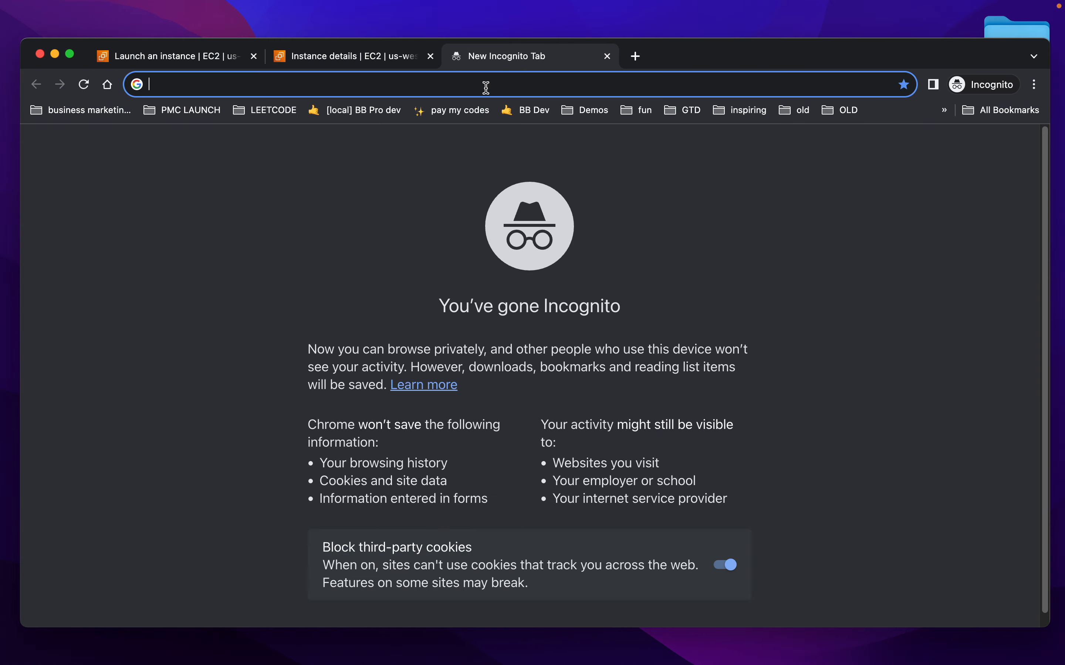
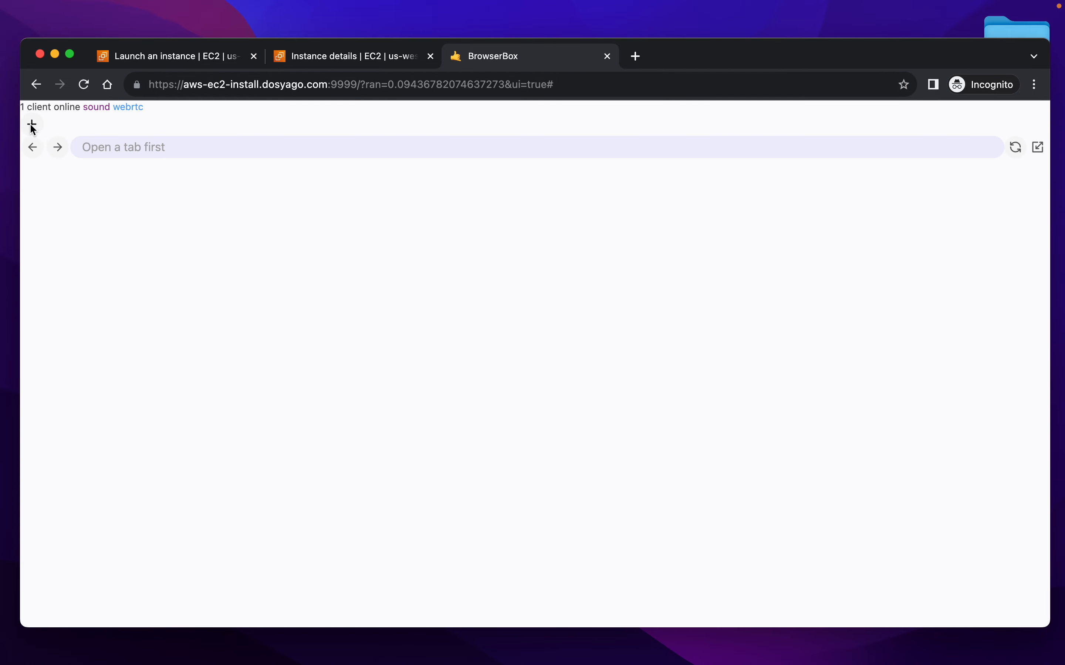
pyautogui.click(31, 128)
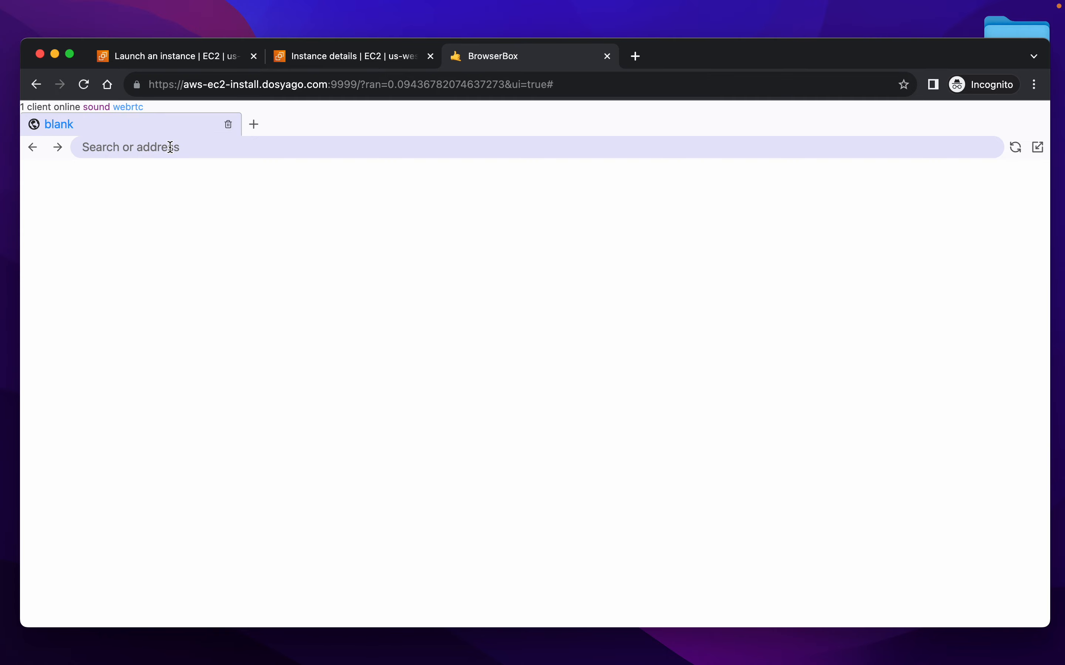
# - Search DuckDuckGo for 'jay-z paris' from the remote tab's address bar
pyautogui.write('jay-z par')
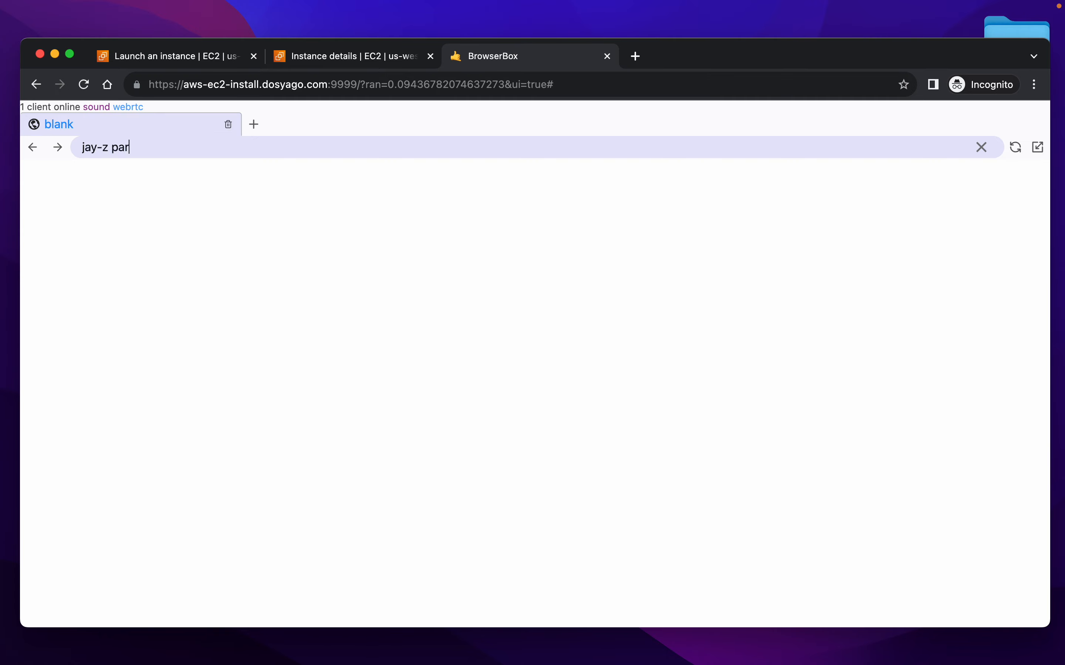
pyautogui.press('Return')
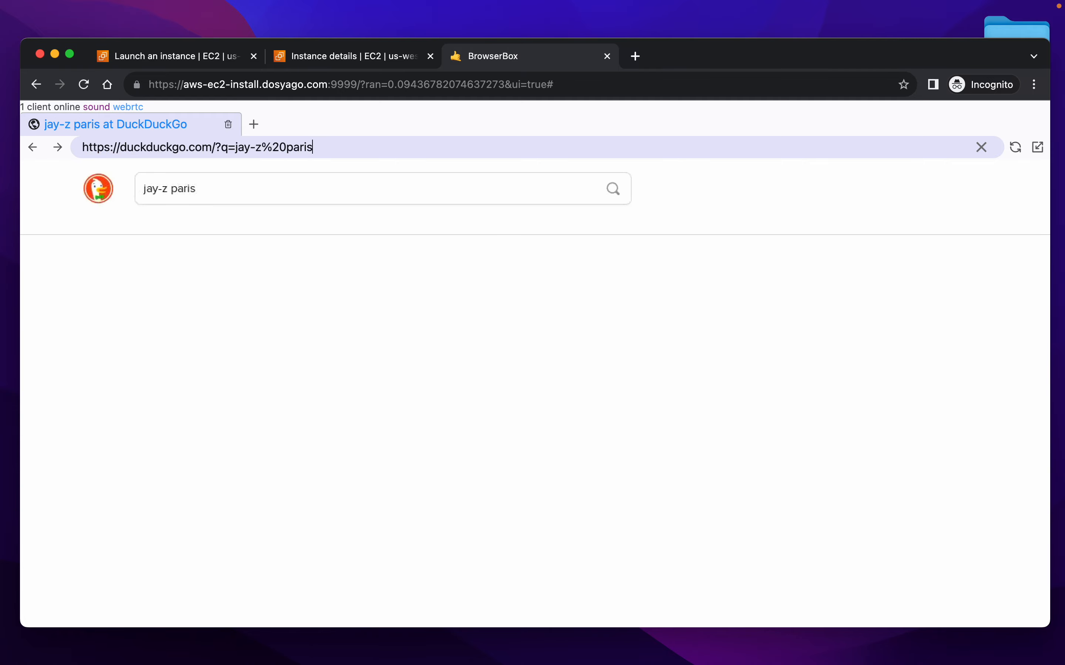
pyautogui.press('Return')
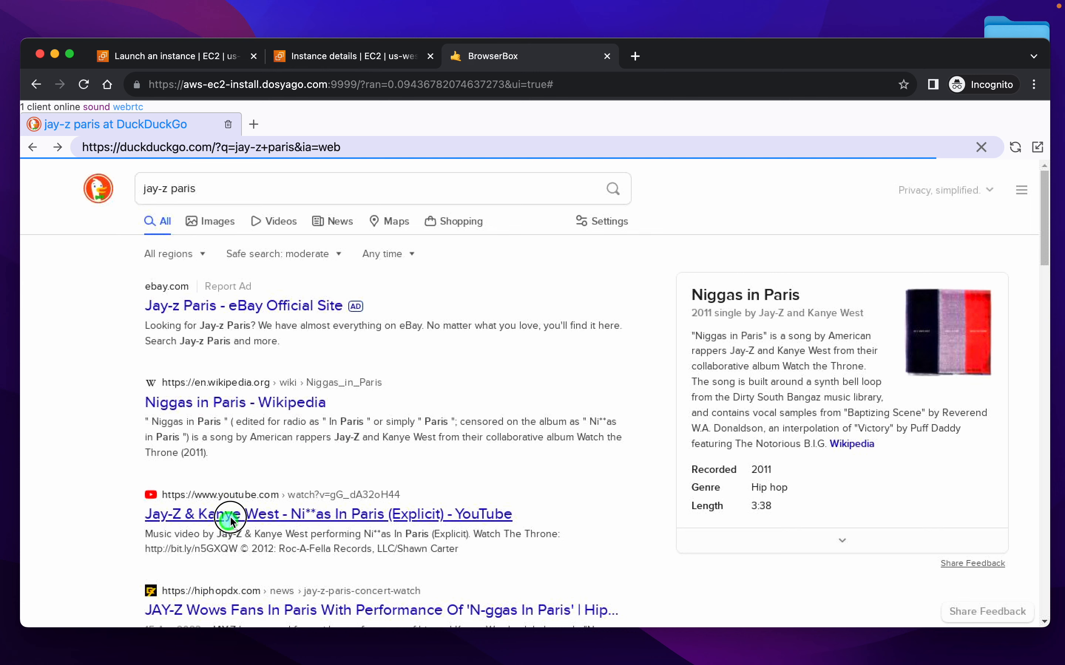
# - Play the Jay-Z & Kanye West Paris YouTube video and confirm the Mac's sound output device
pyautogui.click(233, 518)
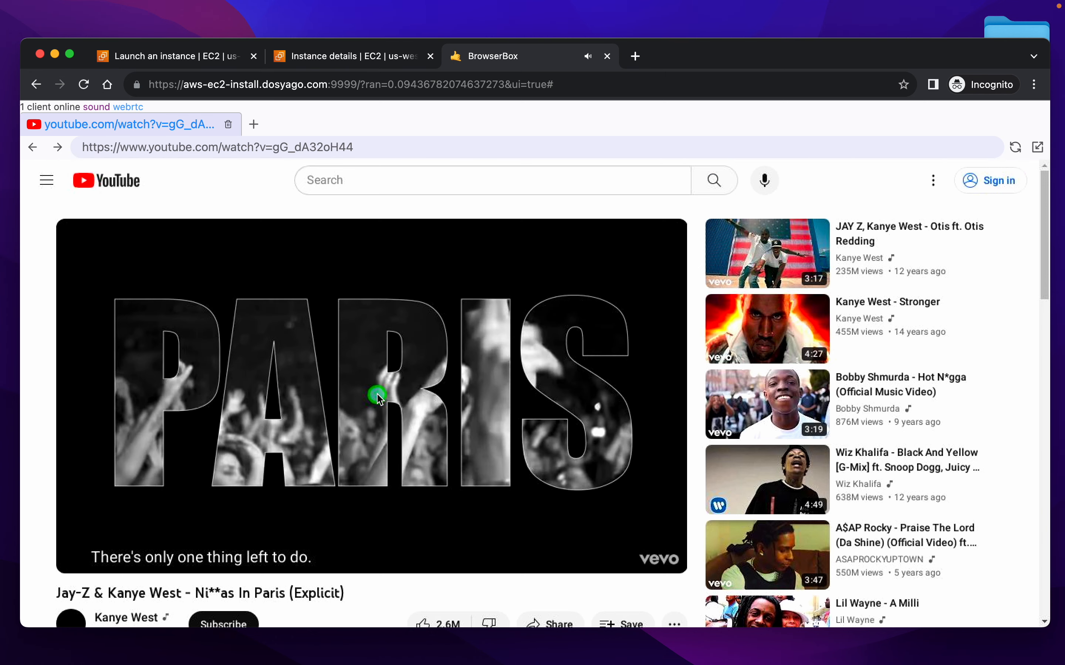
pyautogui.click(653, 9)
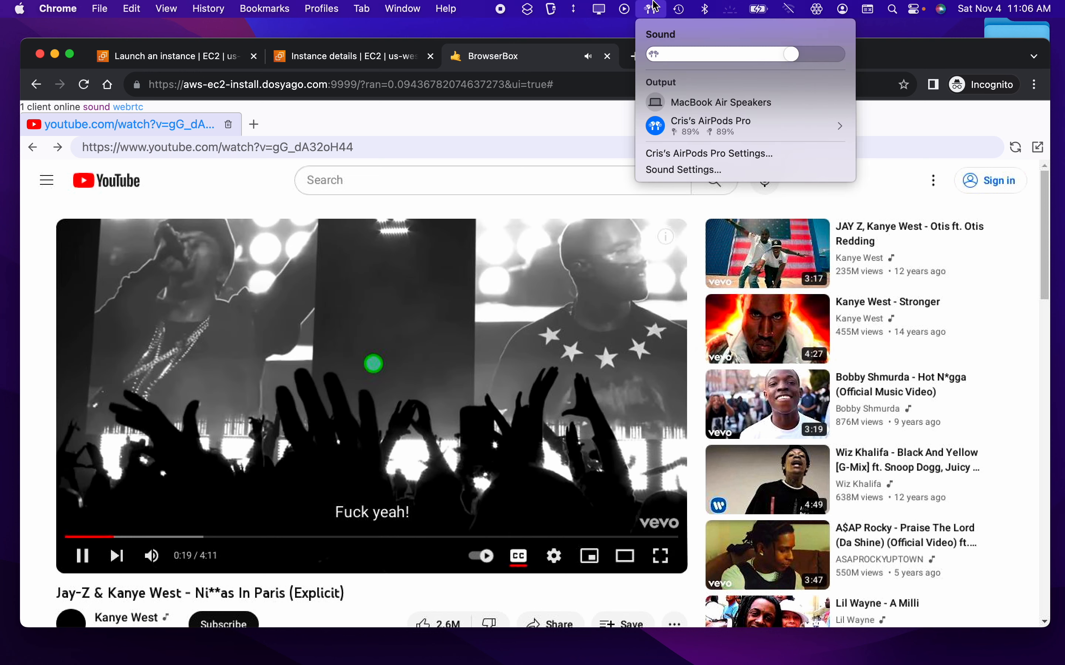
pyautogui.click(721, 102)
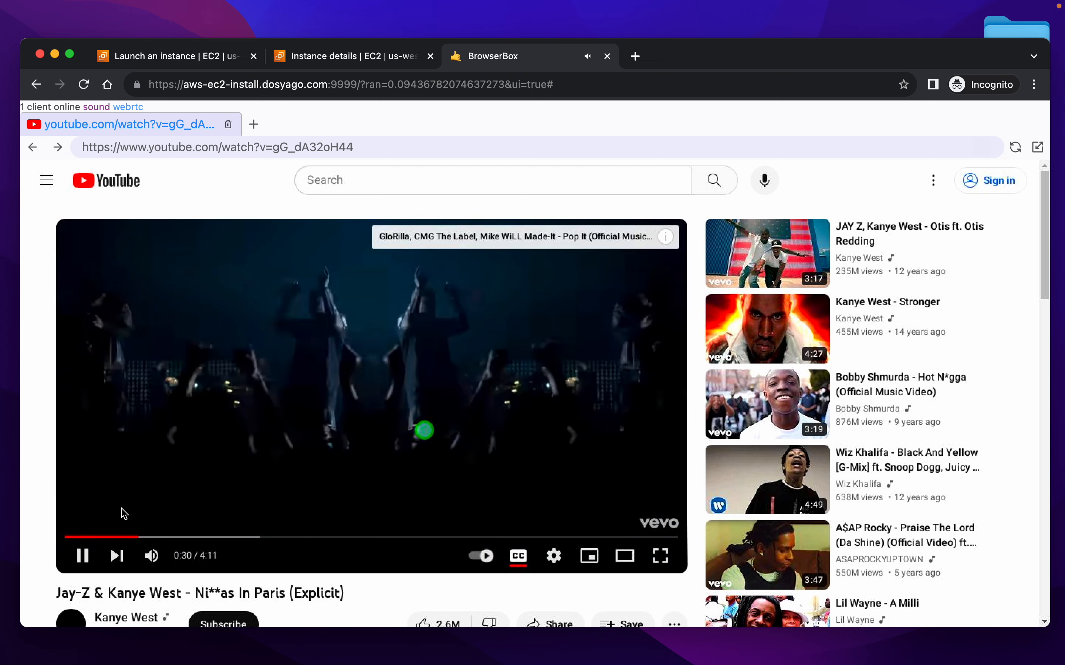
# - Pause the video around 0:31 and select its full web address
pyautogui.click(81, 555)
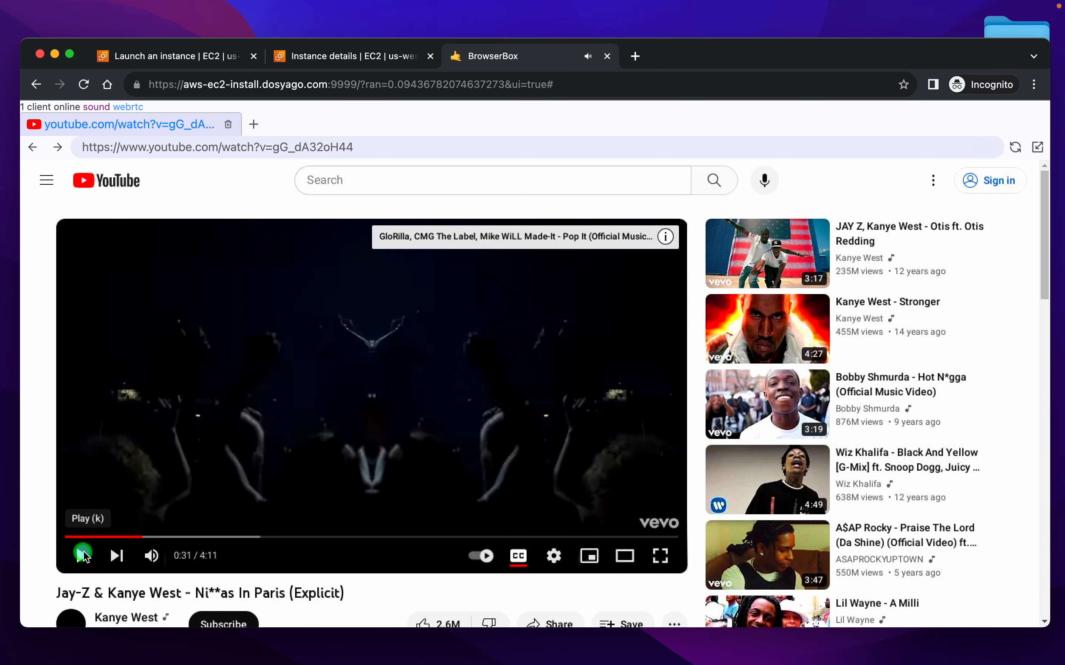
pyautogui.click(83, 555)
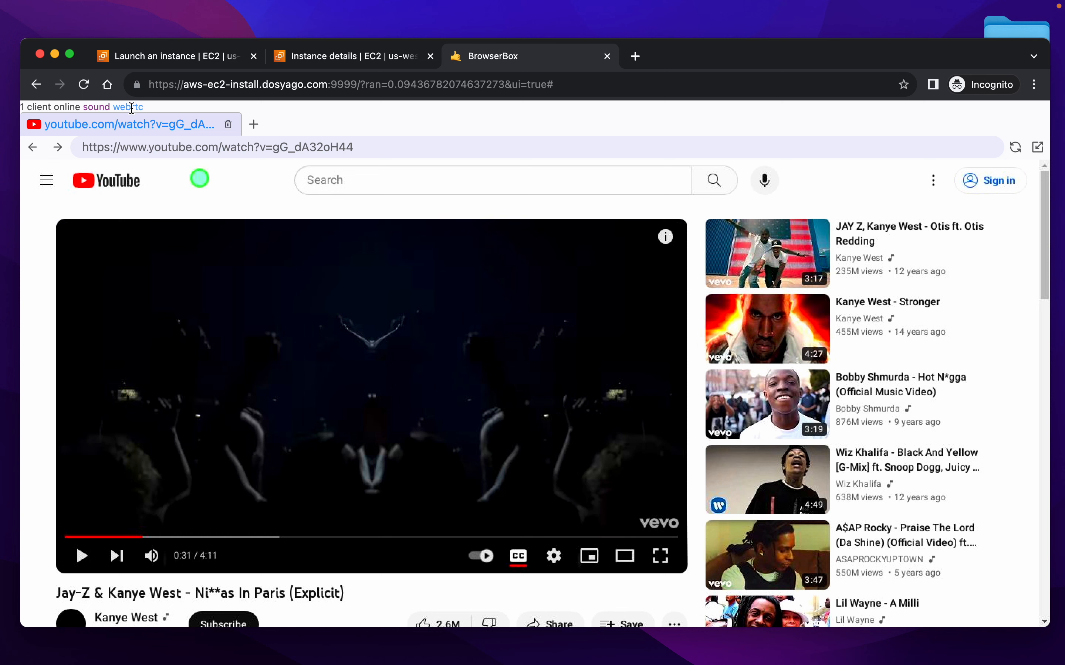
pyautogui.moveTo(99, 106)
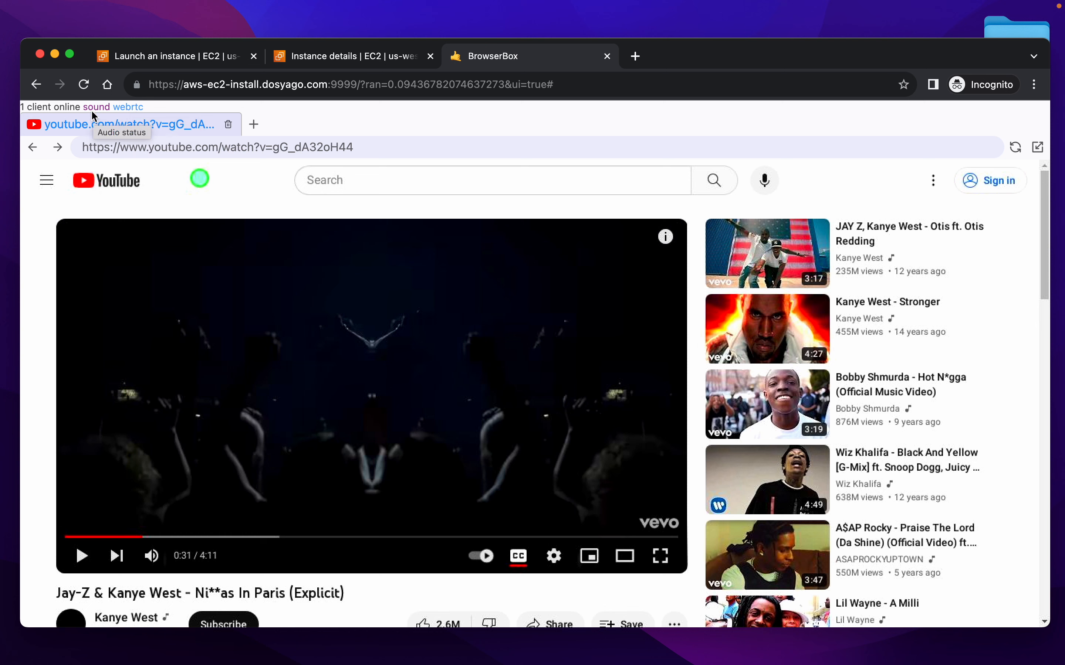
pyautogui.moveTo(80, 111)
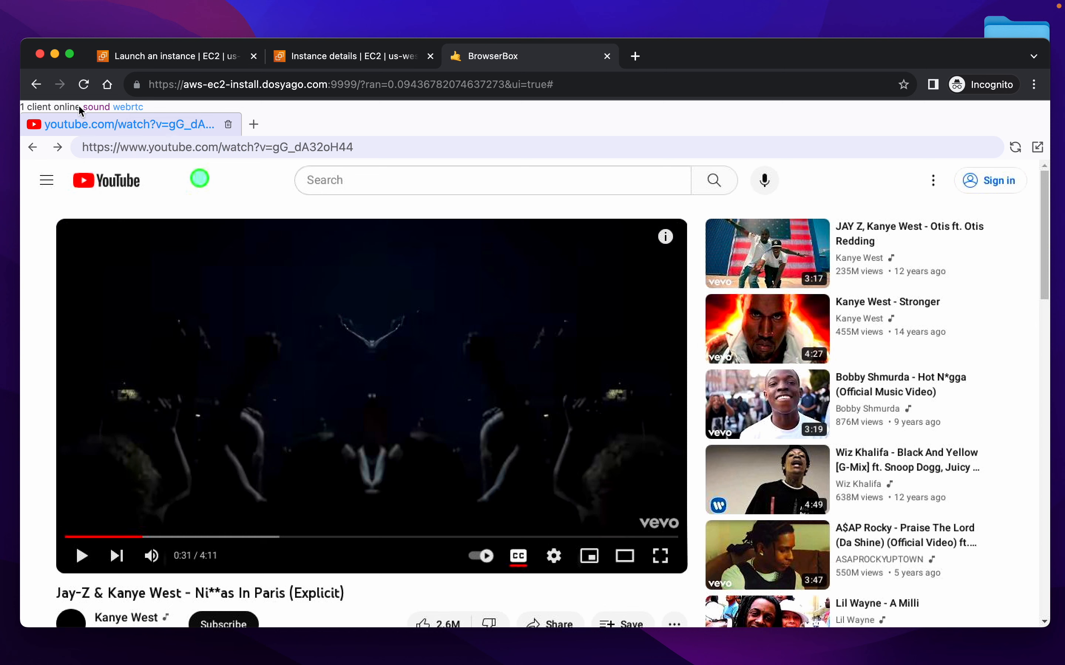
pyautogui.click(217, 147)
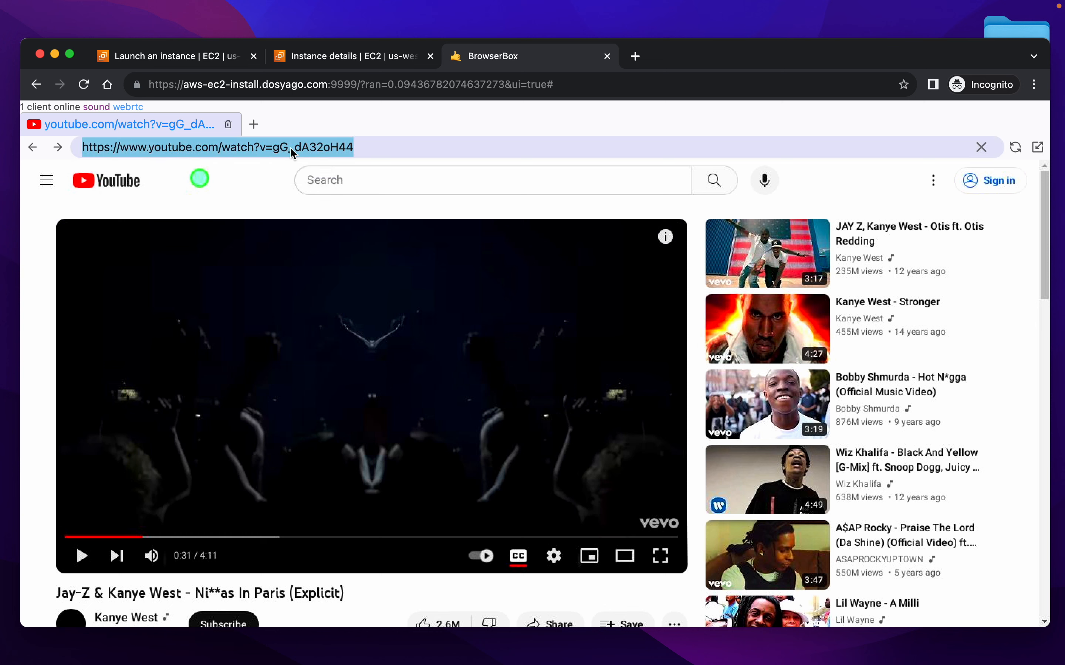